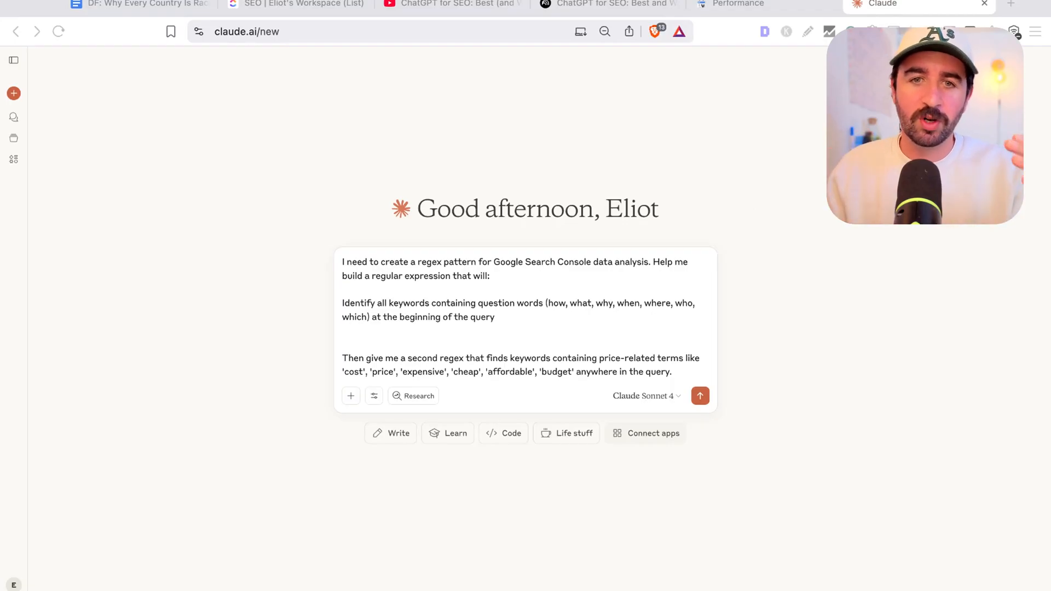
mouse_move(573, 322)
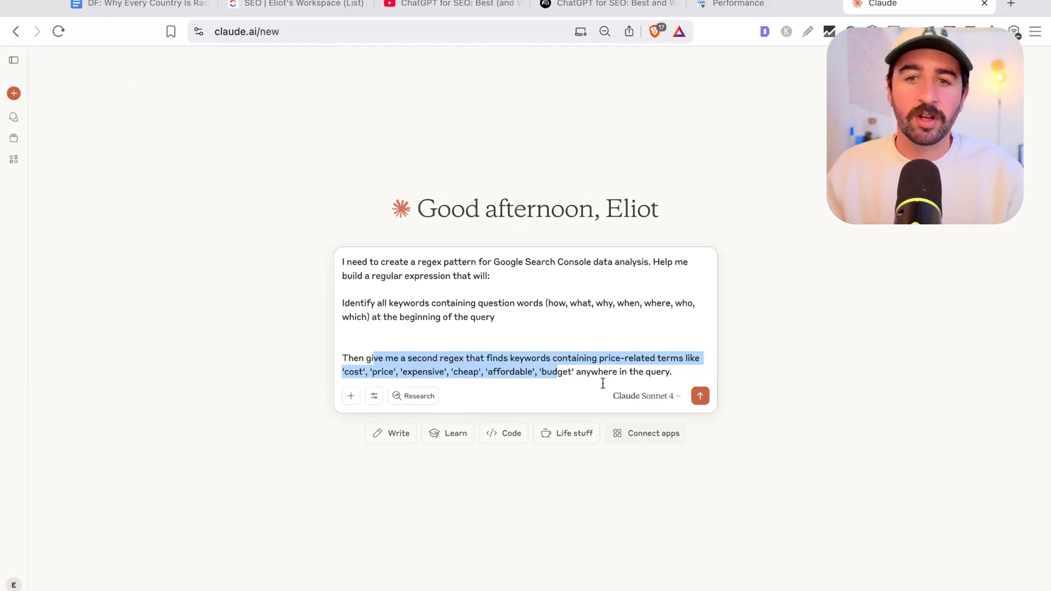
- Send the request for the question-word and price-term regex patterns
left_click(699, 395)
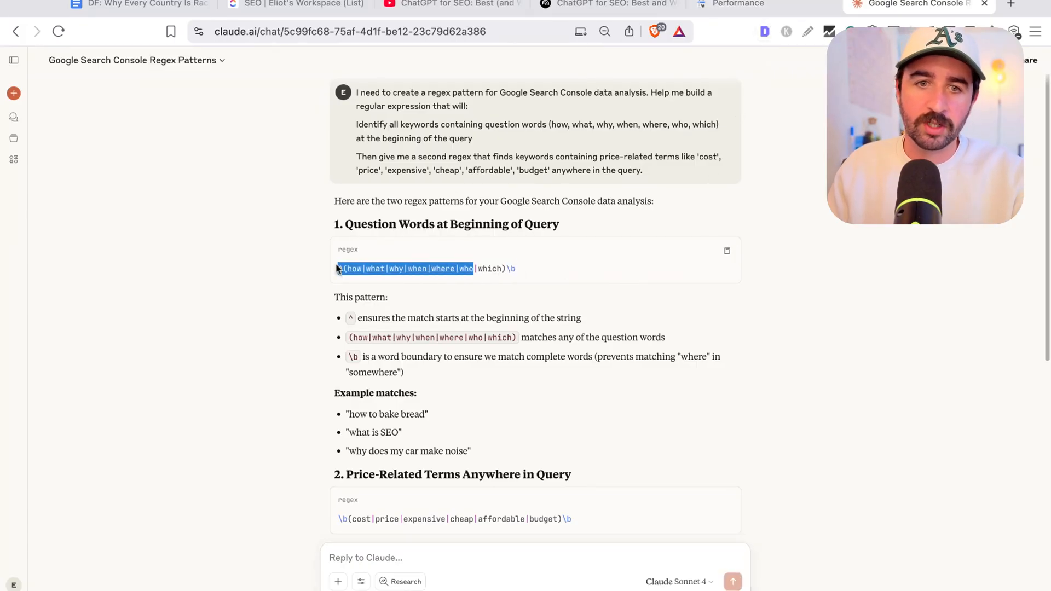
- Add a Query filter in Custom (regex) mode using the question-word pattern and apply it
left_click(733, 5)
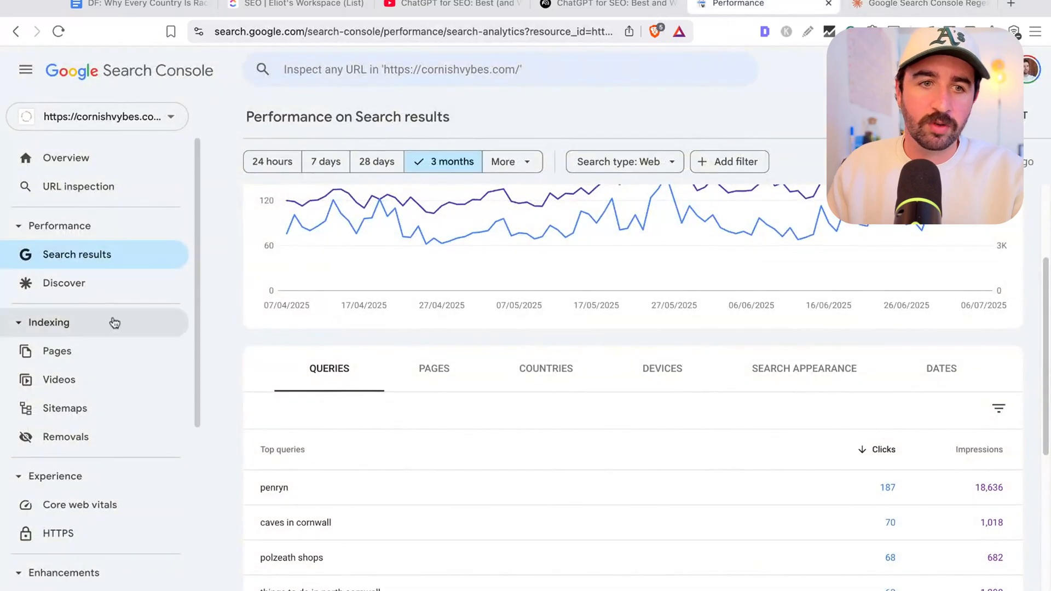
scroll("up", 3)
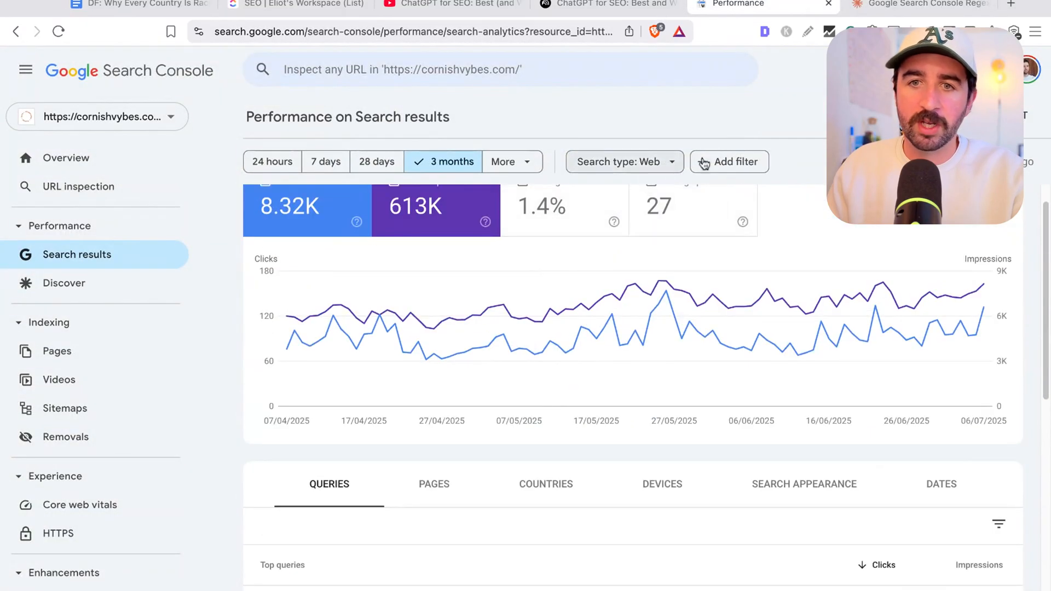
left_click(729, 162)
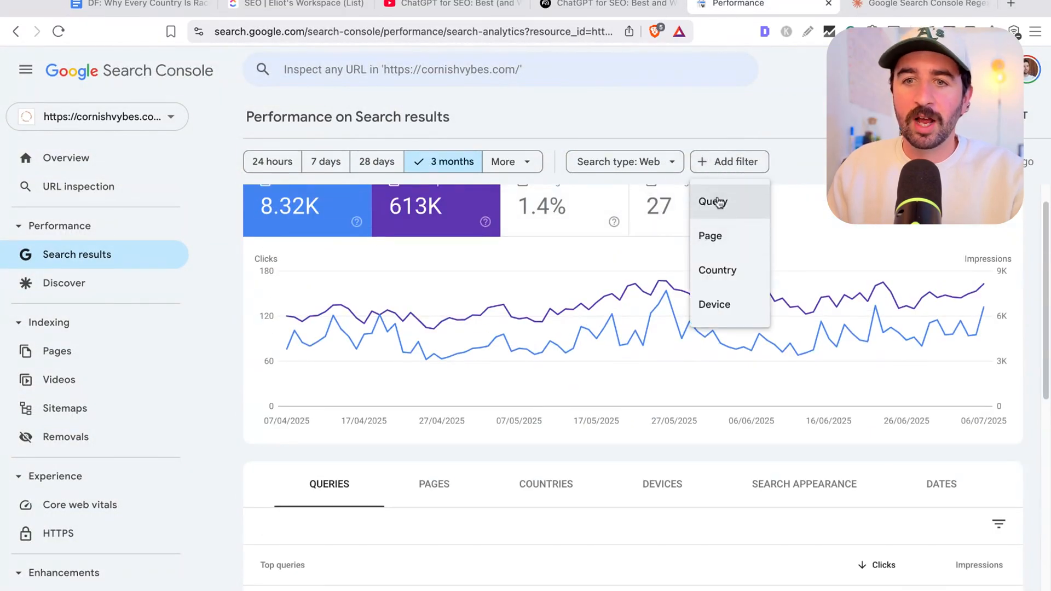
left_click(712, 201)
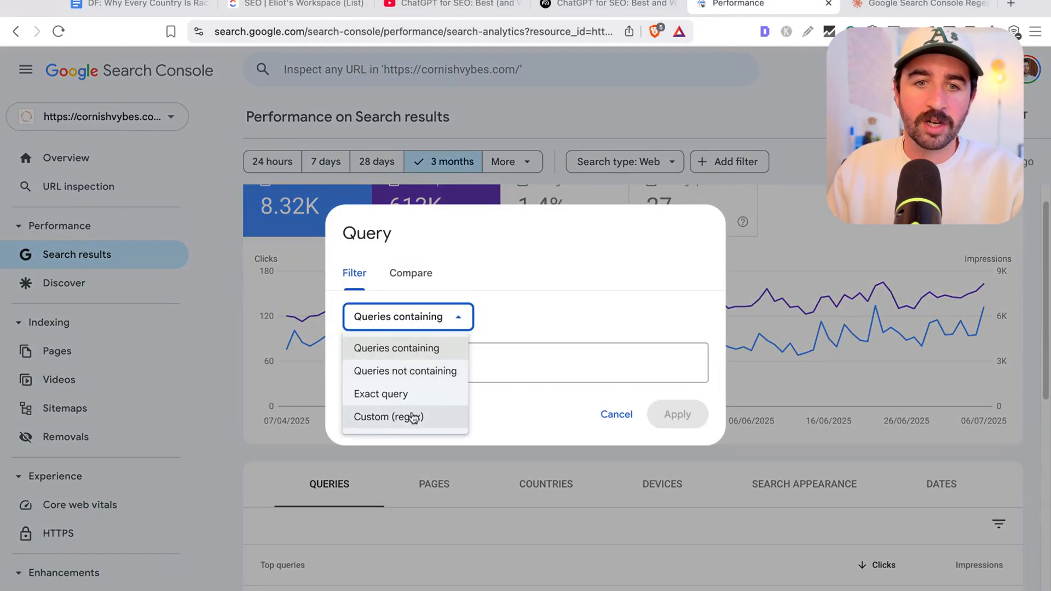
left_click(387, 415)
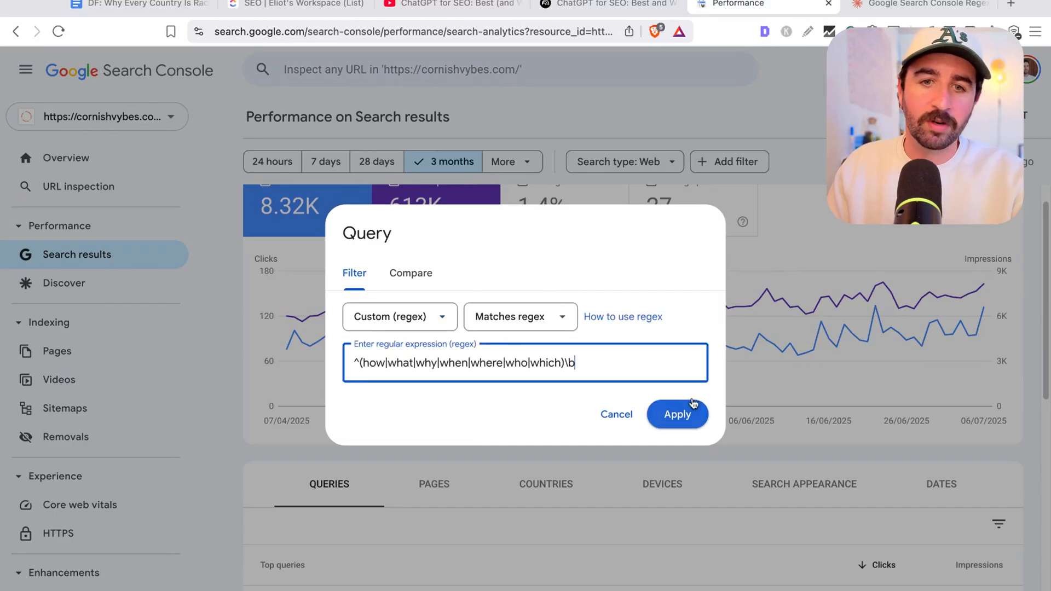
left_click(676, 413)
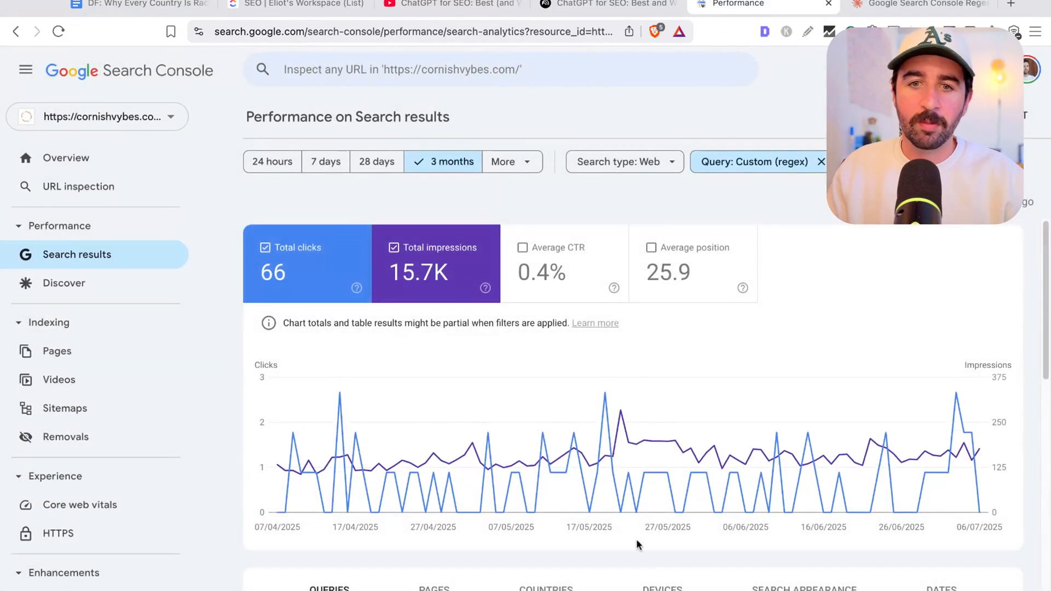
- Sort the filtered Queries table by Impressions and review the top question-style queries
scroll("down", 3)
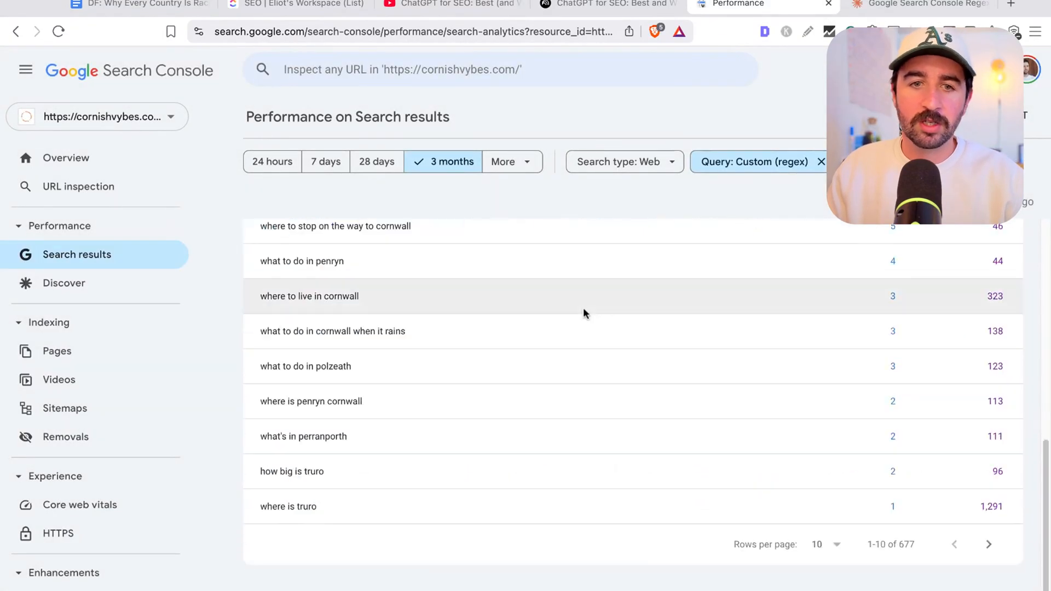
scroll("up", 3)
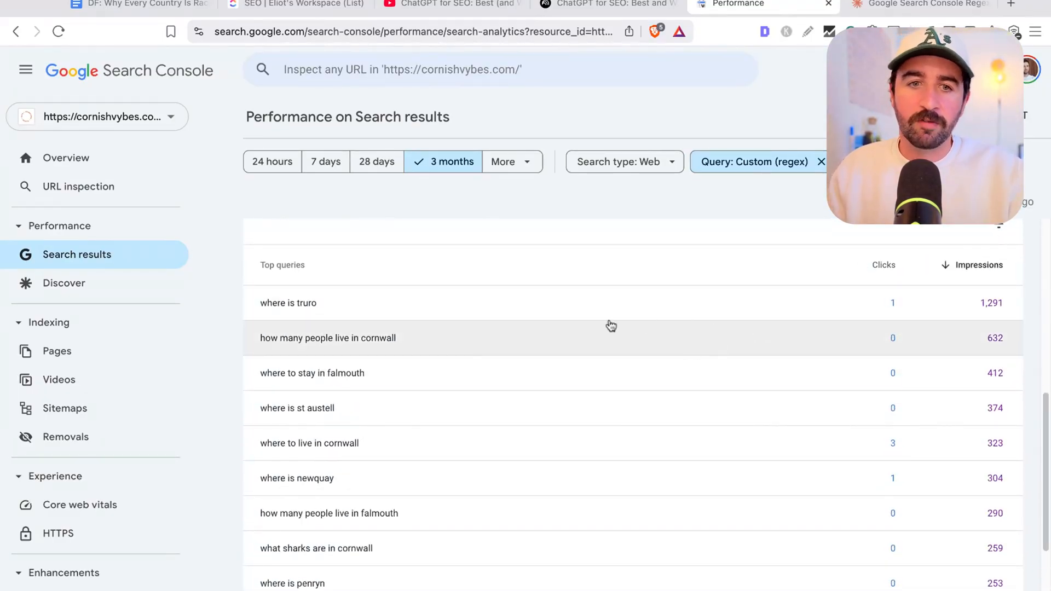
scroll("down", 3)
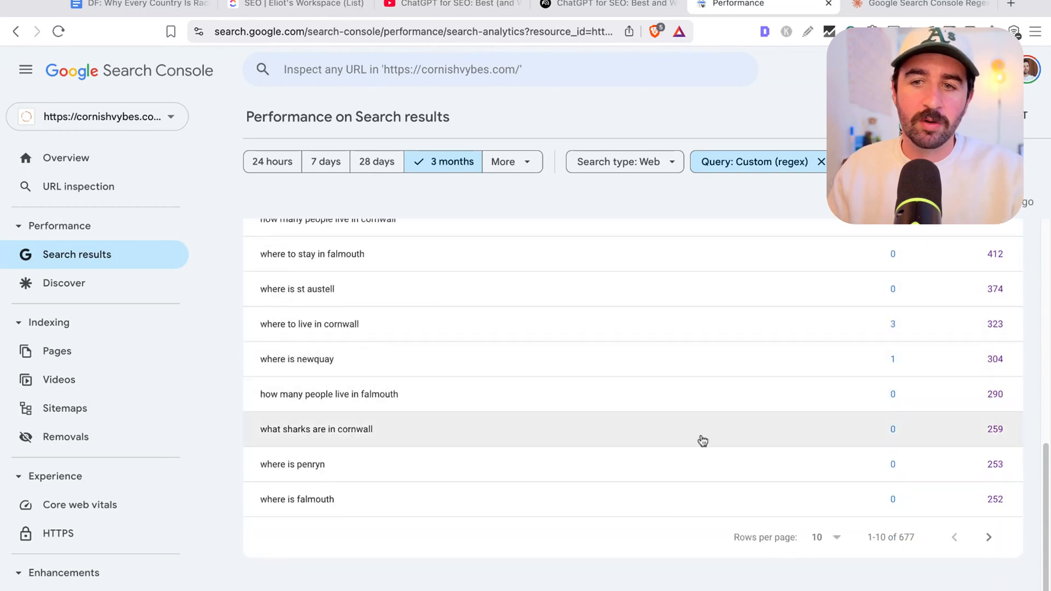
mouse_move(764, 497)
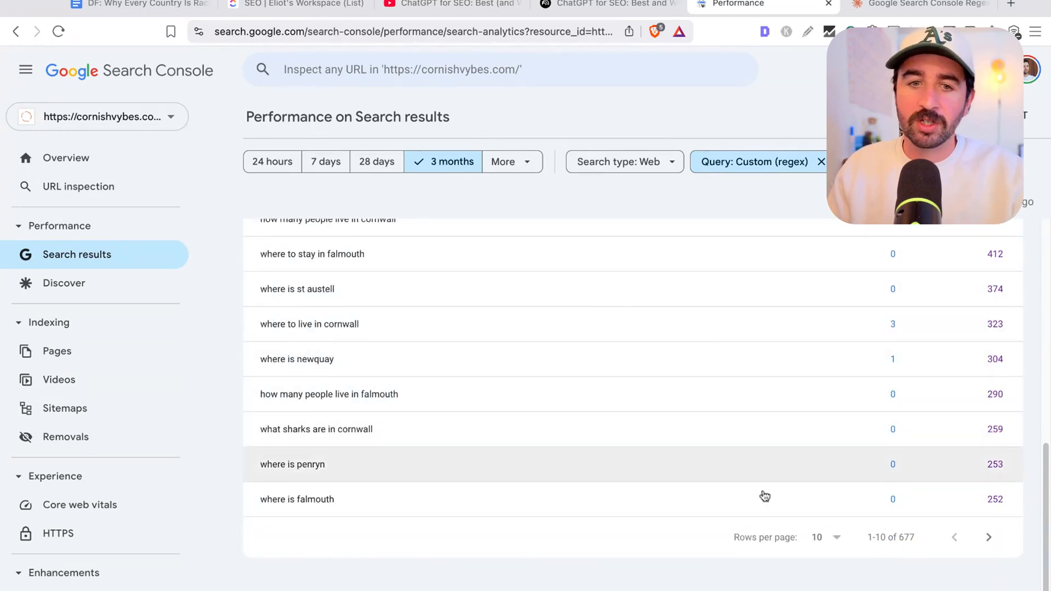
mouse_move(394, 481)
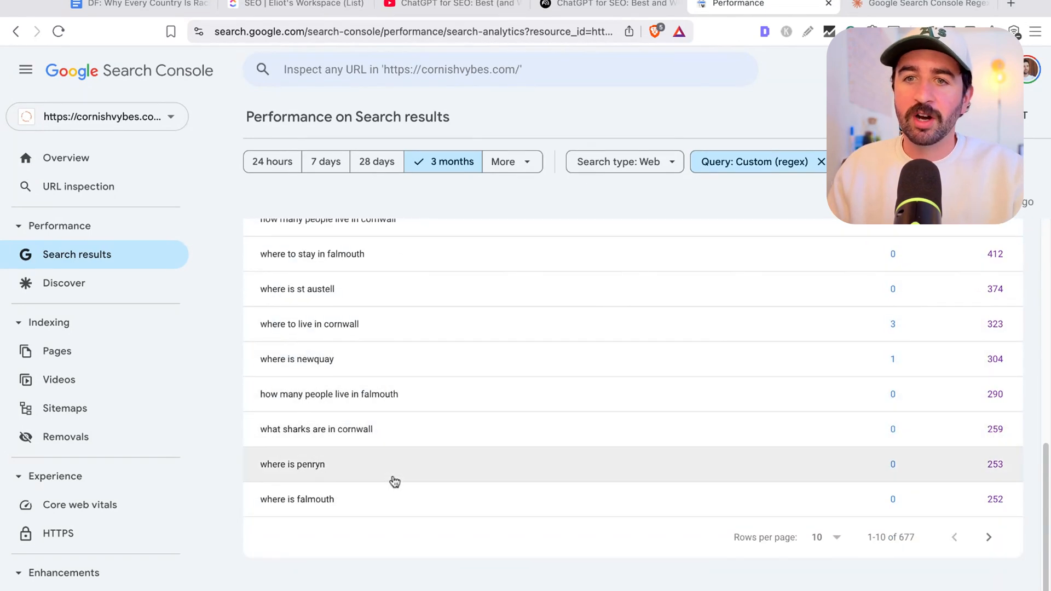
mouse_move(485, 439)
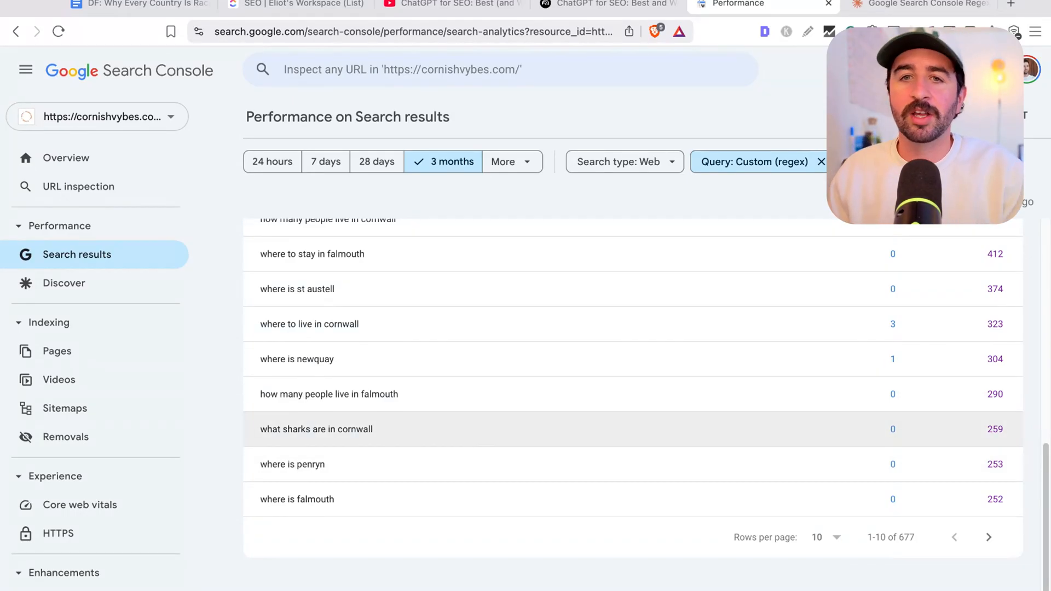
scroll("up", 3)
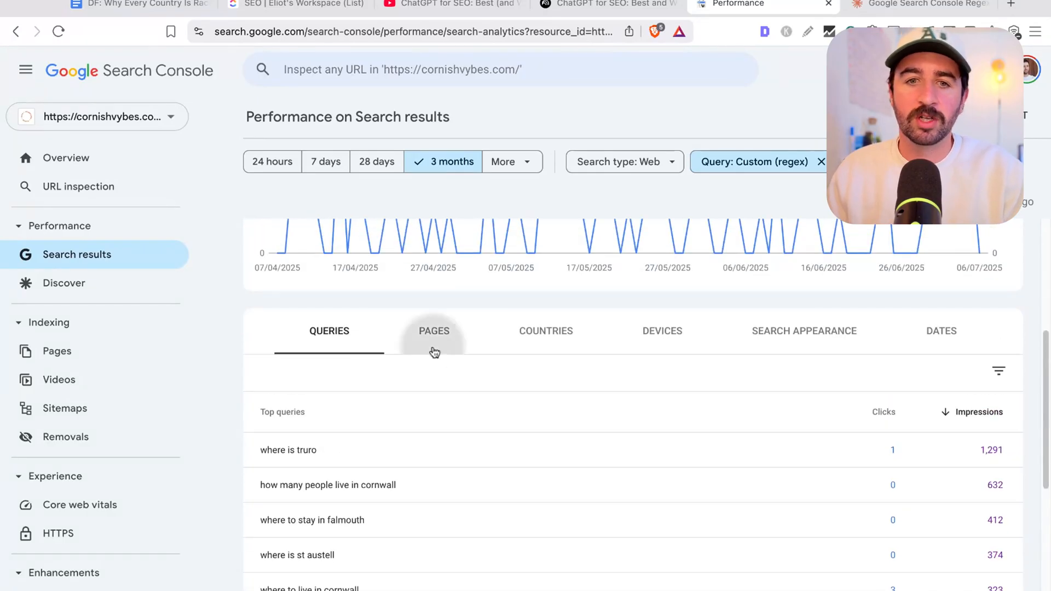
left_click(434, 331)
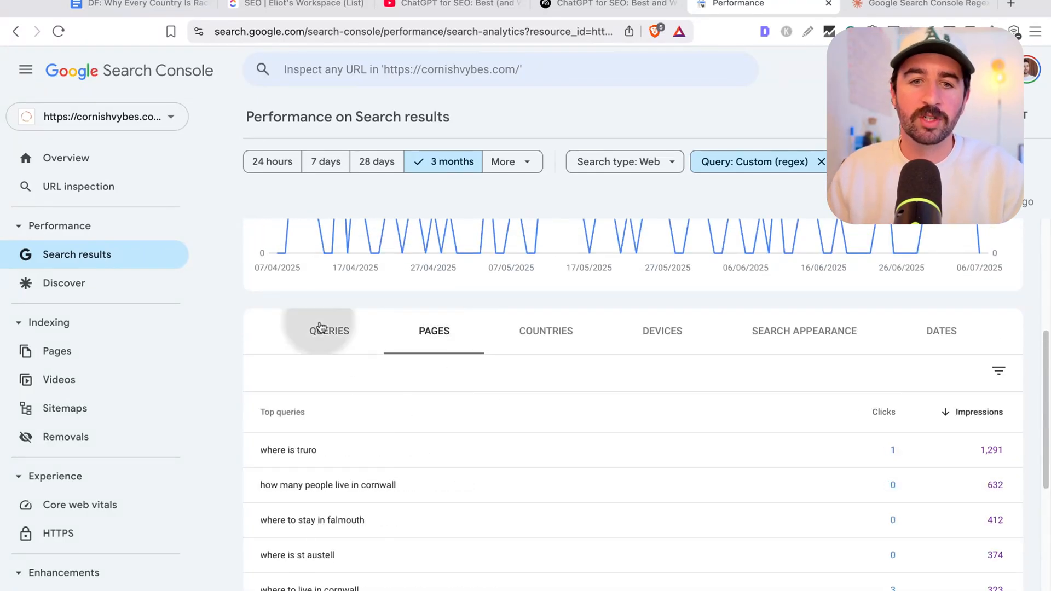
scroll("down", 3)
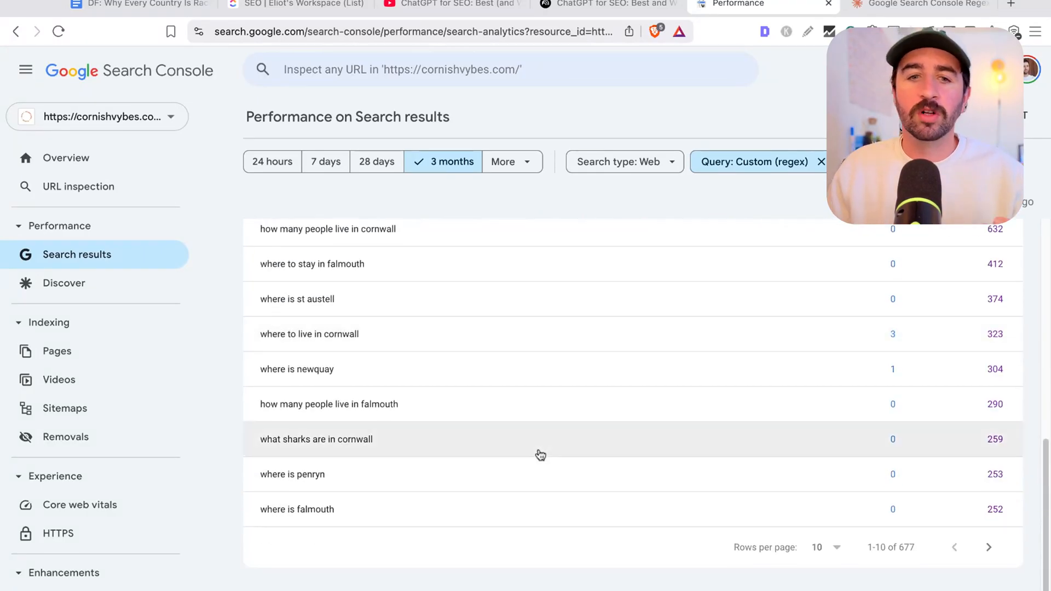
mouse_move(490, 432)
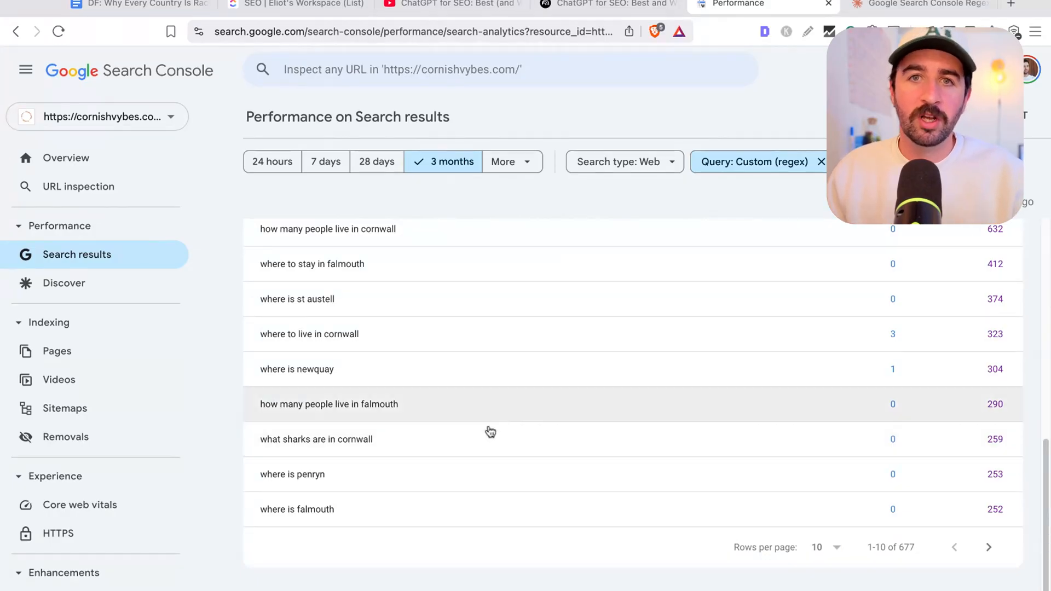
mouse_move(546, 429)
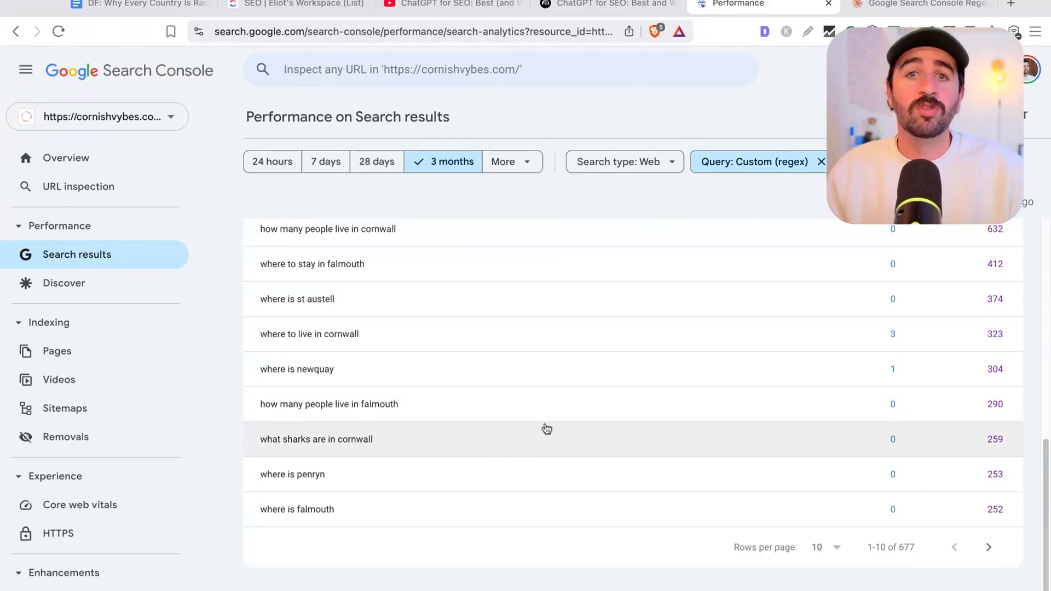
- Return to the regex chat and locate the price-term pattern in section 2
left_click(912, 5)
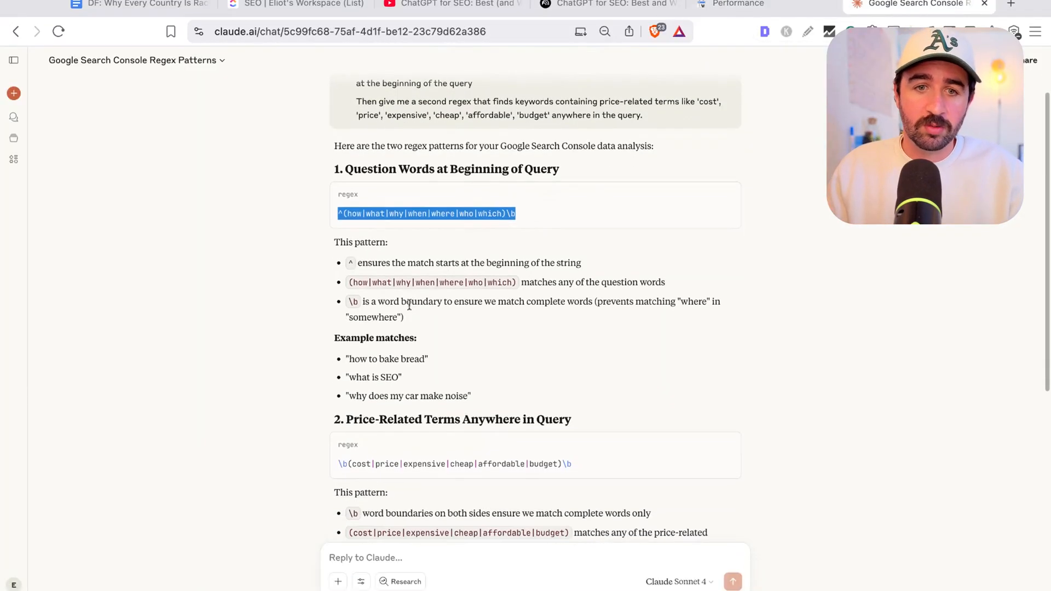
scroll("down", 3)
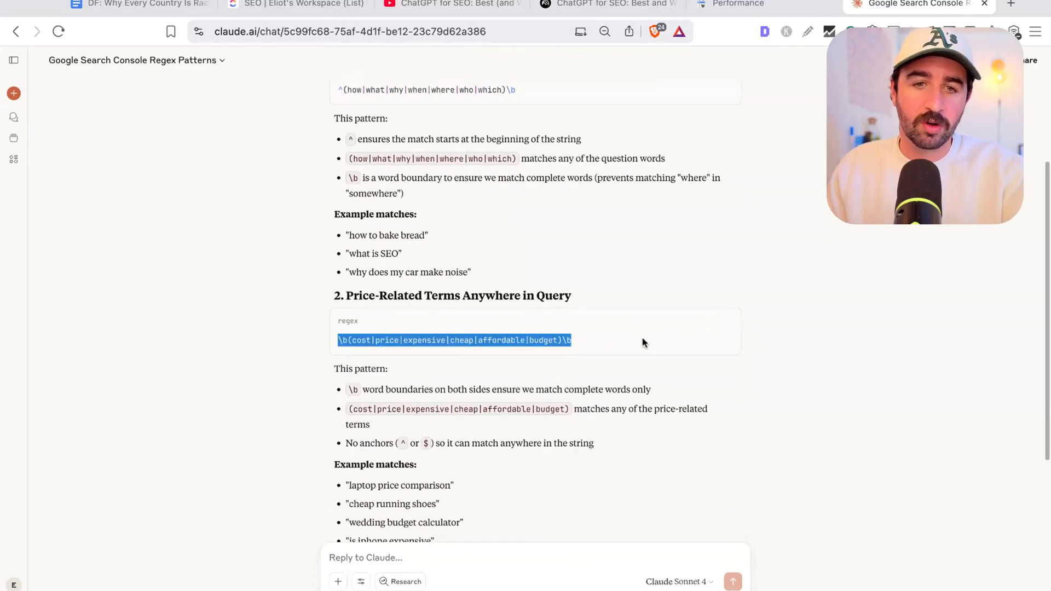
mouse_move(710, 36)
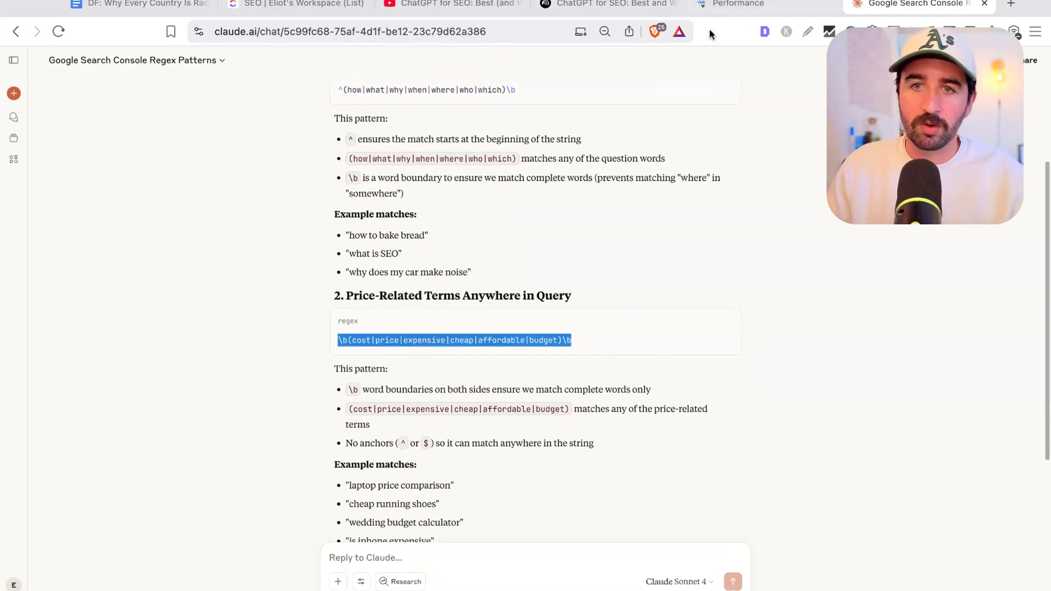
- Apply the price-term regex query filter and review rows 11-20 of the 65 matching queries
left_click(730, 4)
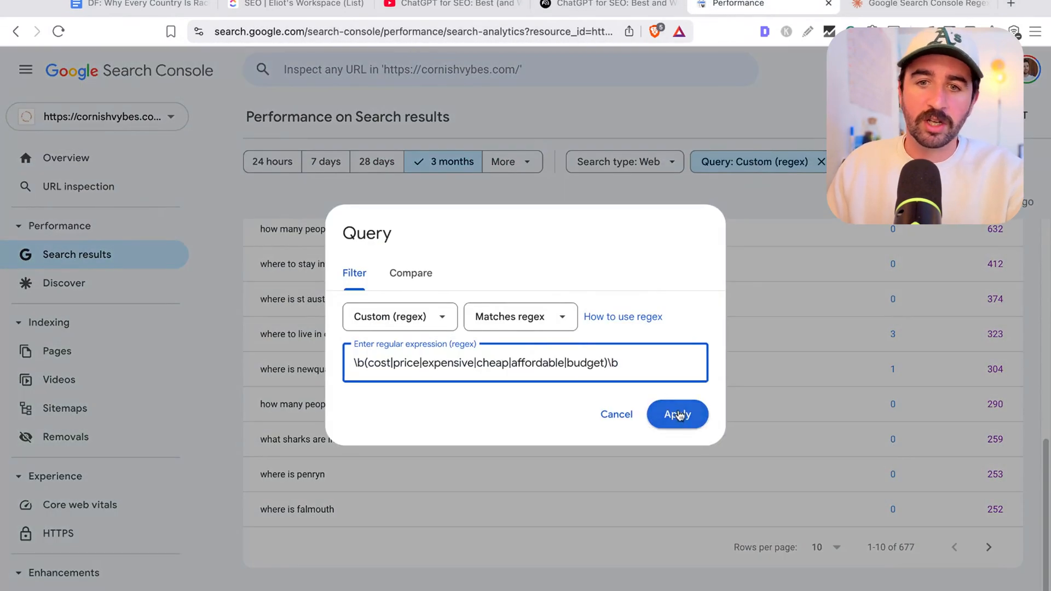
left_click(677, 413)
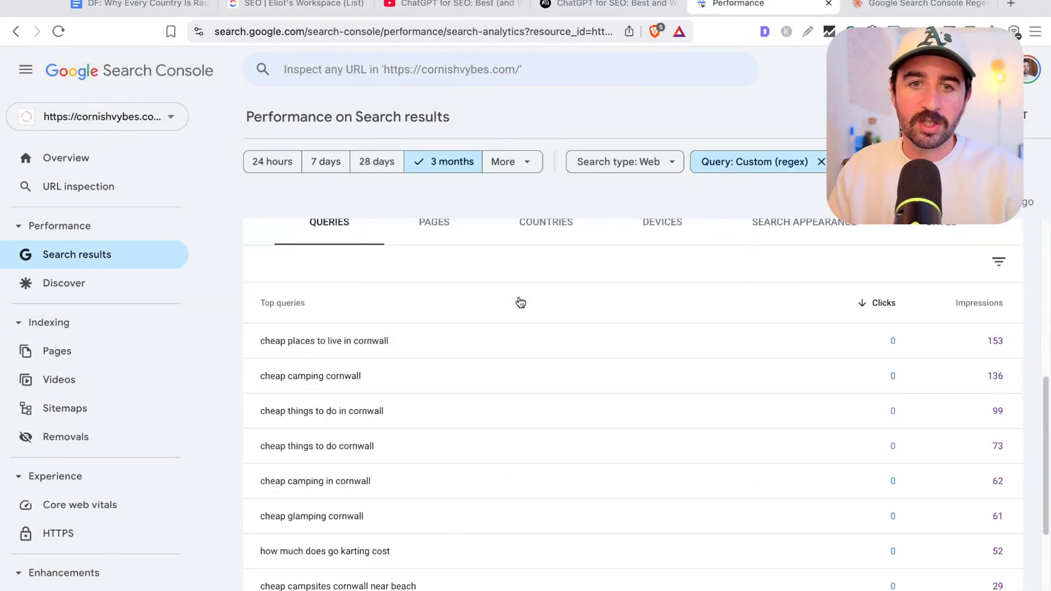
scroll("down", 3)
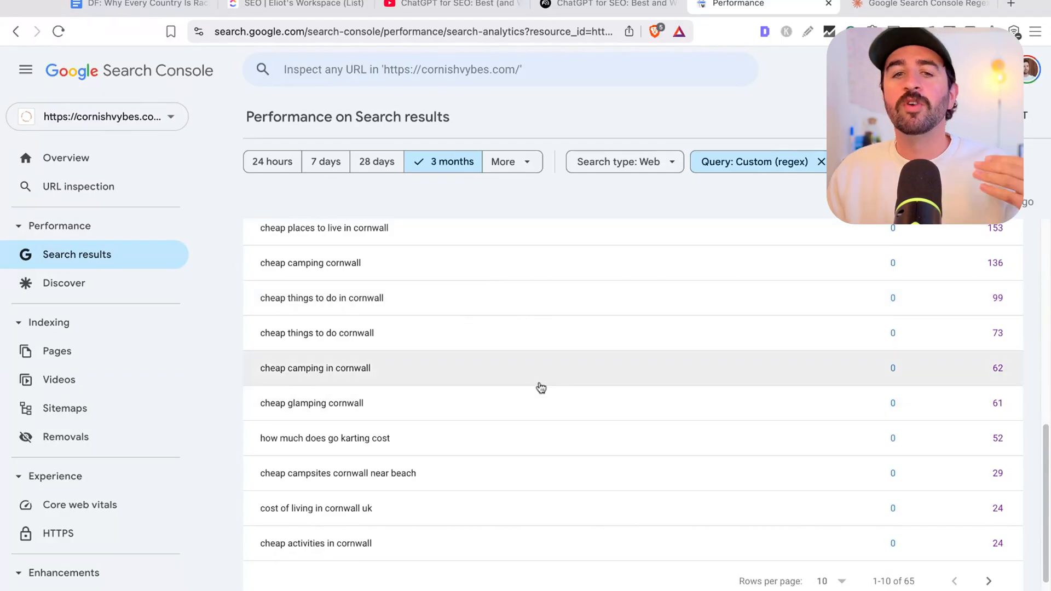
mouse_move(534, 378)
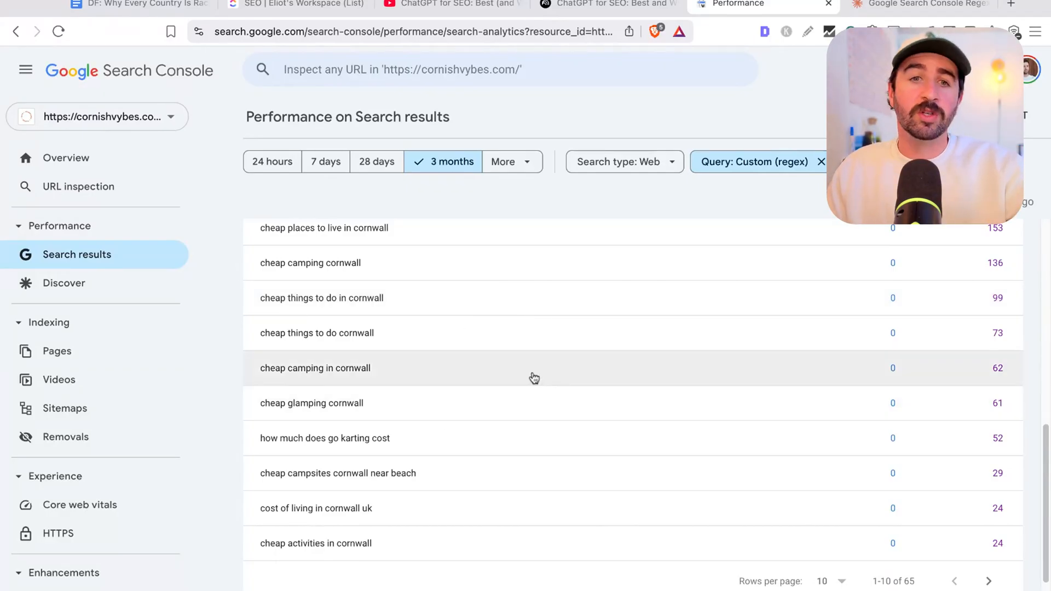
mouse_move(445, 326)
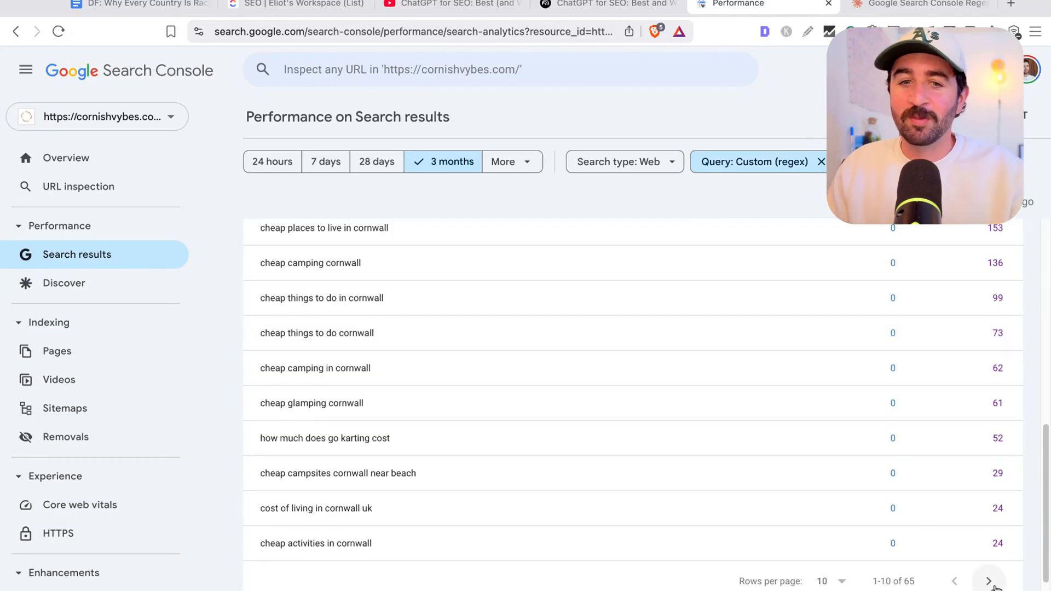
left_click(987, 581)
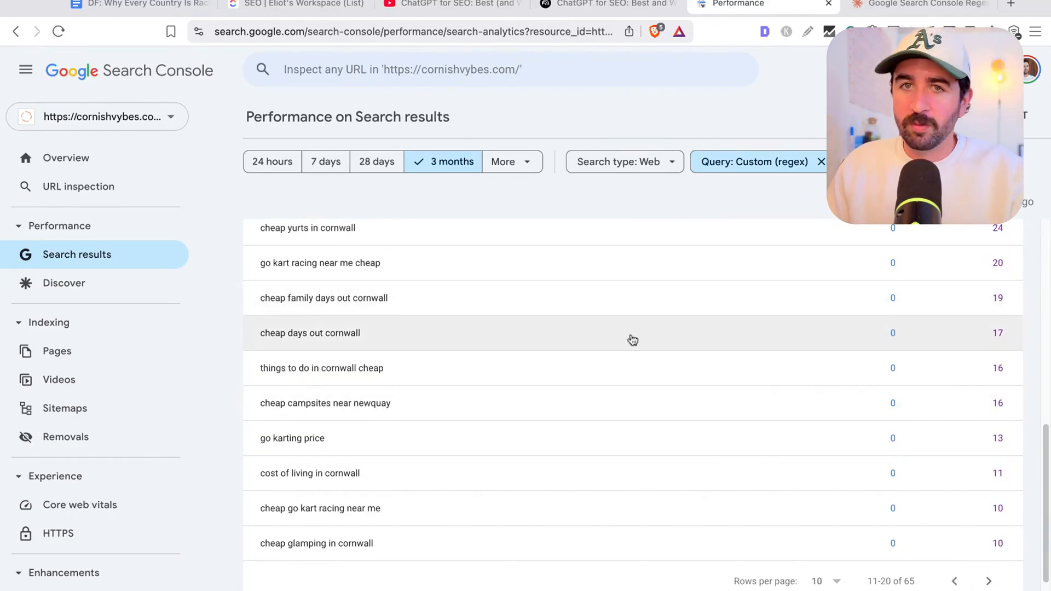
scroll("down", 3)
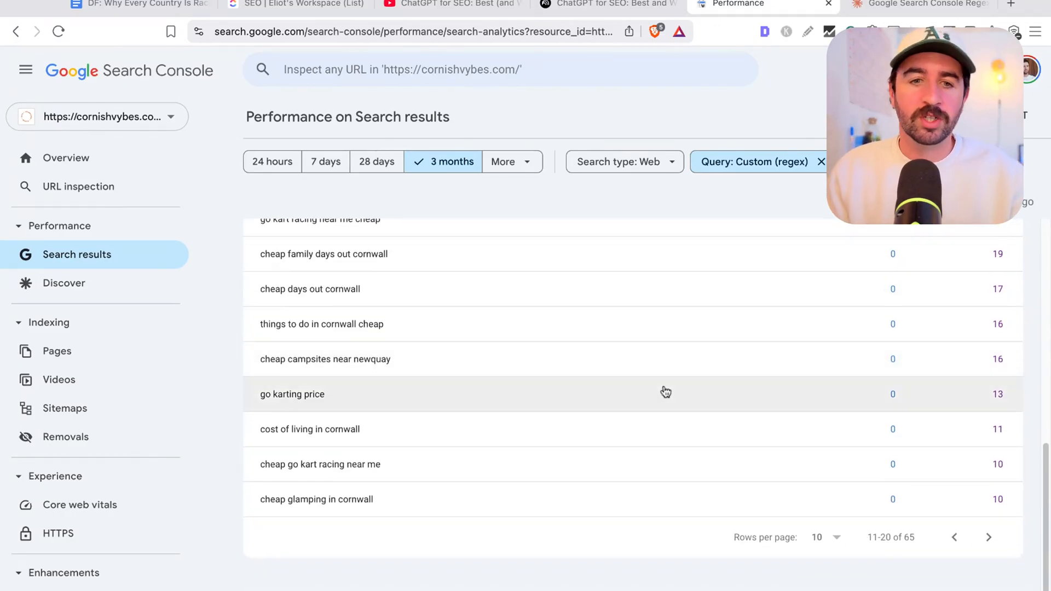
mouse_move(987, 536)
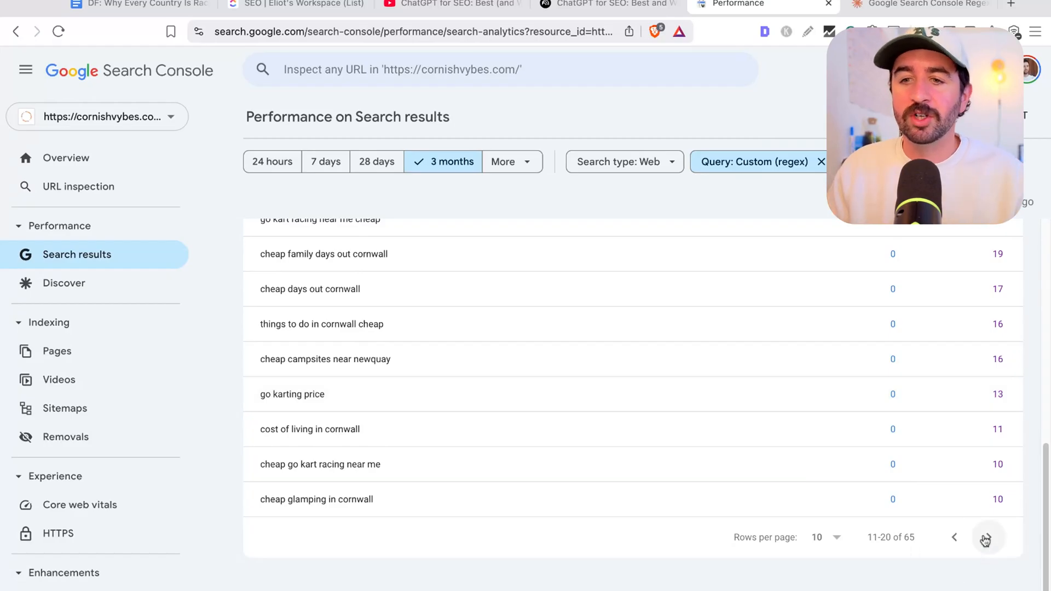
mouse_move(652, 394)
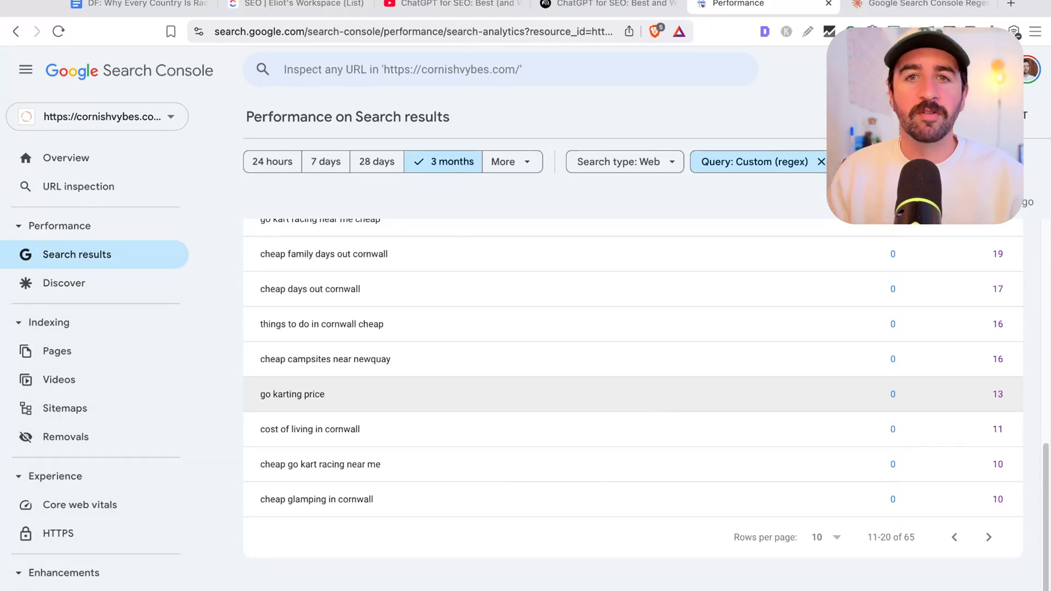
- Revisit the regex patterns chat, then move on to the Semrush Keyword Magic Tool tab
left_click(912, 4)
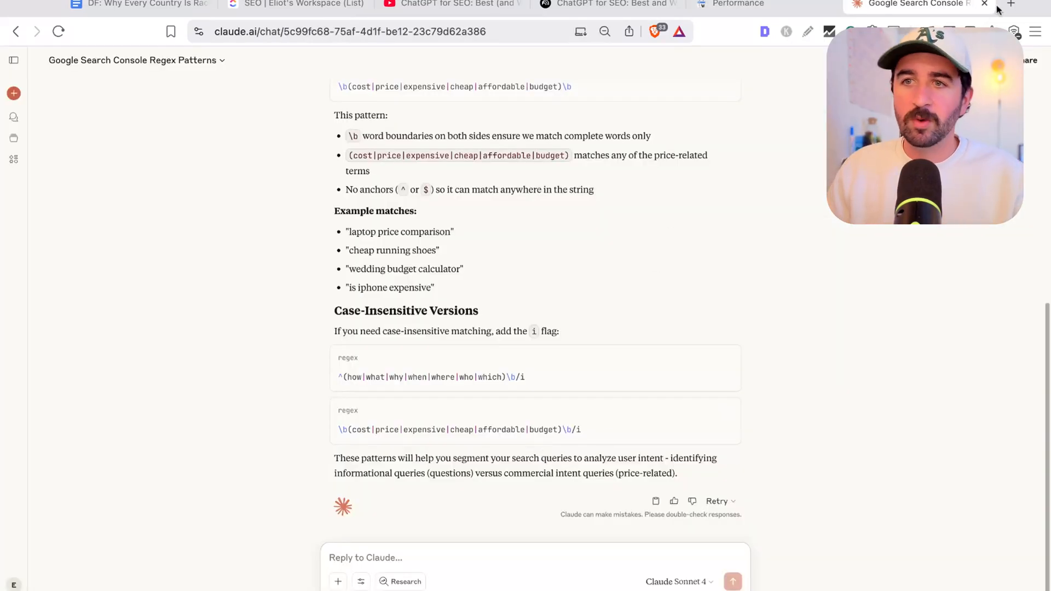
left_click(1010, 5)
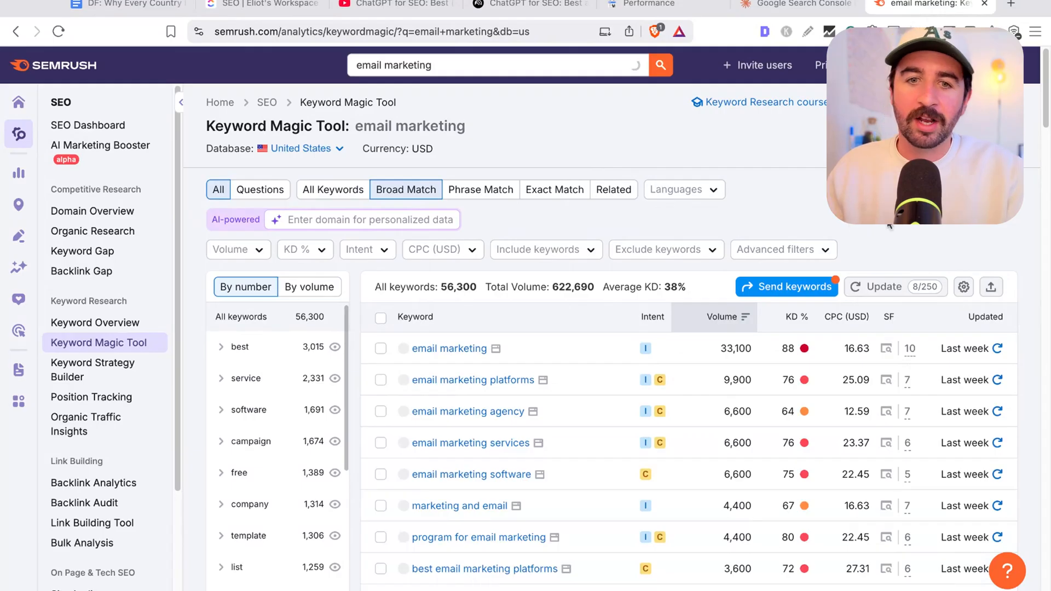
scroll("down", 3)
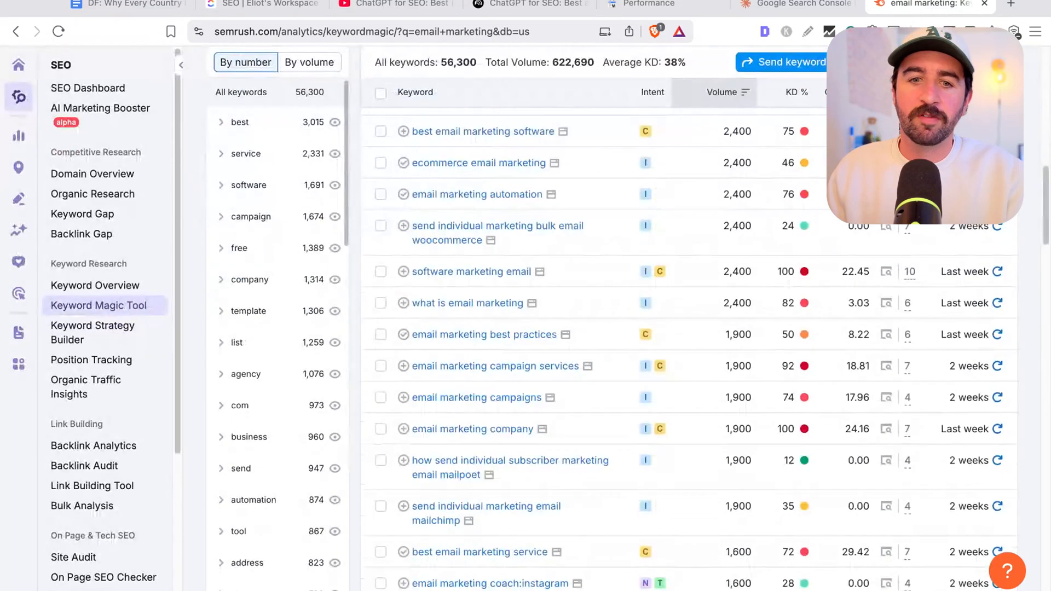
scroll("down", 3)
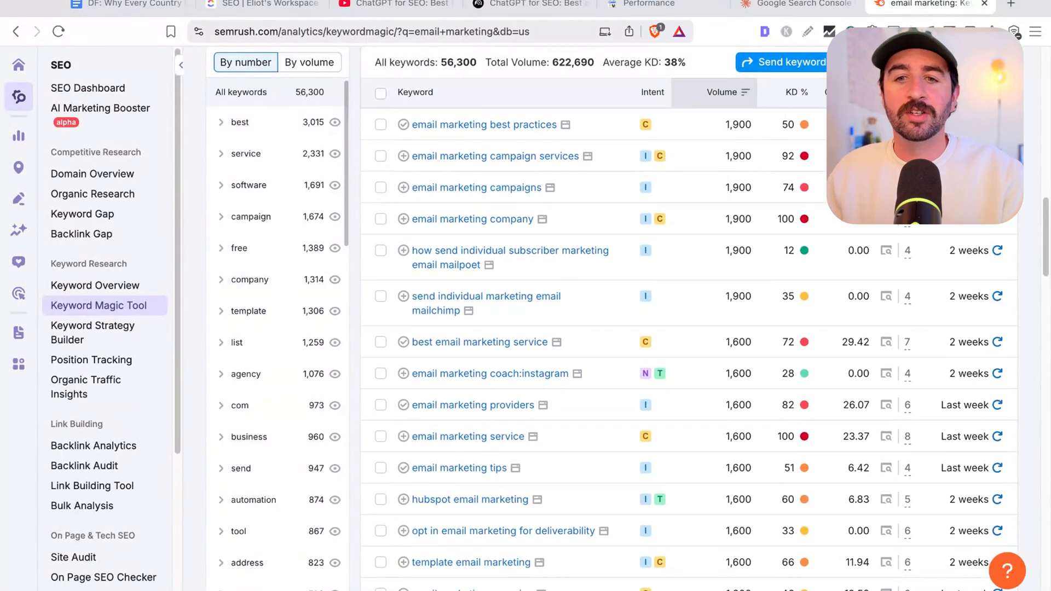
mouse_move(786, 364)
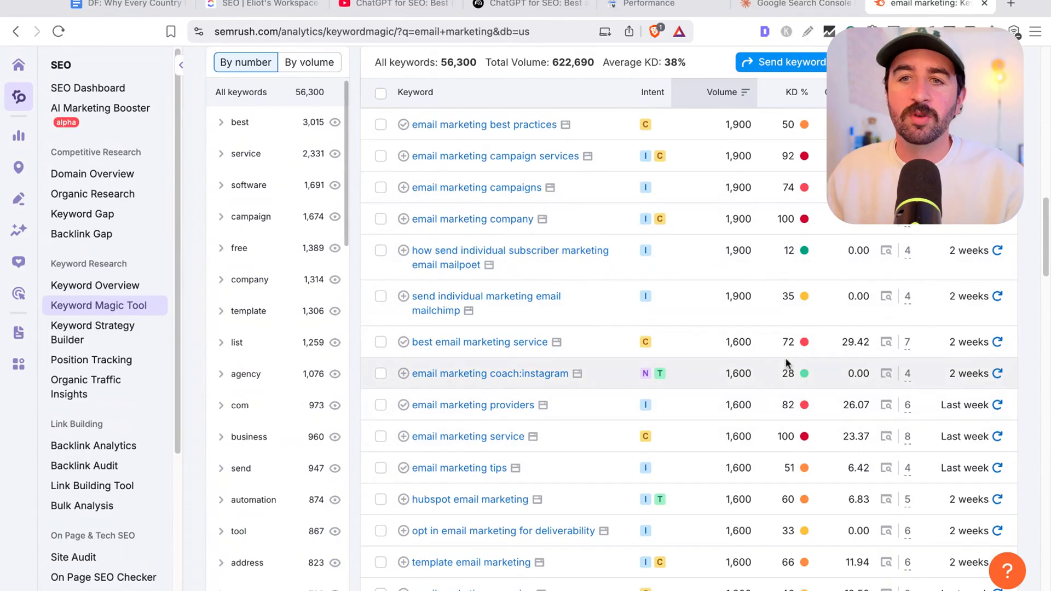
scroll("up", 3)
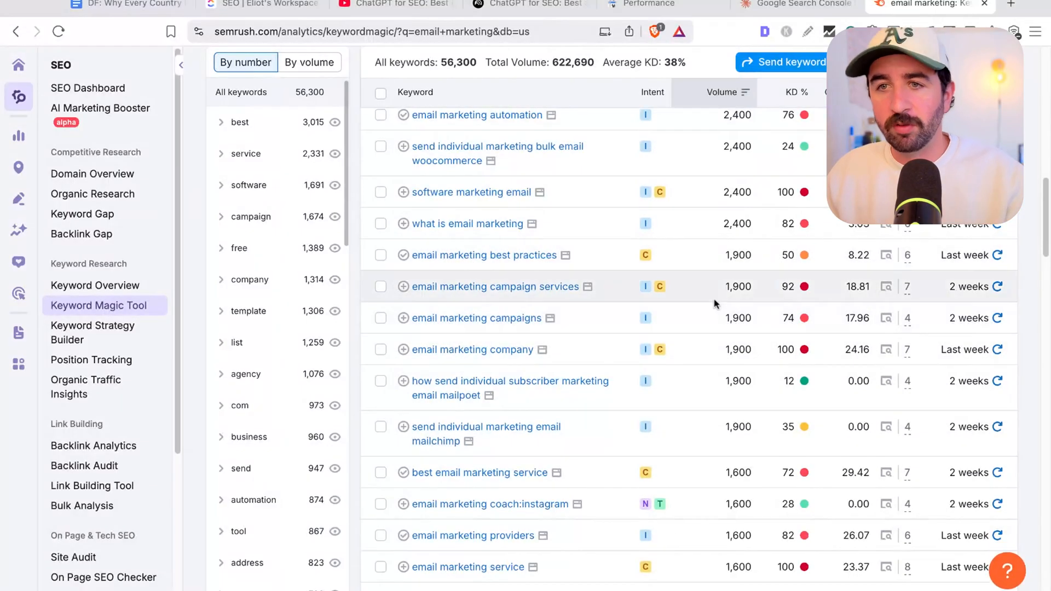
mouse_move(702, 308)
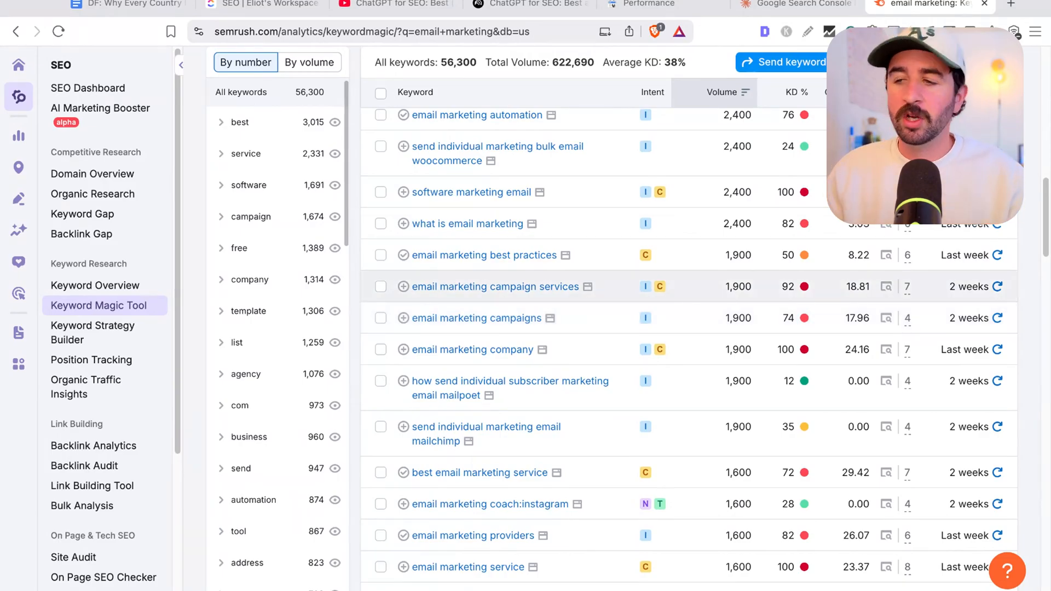
scroll("up", 3)
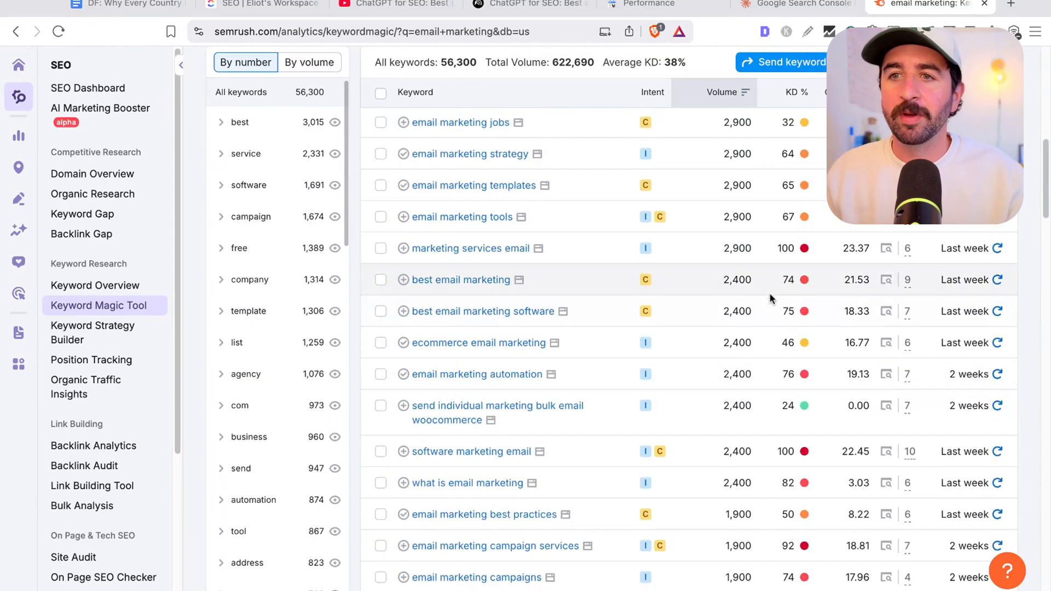
scroll("up", 3)
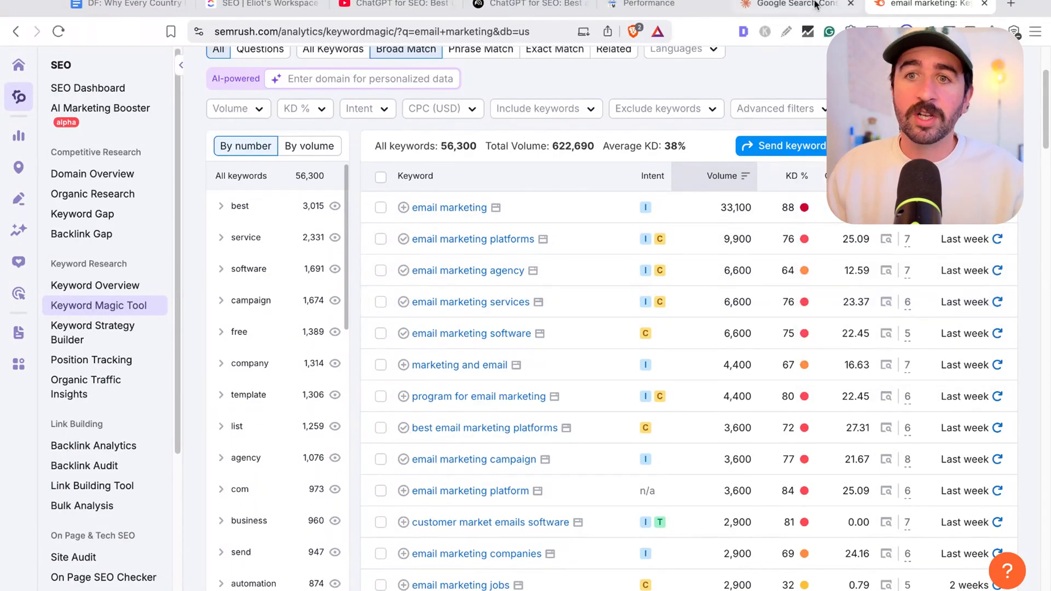
- In a new chat, attach the Semrush keyword xlsx and ask for easy, high-intent keyword opportunities
left_click(790, 4)
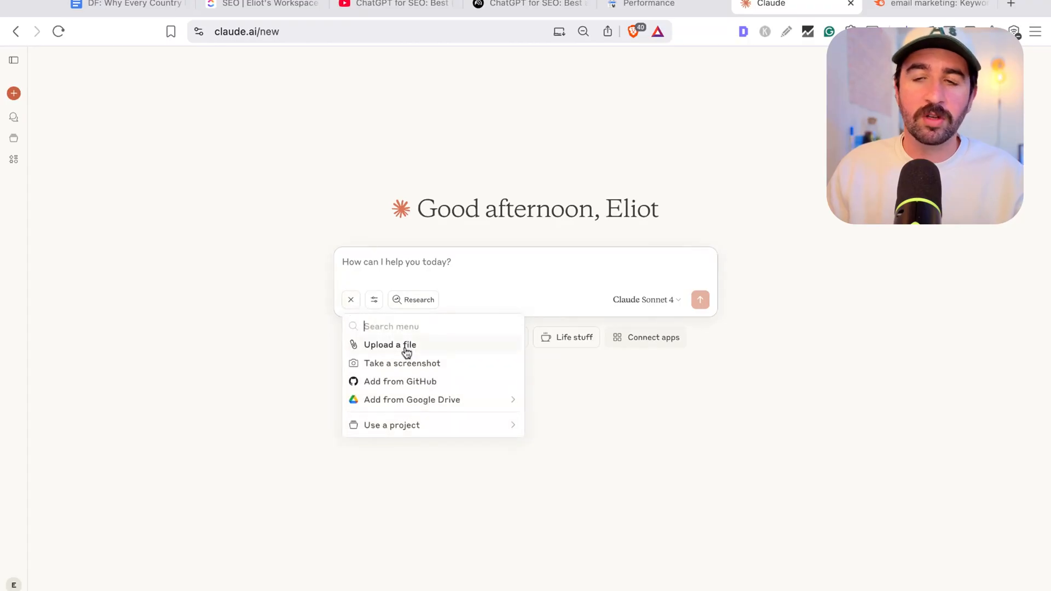
left_click(390, 345)
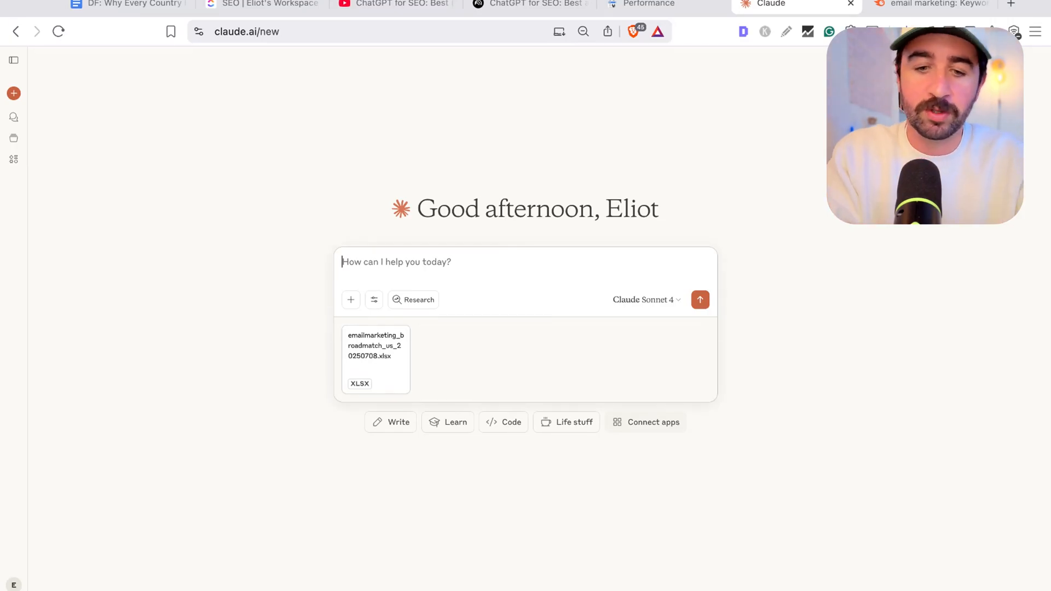
type("I have a sheet of keyword research from semrush. I want to find easy but high intent keyword opprotunties to that would lead to conversions for my email marketing saas tool. Please can you analyse the file to find the best opportunties with low difficulty but buying intnet.")
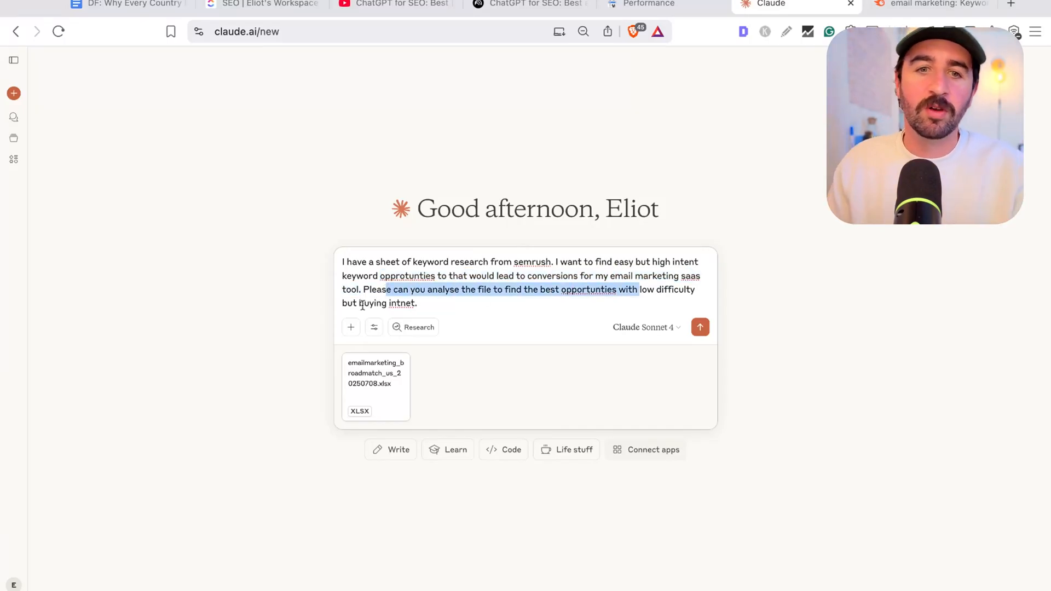
left_click(699, 327)
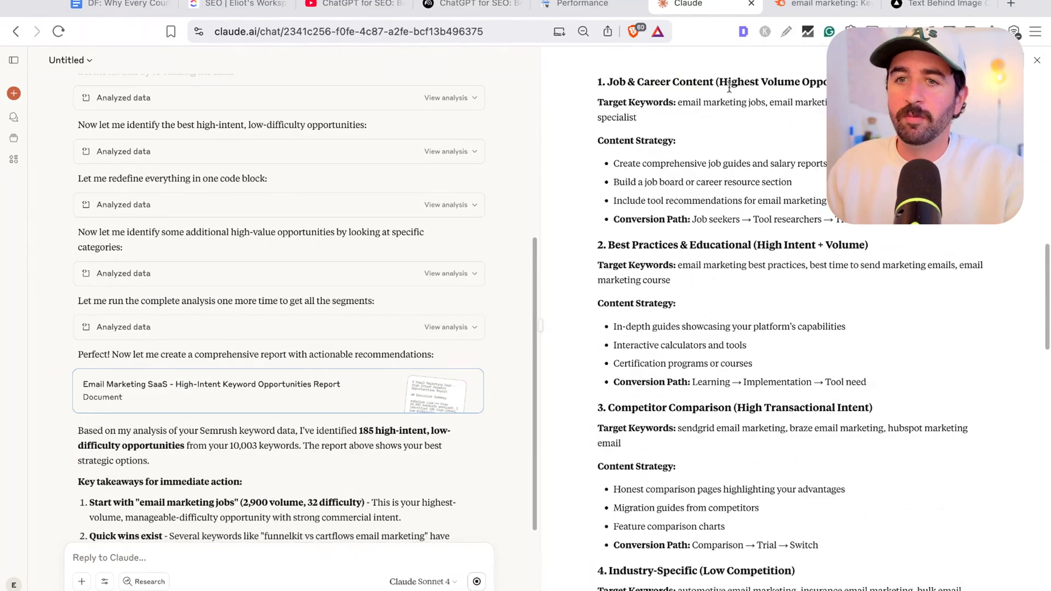
- Review the keyword opportunities report sections, then start a fresh blank chat
scroll("down", 3)
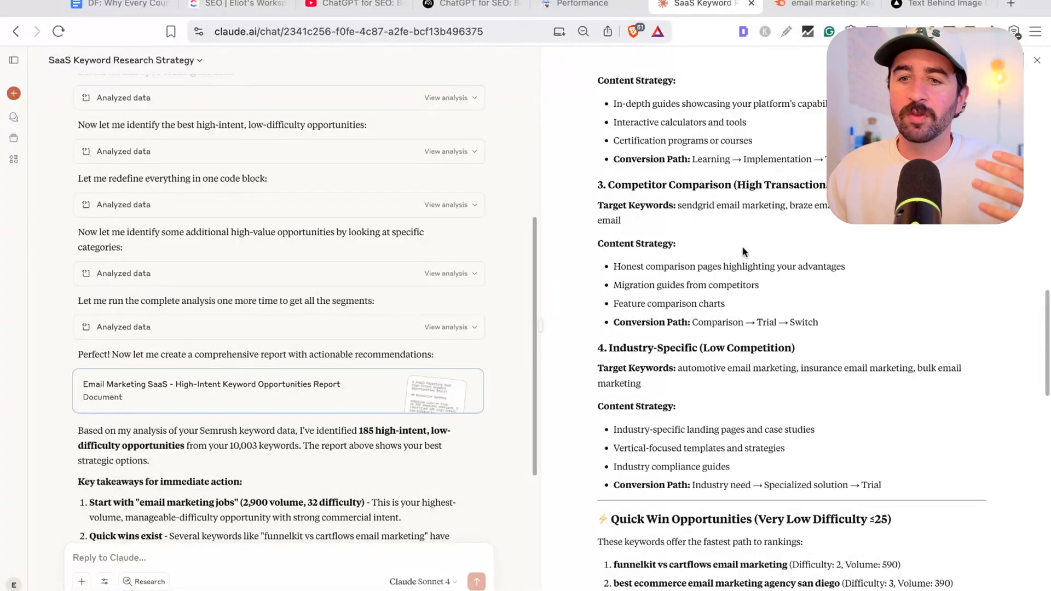
scroll("down", 3)
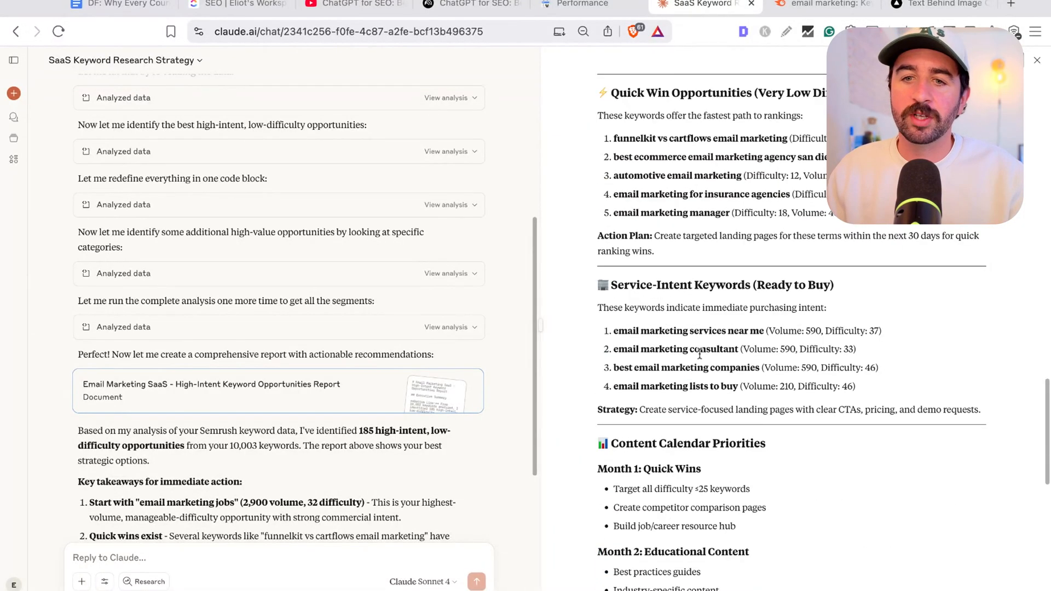
left_click(13, 93)
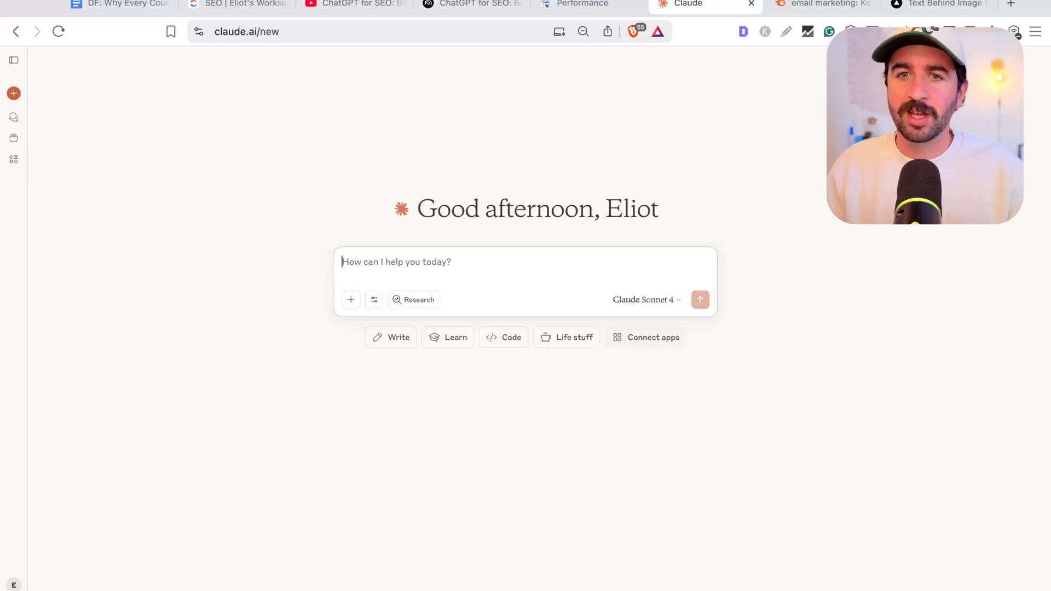
mouse_move(635, 163)
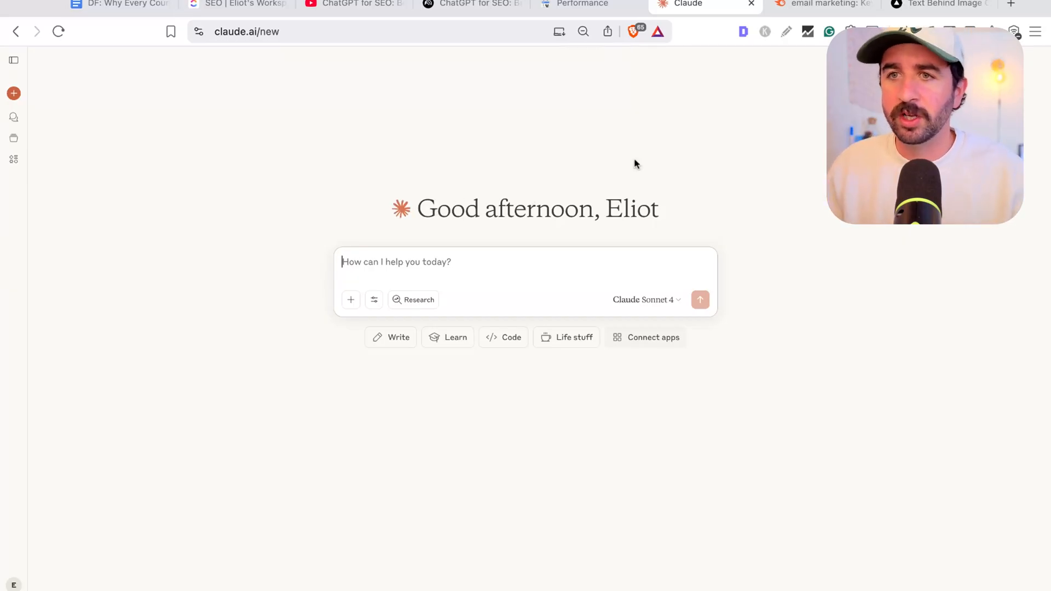
left_click(934, 5)
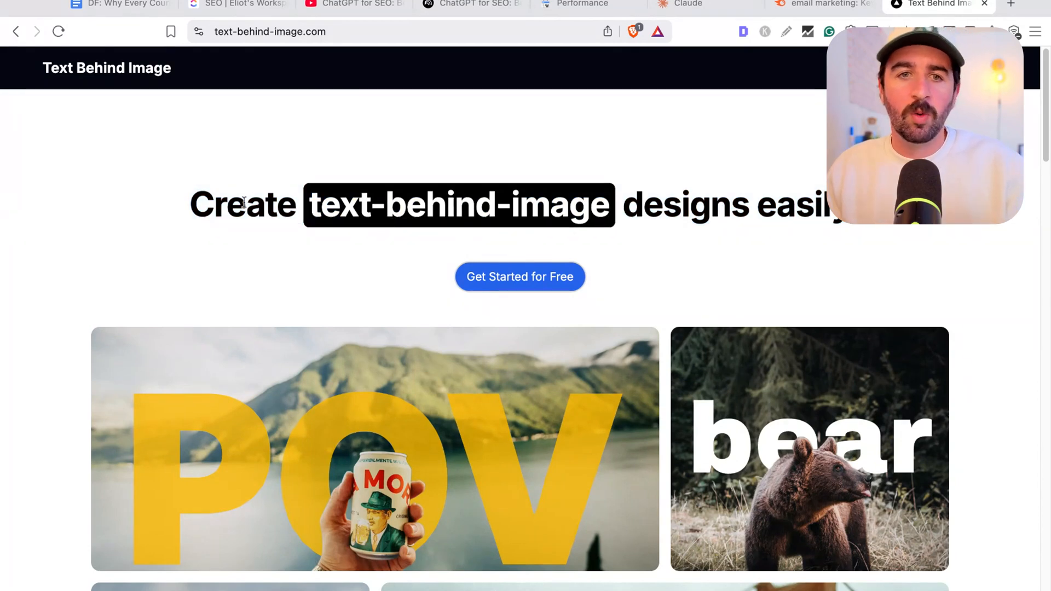
mouse_move(690, 207)
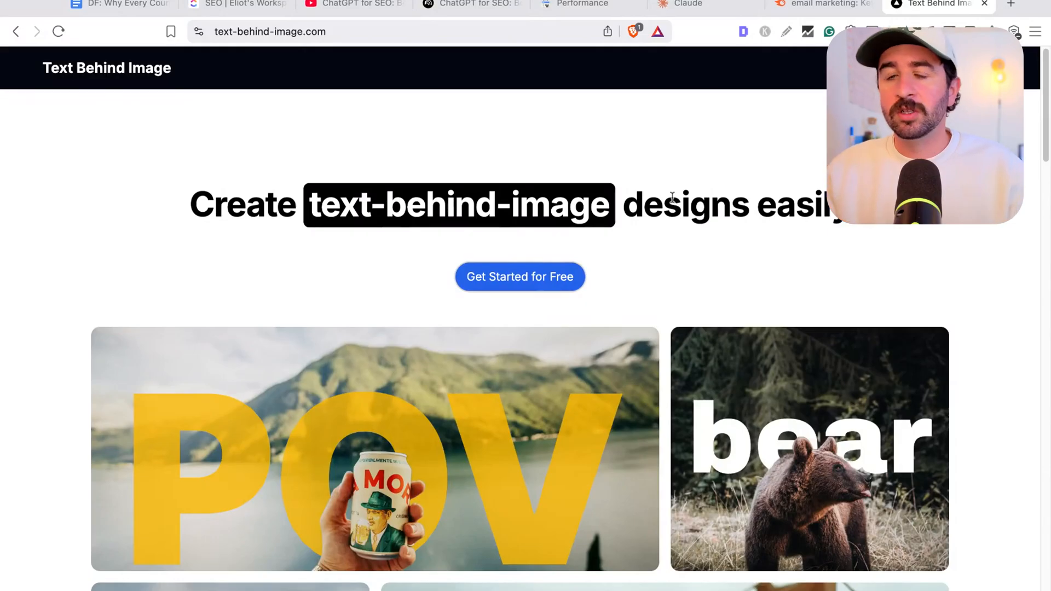
mouse_move(924, 11)
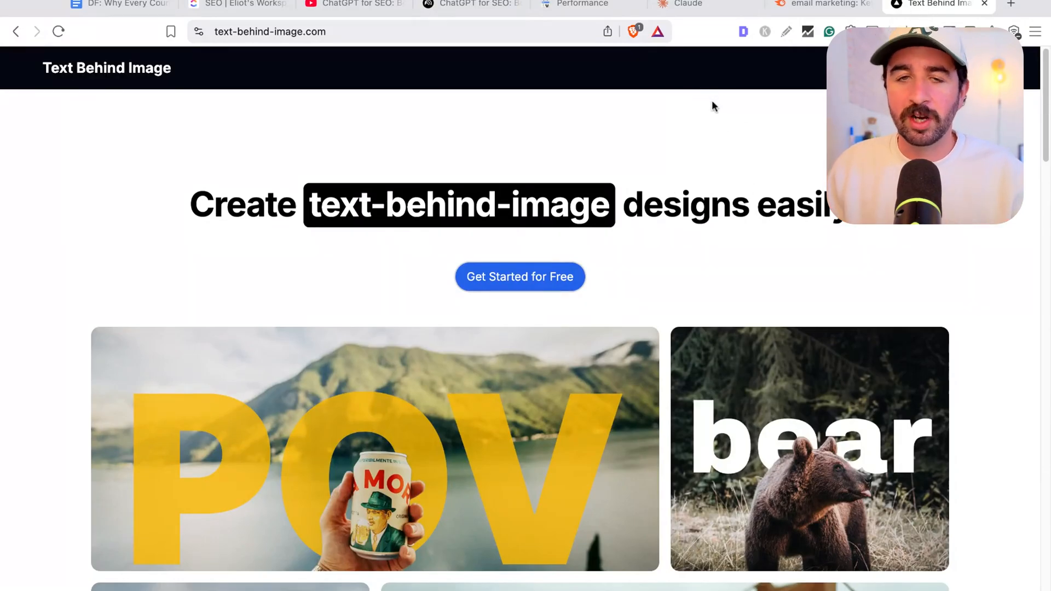
mouse_move(687, 6)
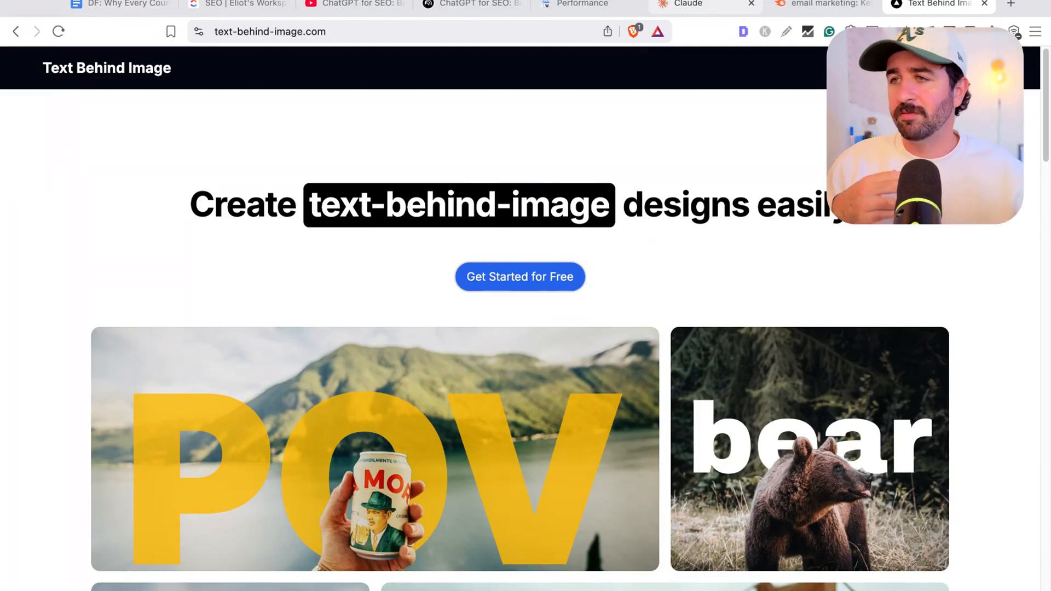
left_click(697, 5)
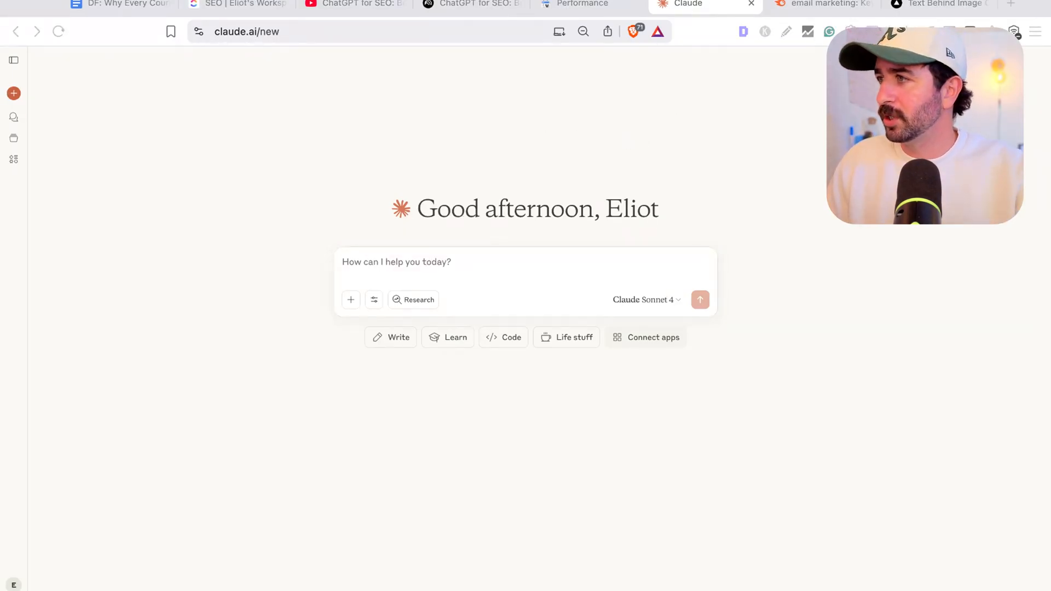
- Draft the 25-business-scenarios prompt and select its [your product] placeholder
left_click(426, 262)
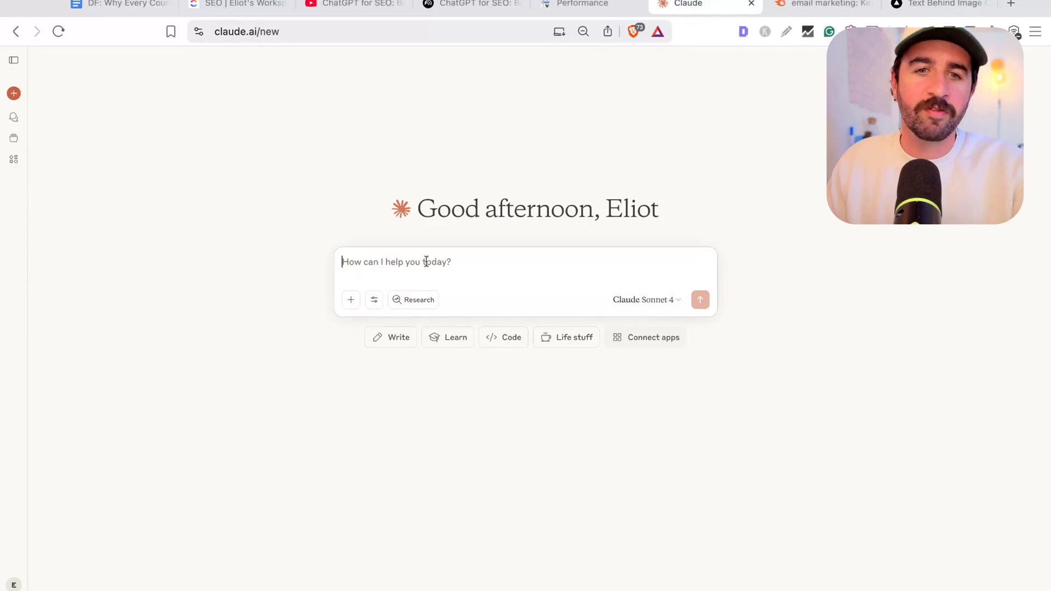
type("List 25 specific business scenarios where someone would desperately need [your product] and would search with buying intent.")
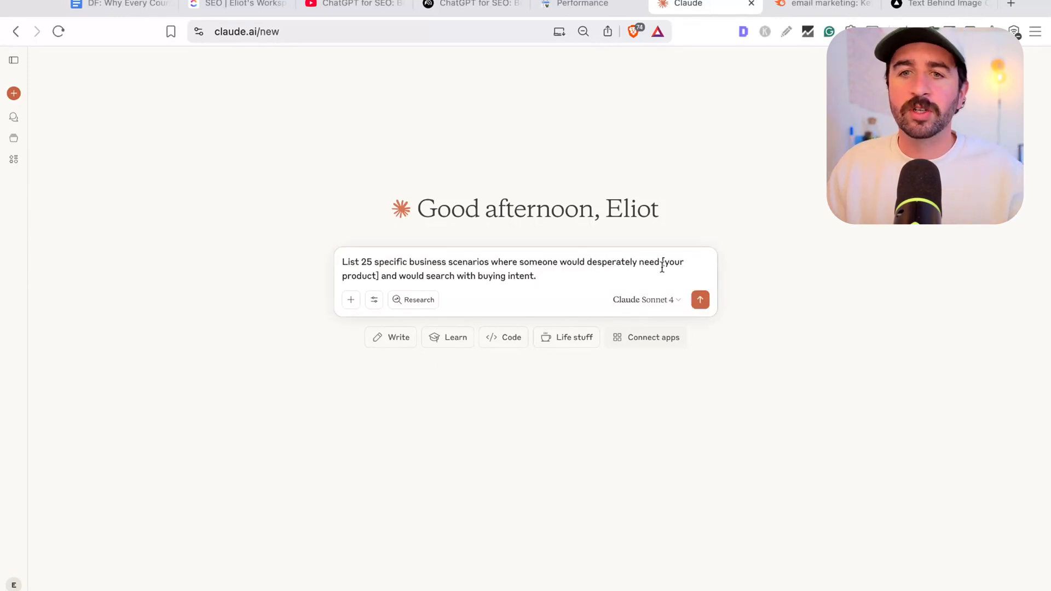
double_click(670, 262)
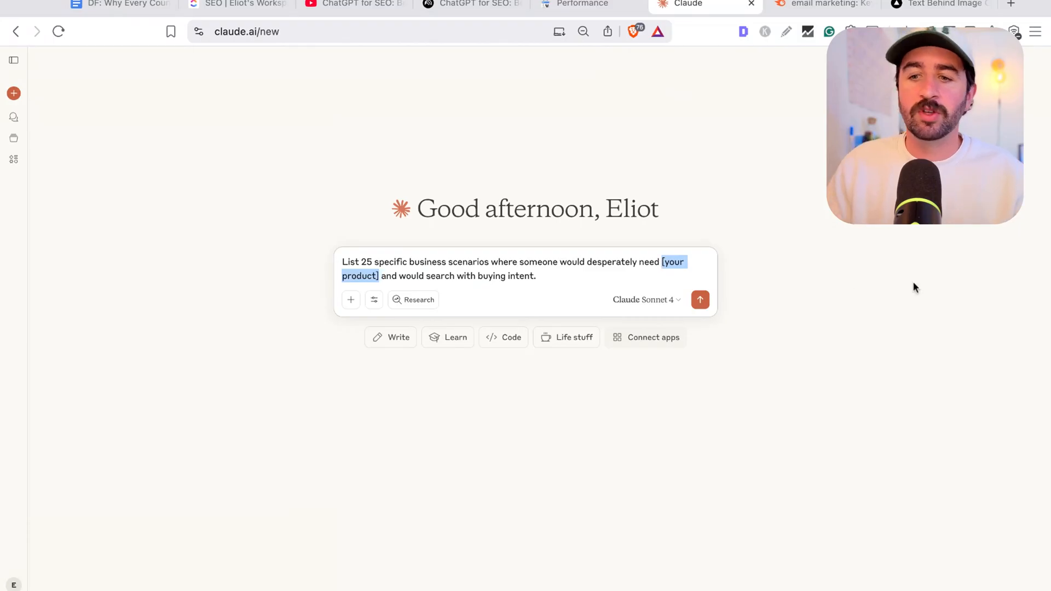
mouse_move(365, 265)
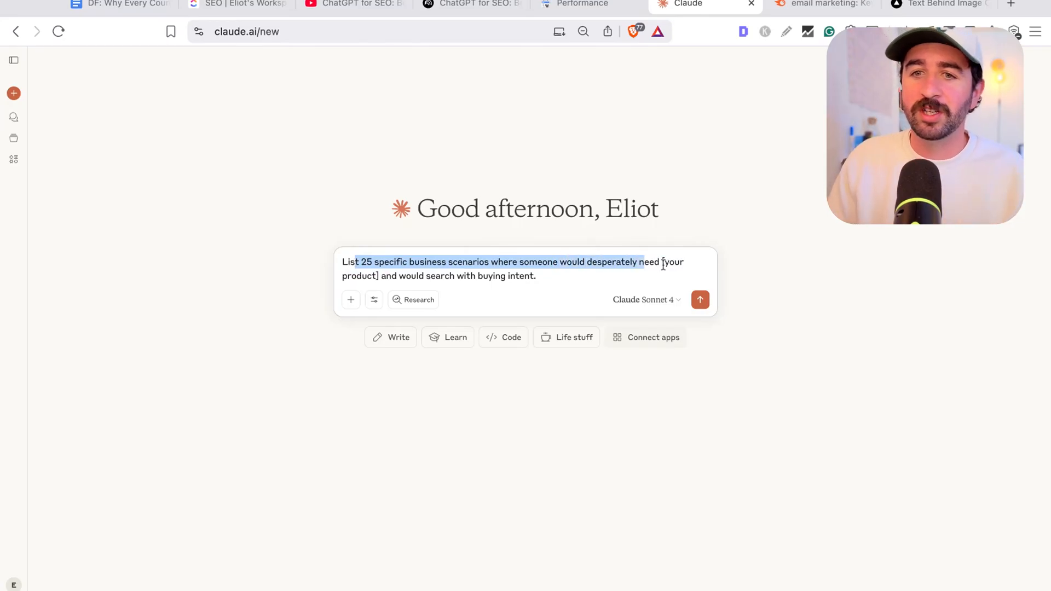
mouse_move(730, 146)
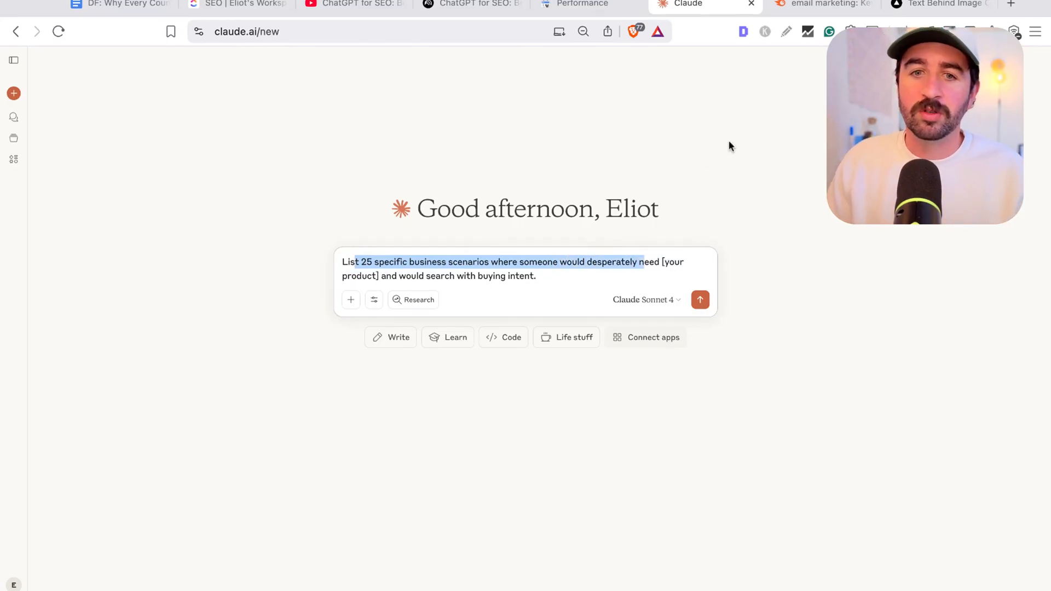
left_click(931, 4)
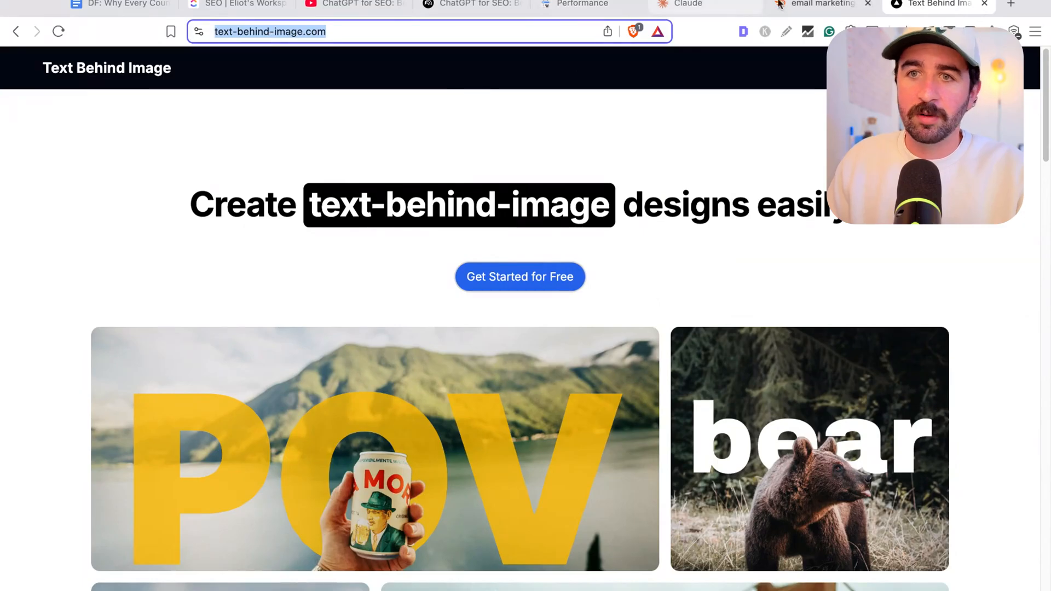
left_click(689, 5)
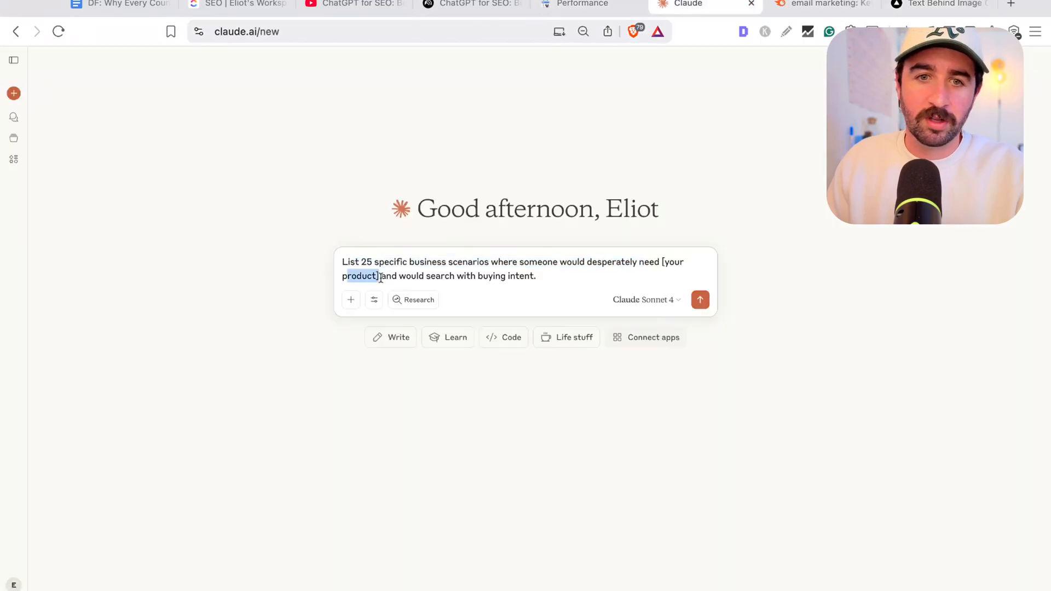
type("https://text-behind-image.com/ (a tool that allows you to put beautiful text between subject and background easily)")
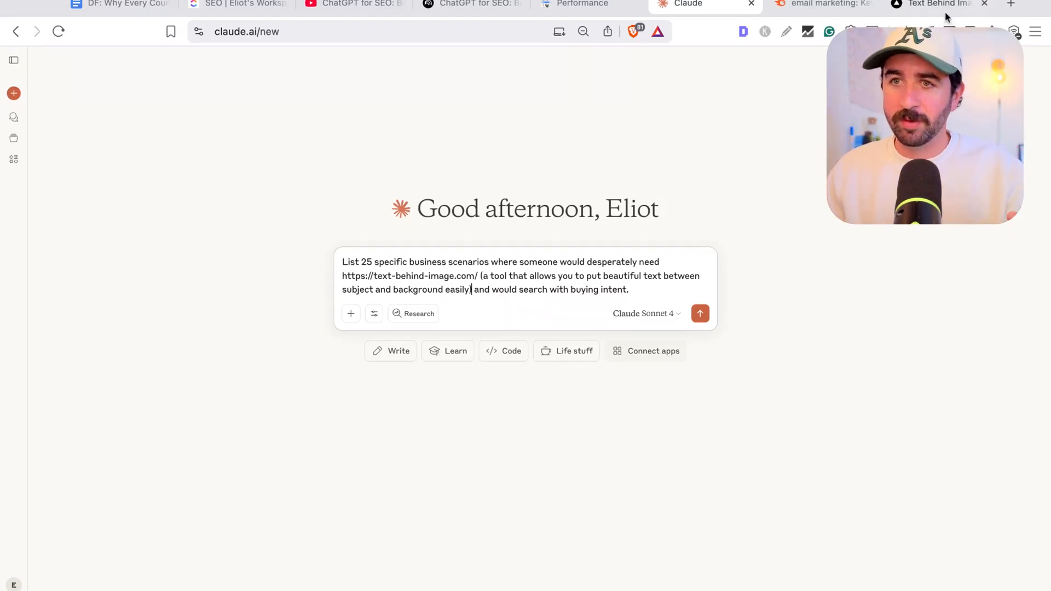
left_click(931, 4)
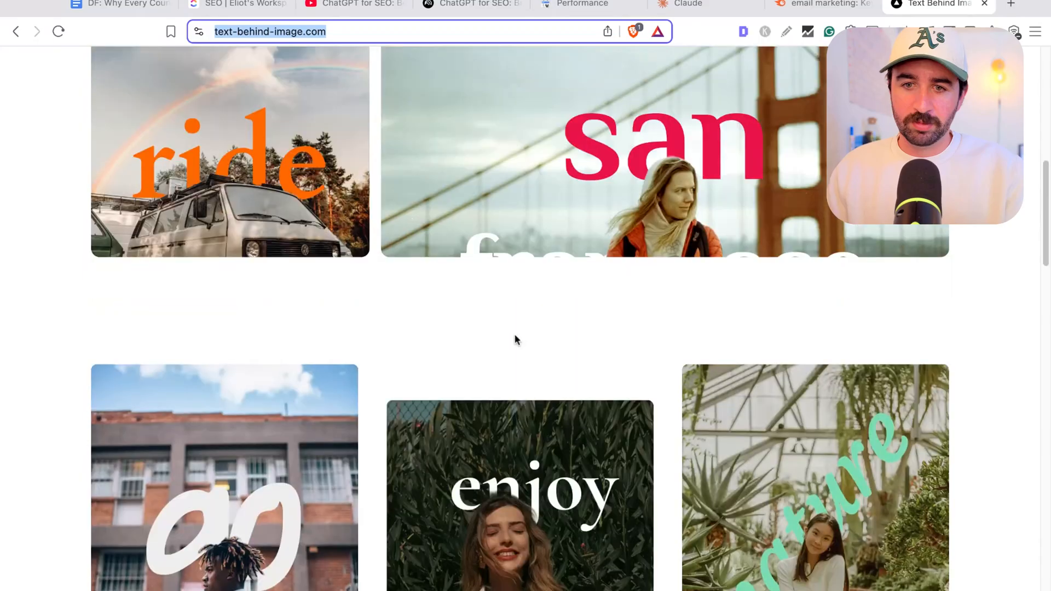
scroll("up", 3)
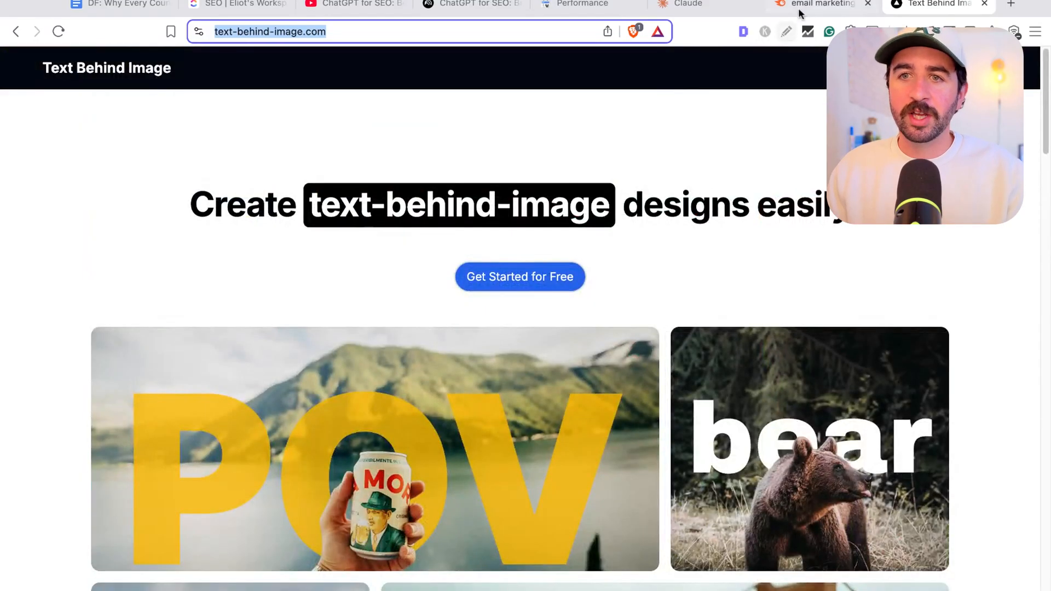
left_click(688, 4)
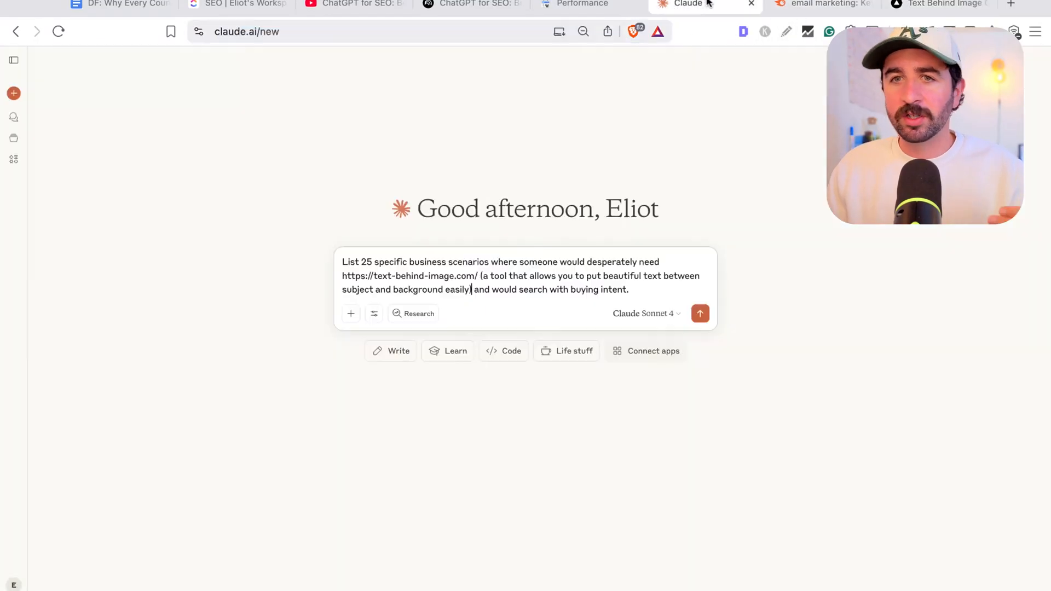
mouse_move(731, 293)
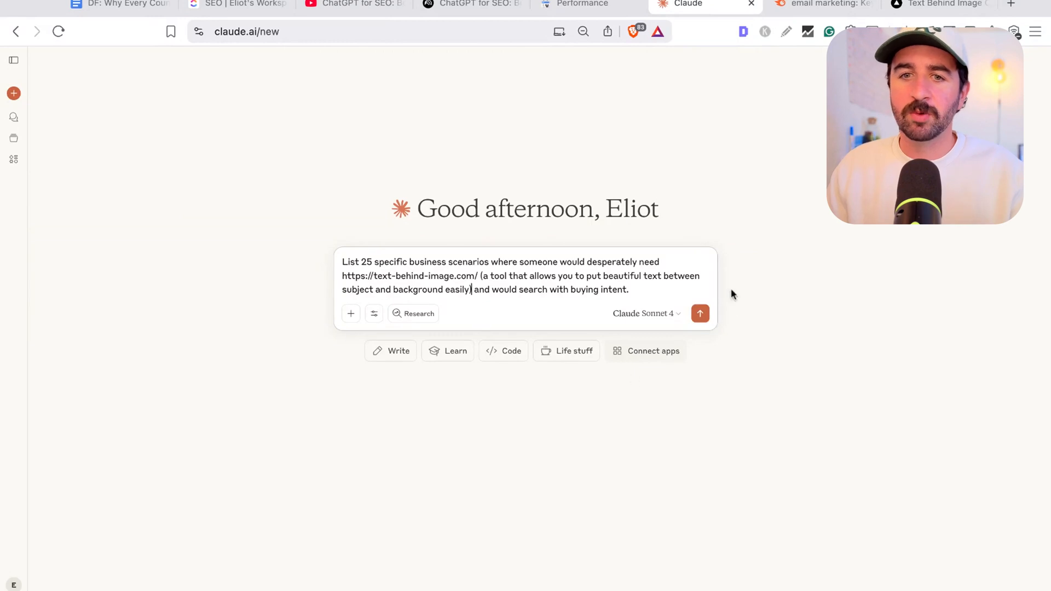
- Send the scenarios prompt and review the 25 industry-grouped scenarios returned
left_click(700, 313)
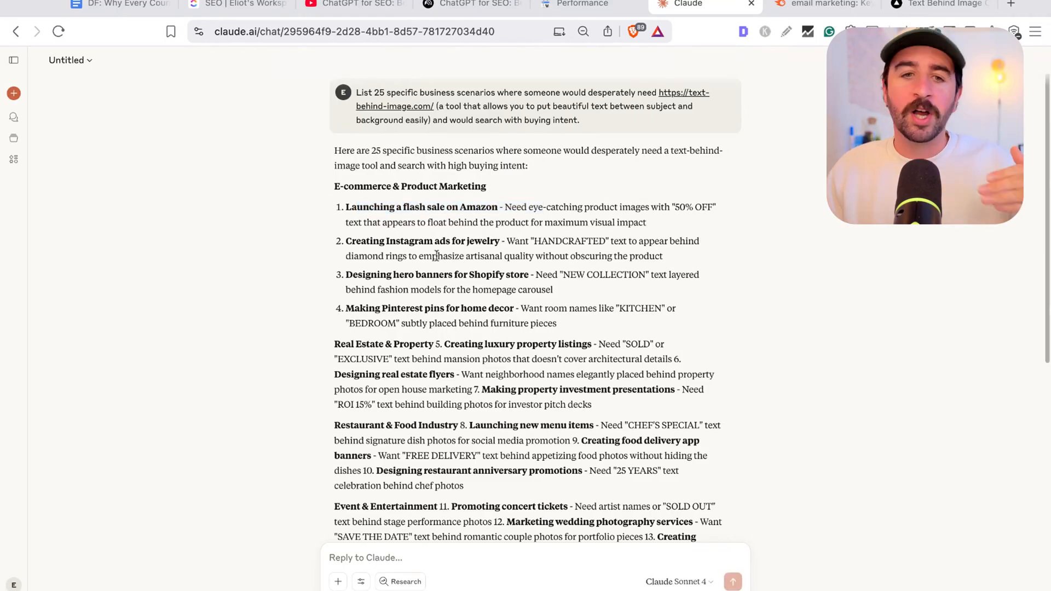
scroll("down", 3)
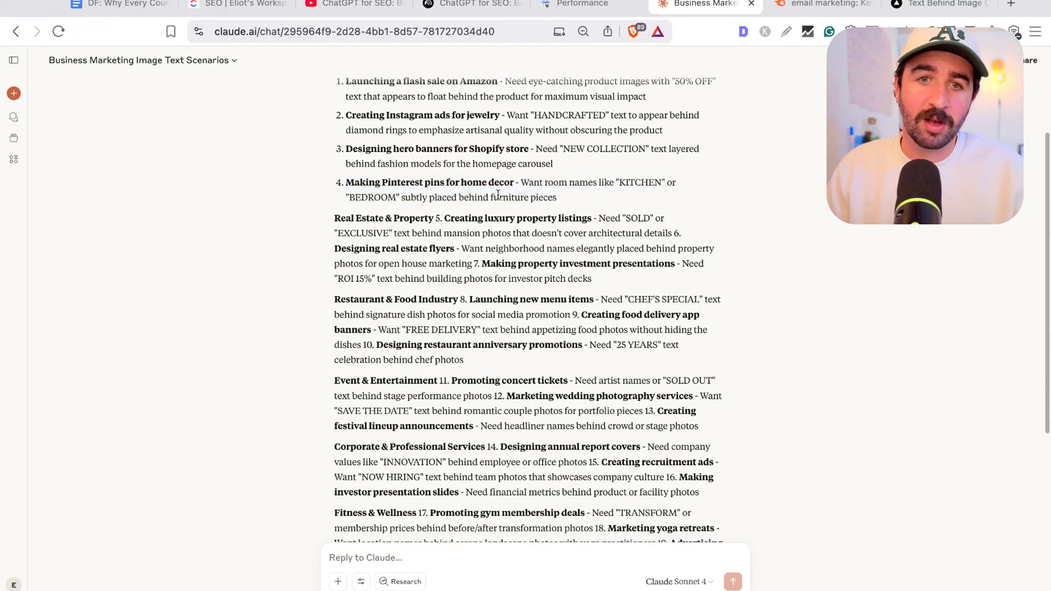
scroll("down", 3)
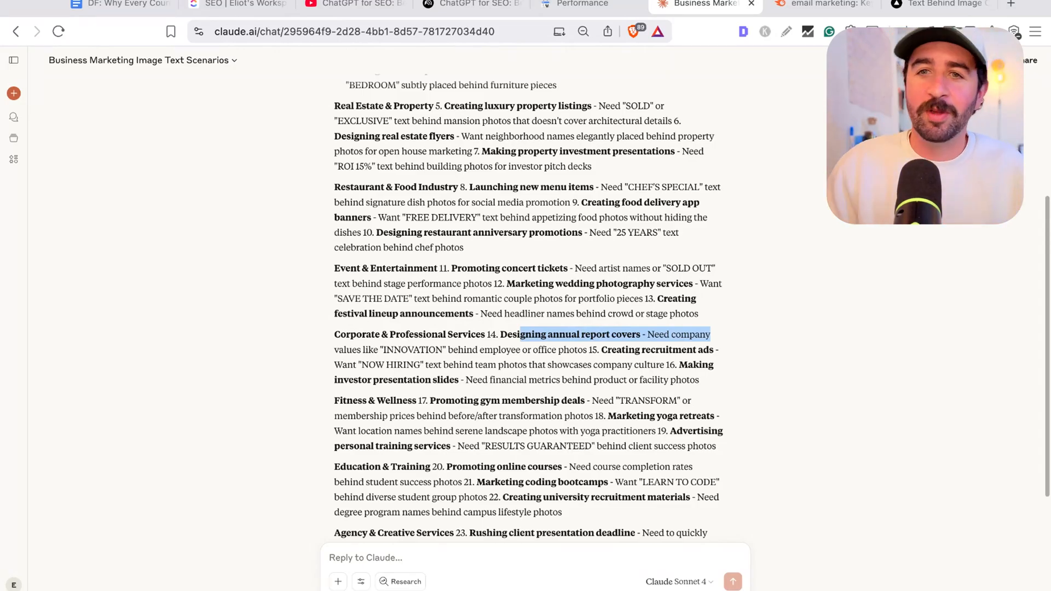
scroll("up", 3)
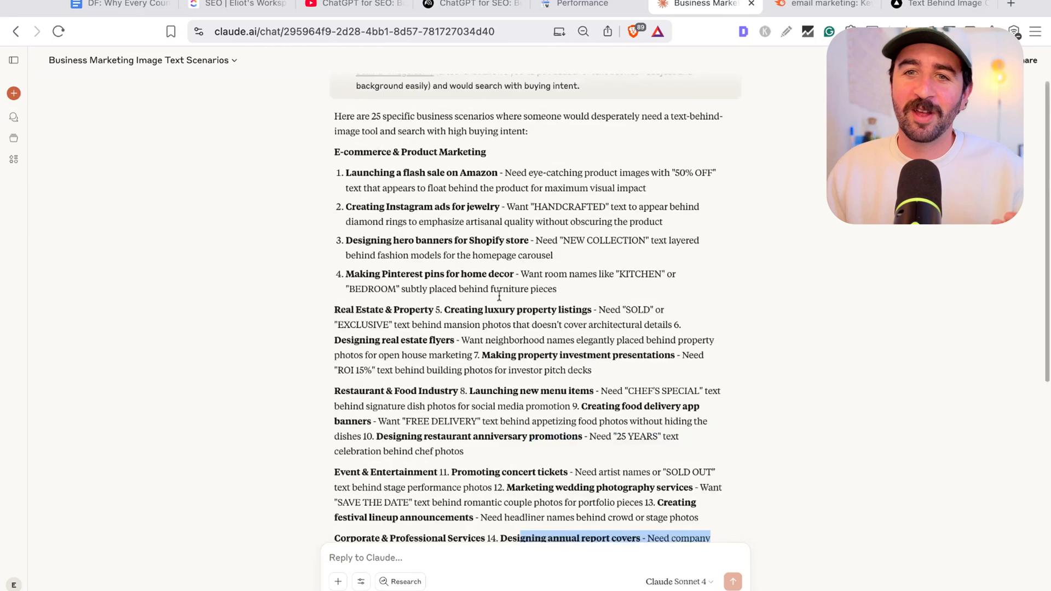
scroll("up", 3)
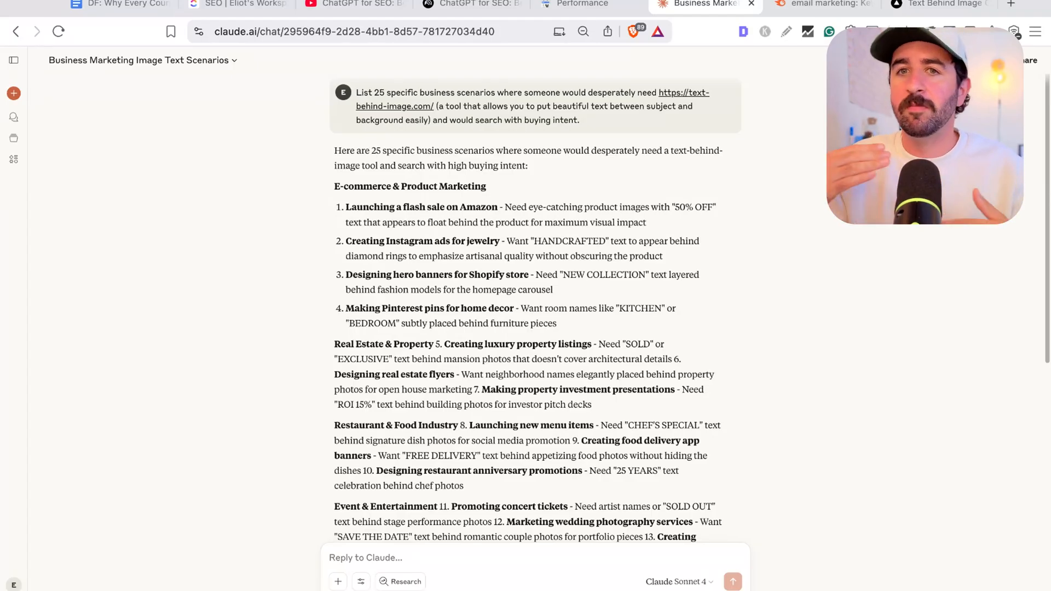
- Bring up QuillBot's empty AI content detector, ready for text
left_click(13, 93)
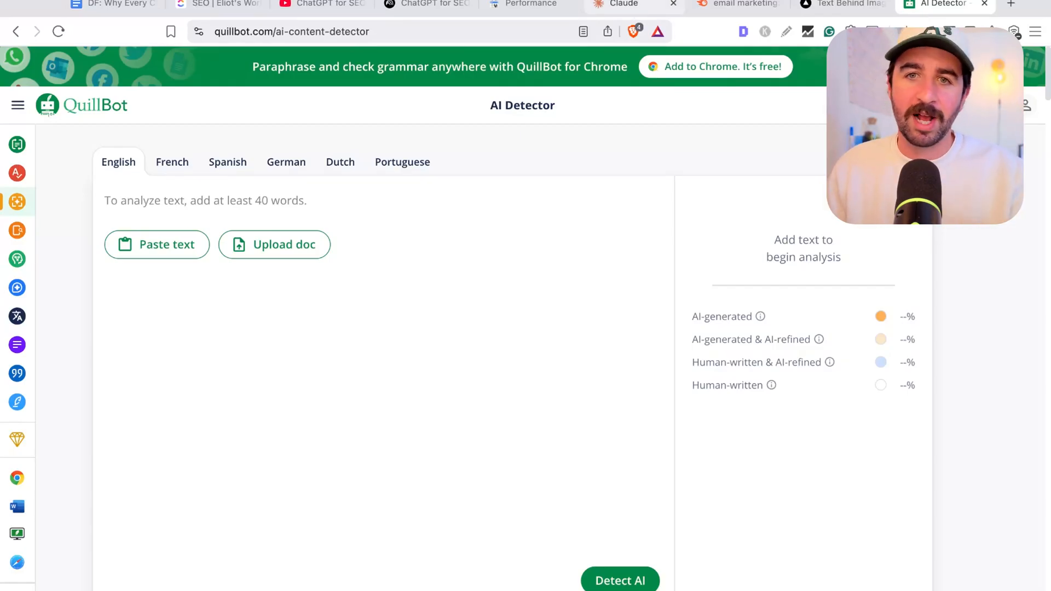
- Review the drafted transcript-to-SEO-article prompt in Claude, then start a blank browser tab
left_click(623, 5)
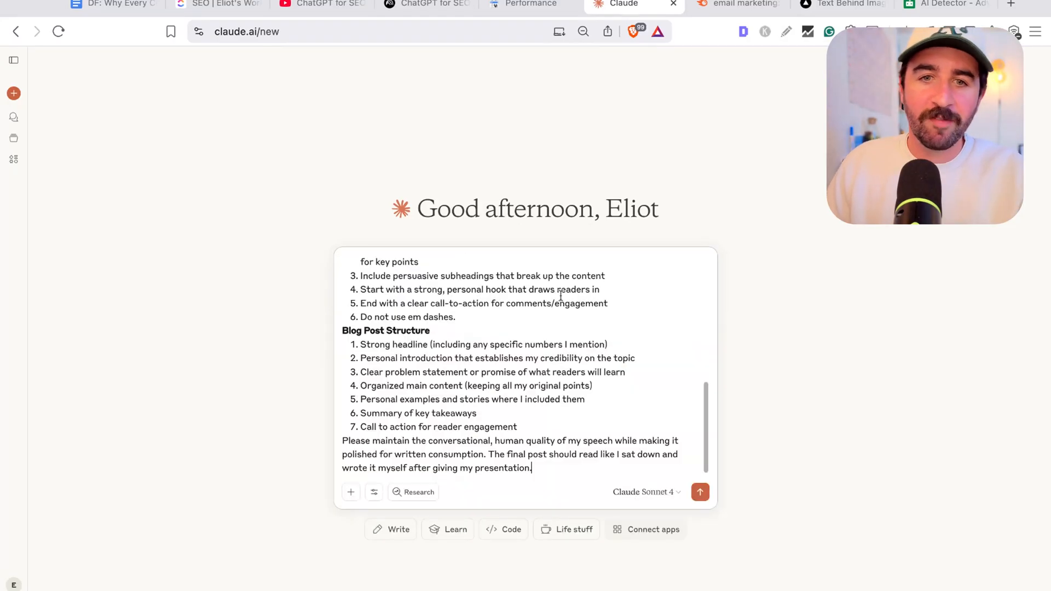
scroll("up", 3)
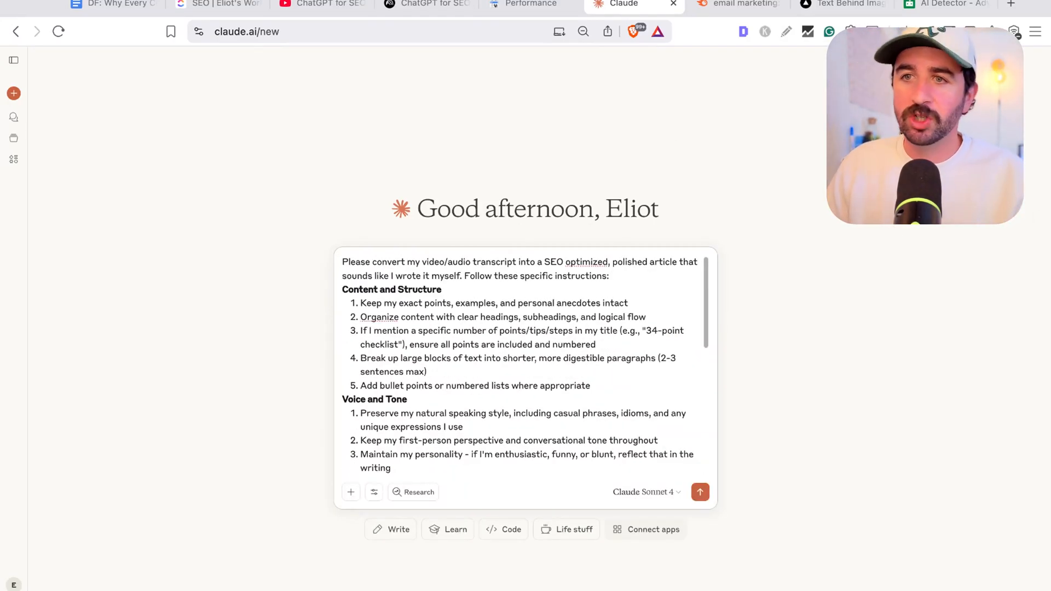
left_click(1010, 4)
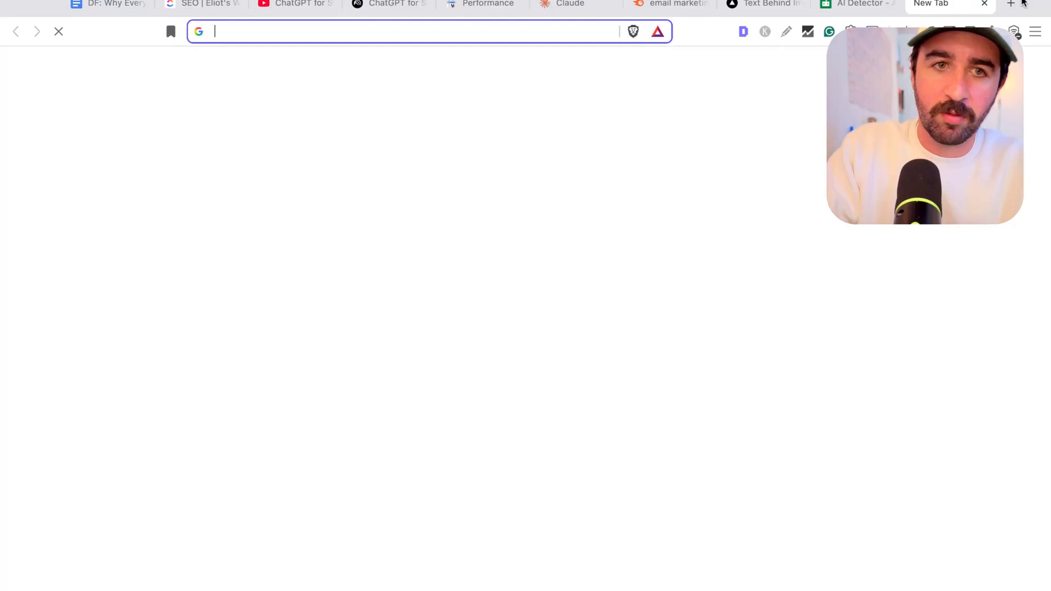
- Go to riverside.fm and copy the episode's full transcript to the clipboard
type("riverside.fm/dashboard/editor/ef9607c3-aa2f-48db-9bb9-9904f3742d5...")
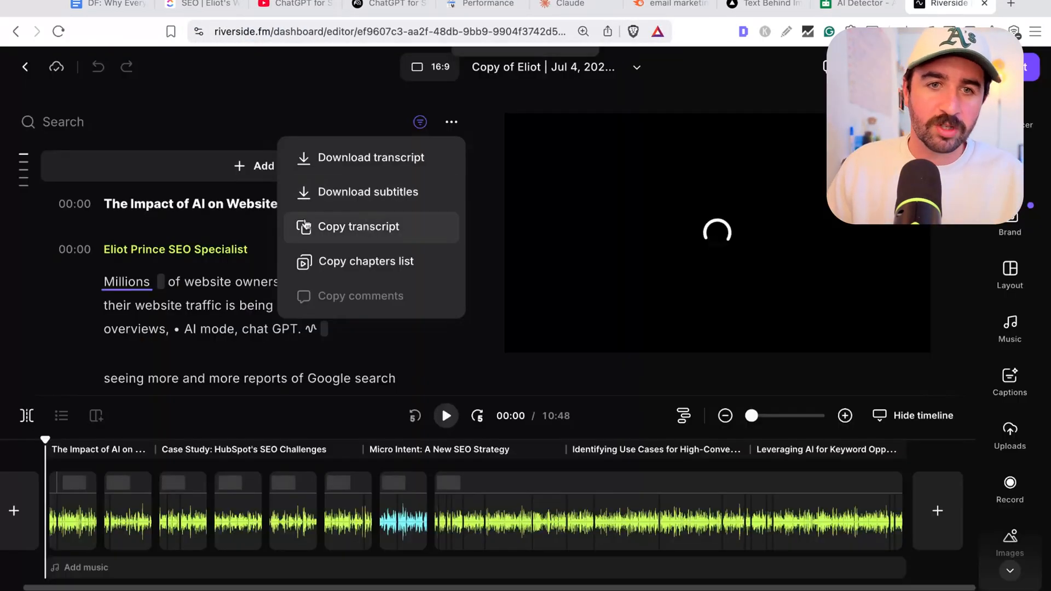
left_click(358, 225)
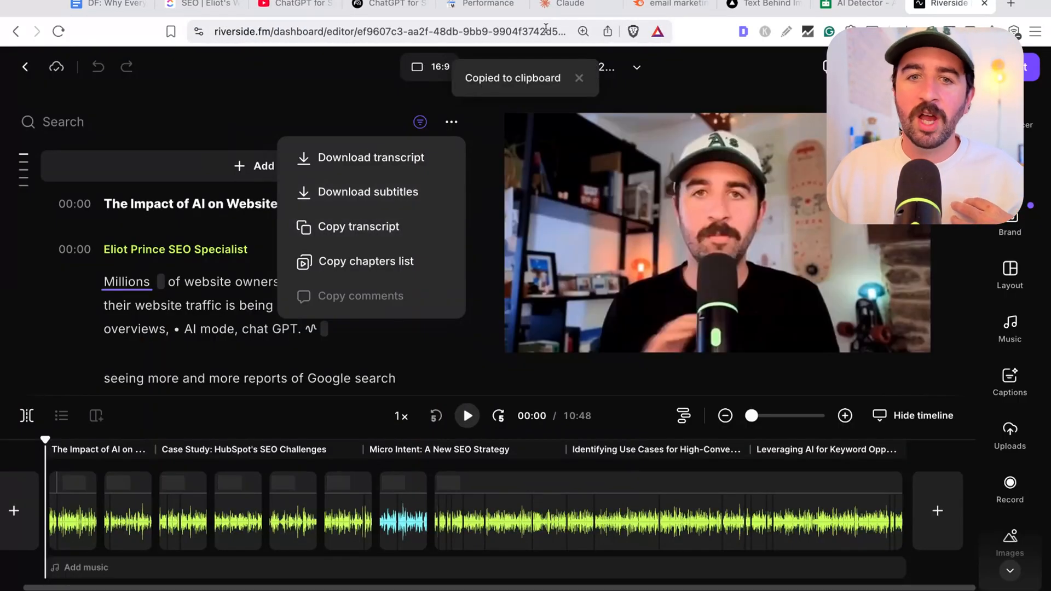
left_click(569, 4)
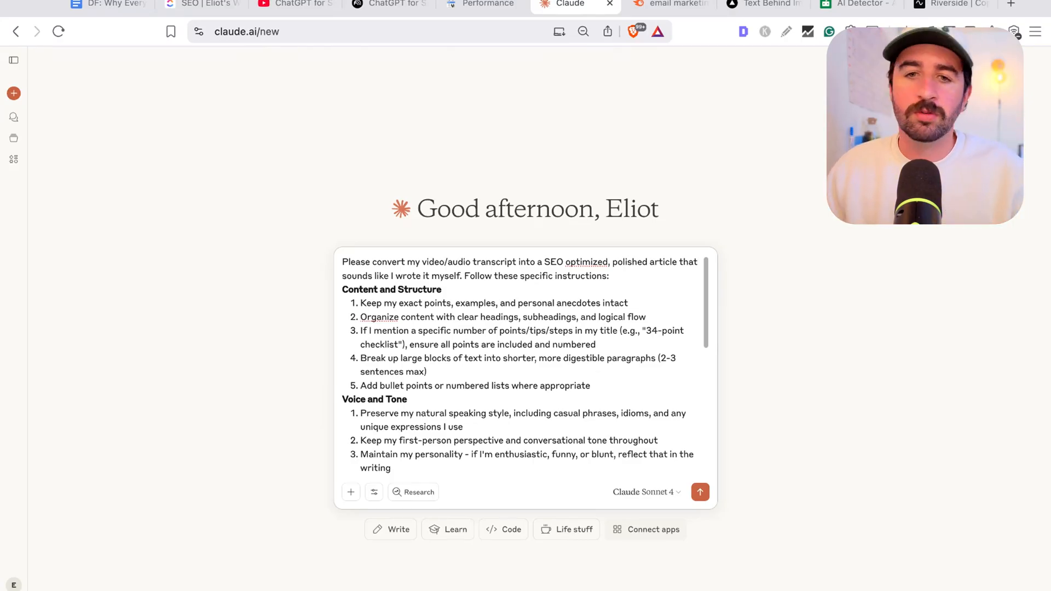
- Attach the Riverside transcript as pasted content beneath the article prompt and review it
scroll("down", 3)
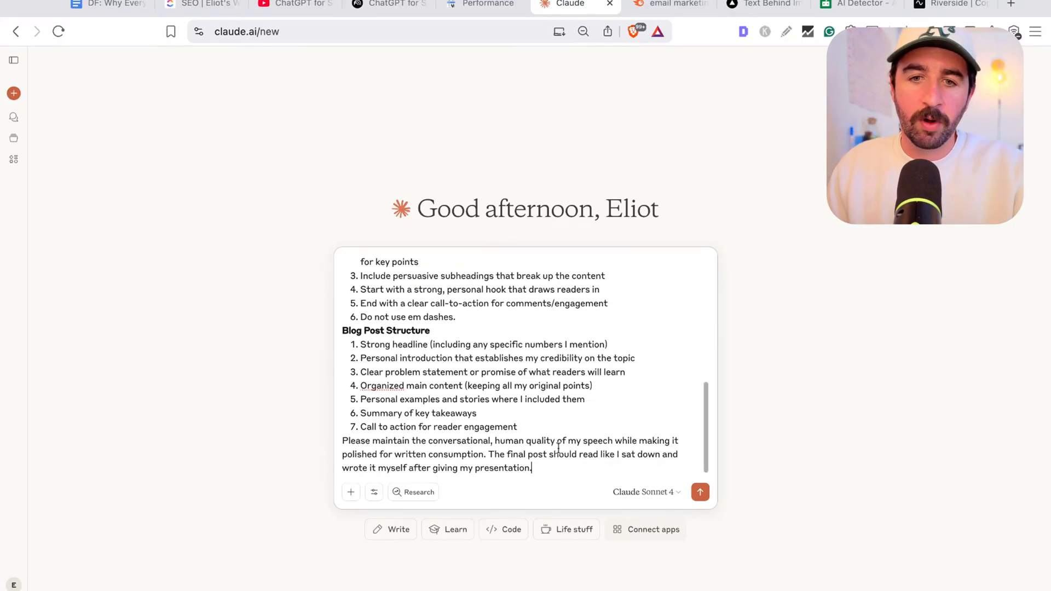
scroll("down", 3)
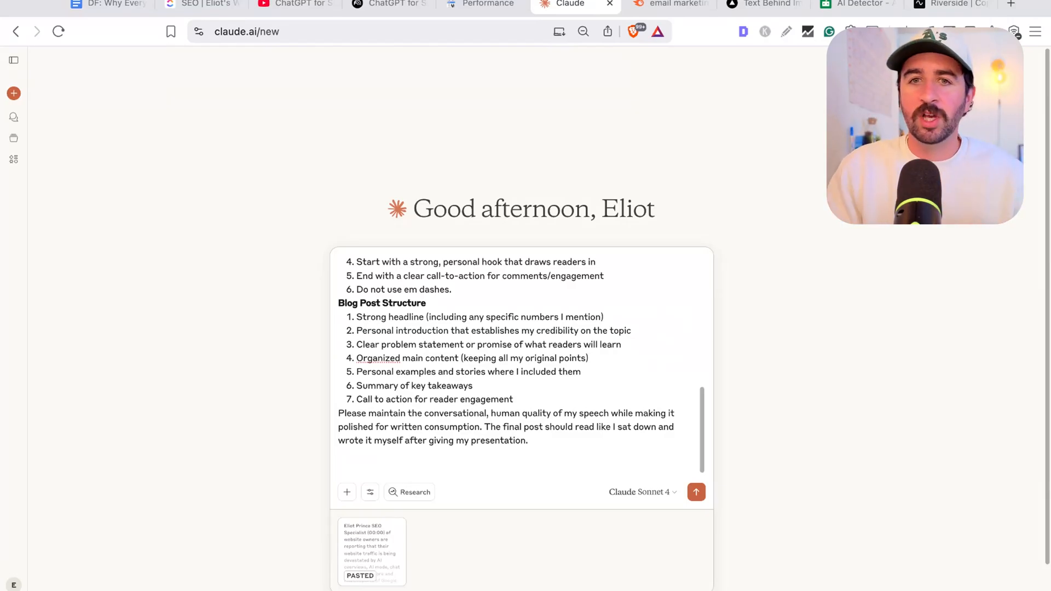
mouse_move(597, 407)
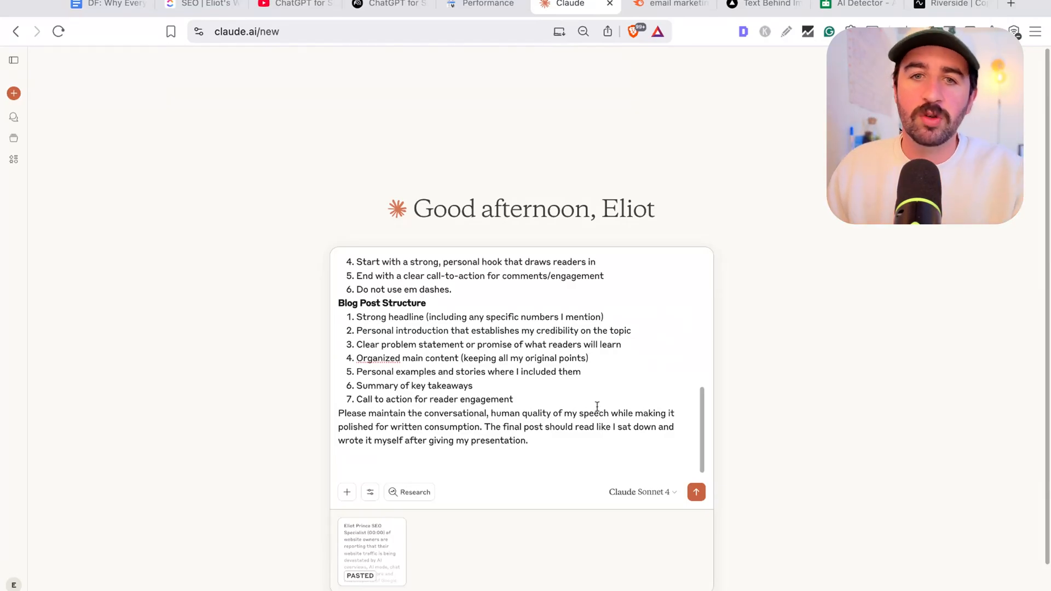
scroll("up", 3)
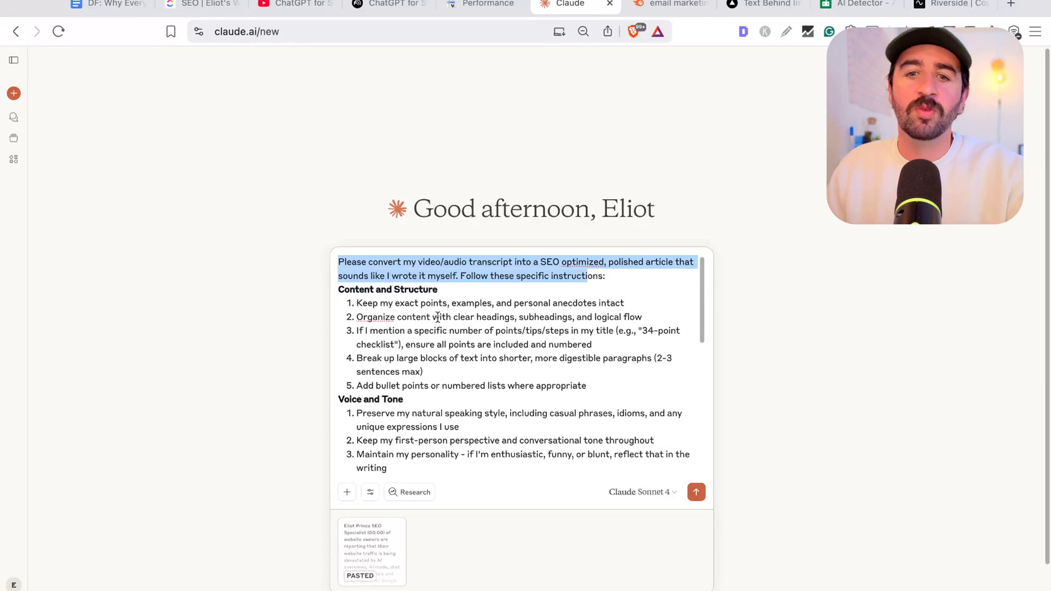
scroll("down", 3)
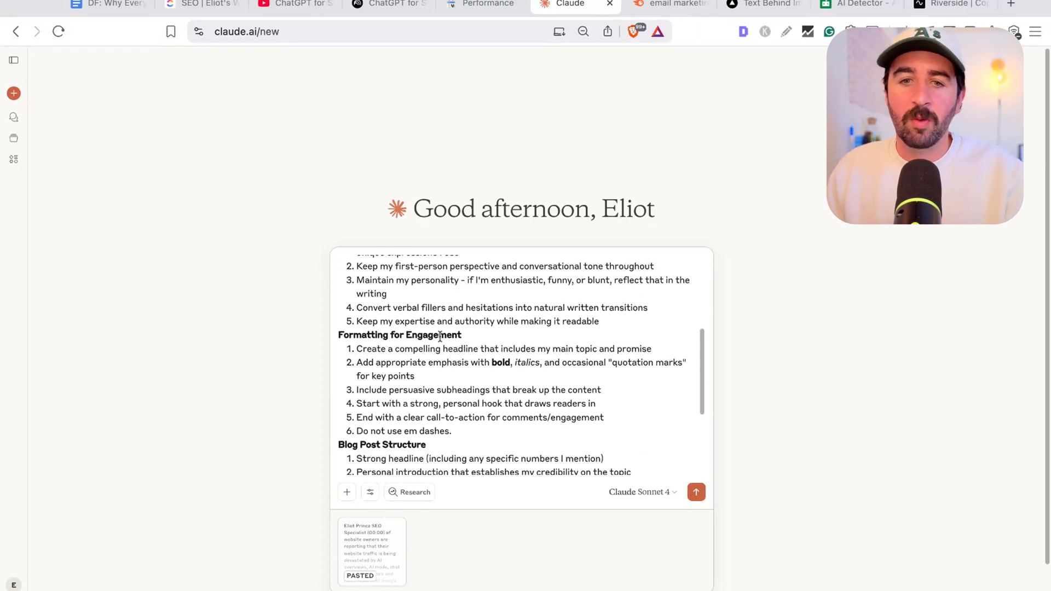
scroll("down", 3)
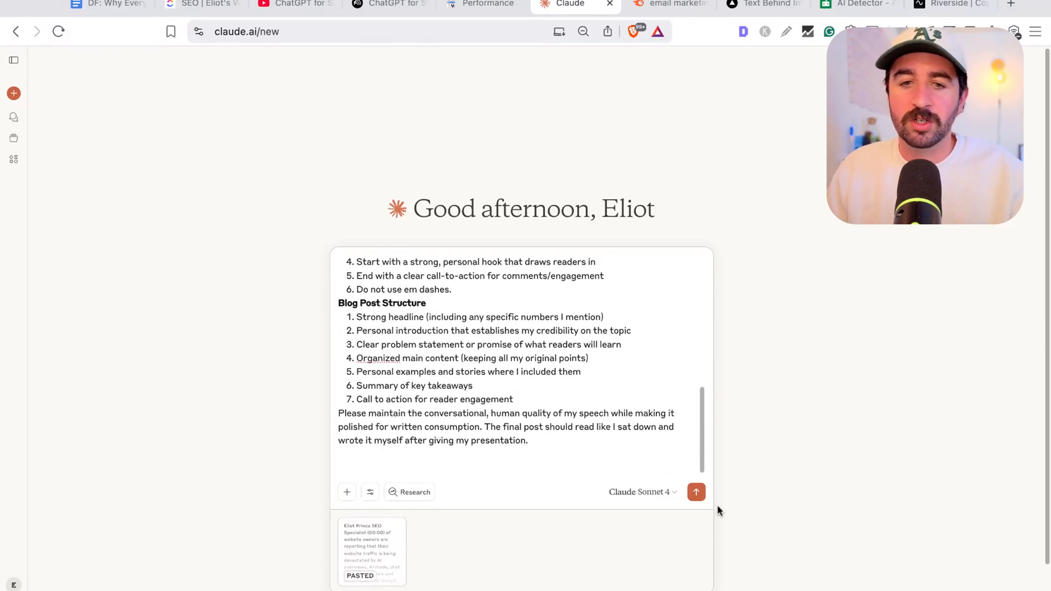
- Send the transcript request and read Claude's 'The Great SEO Decoupling' article as it generates
left_click(696, 492)
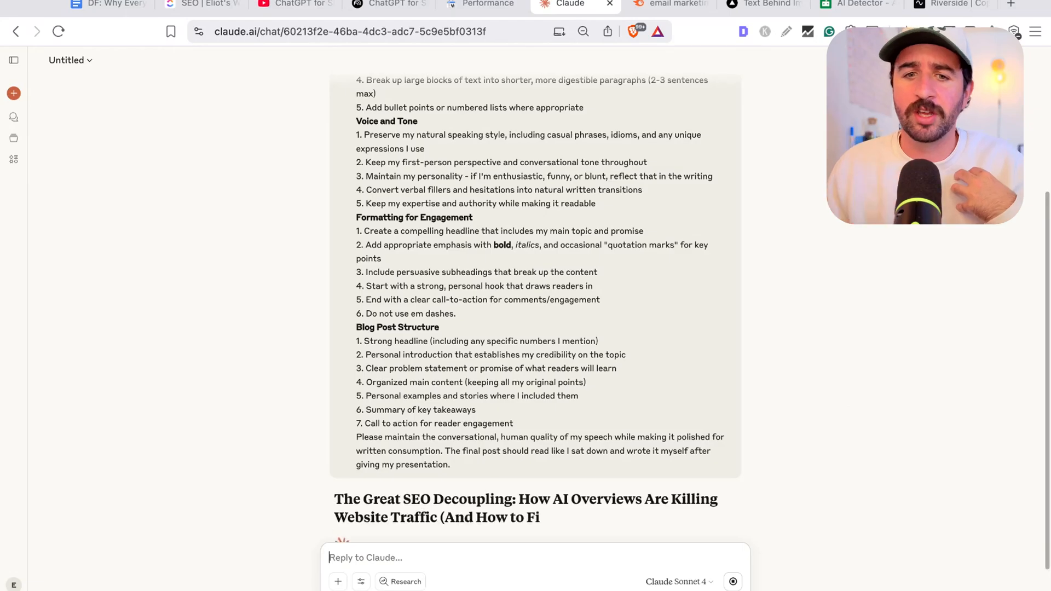
scroll("down", 3)
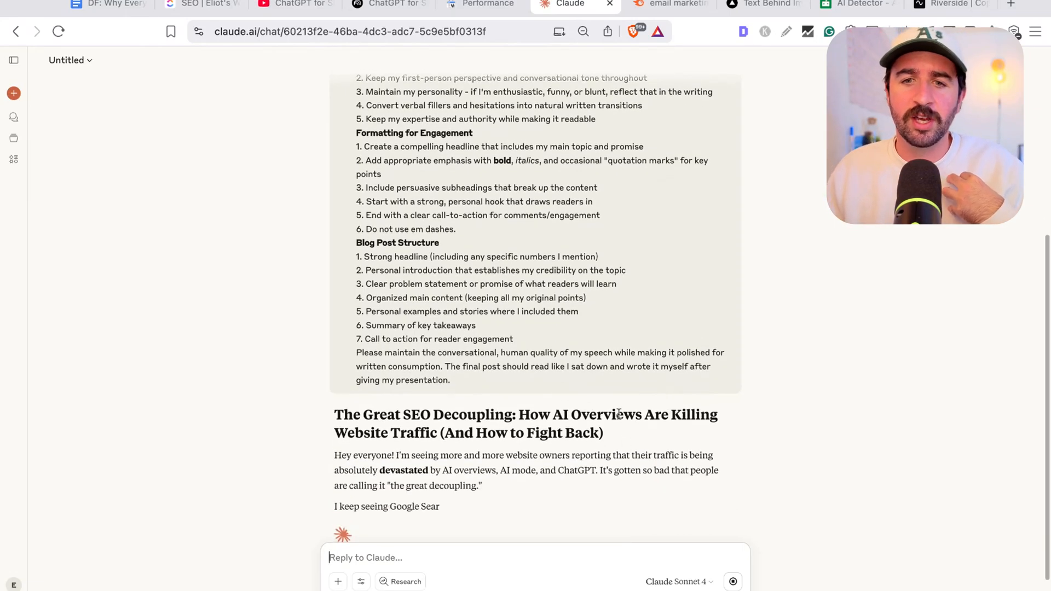
scroll("down", 3)
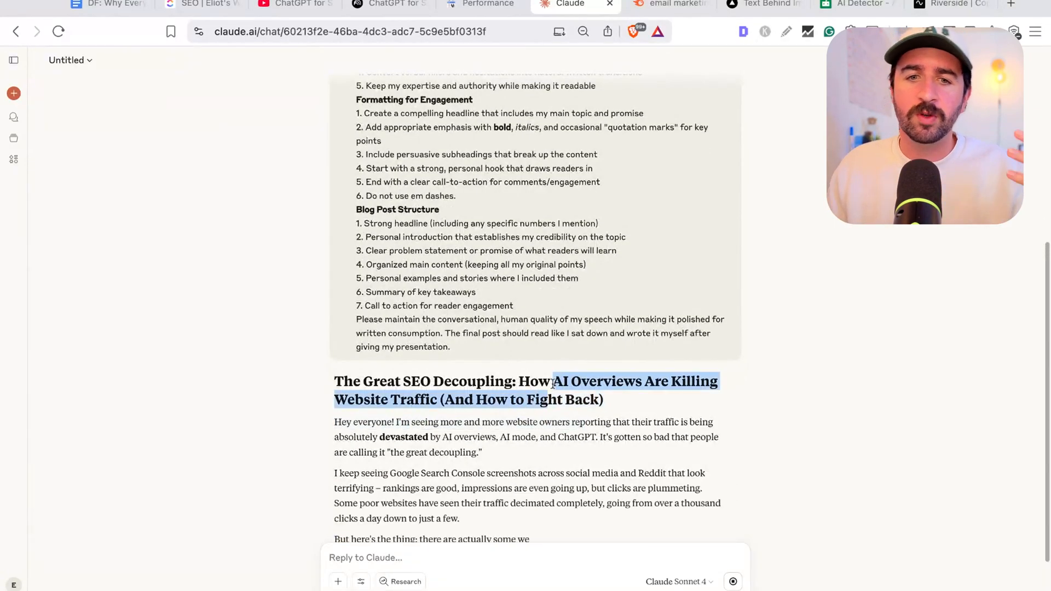
scroll("down", 3)
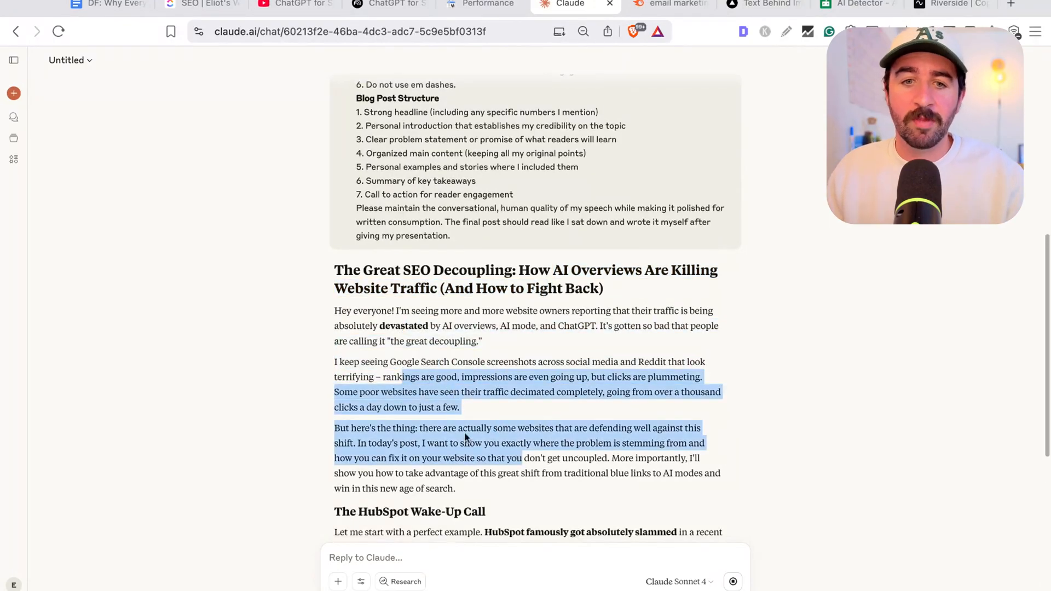
scroll("down", 3)
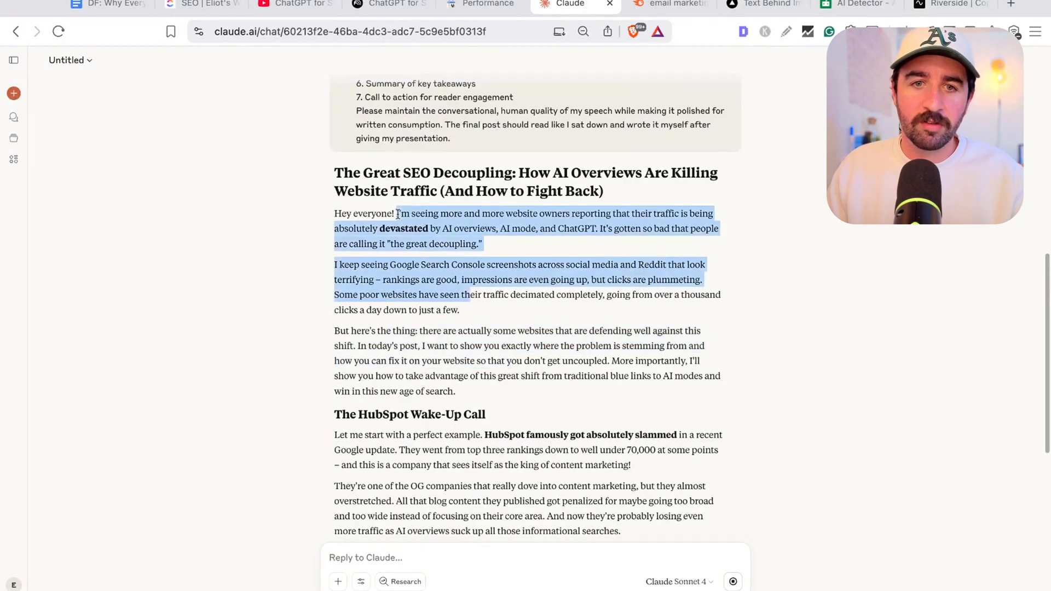
- Run QuillBot detection on the blog excerpt (100% human-written), then start a fresh Claude chat
left_click(853, 5)
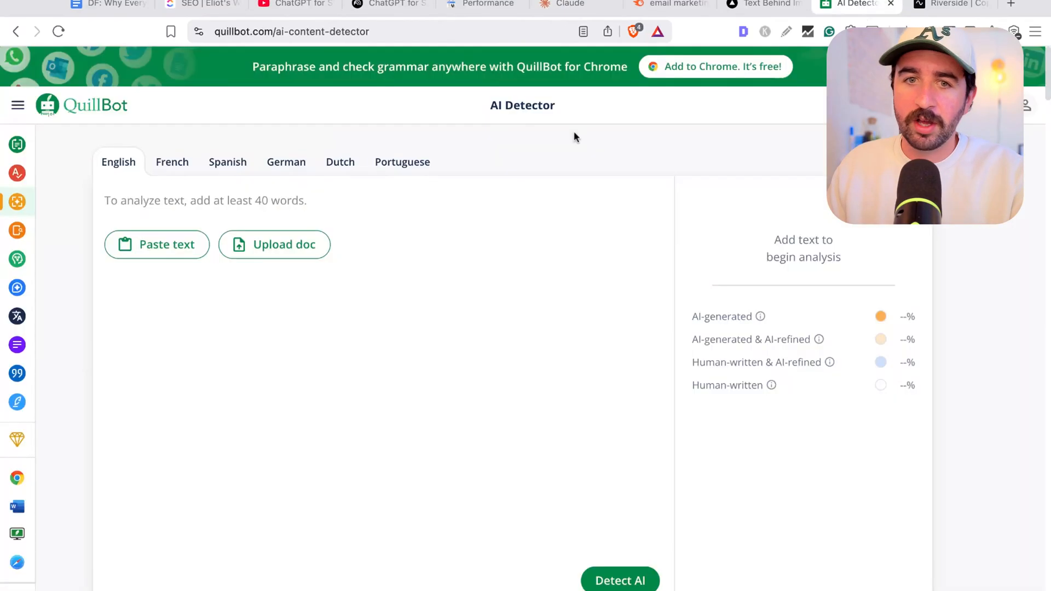
left_click(619, 580)
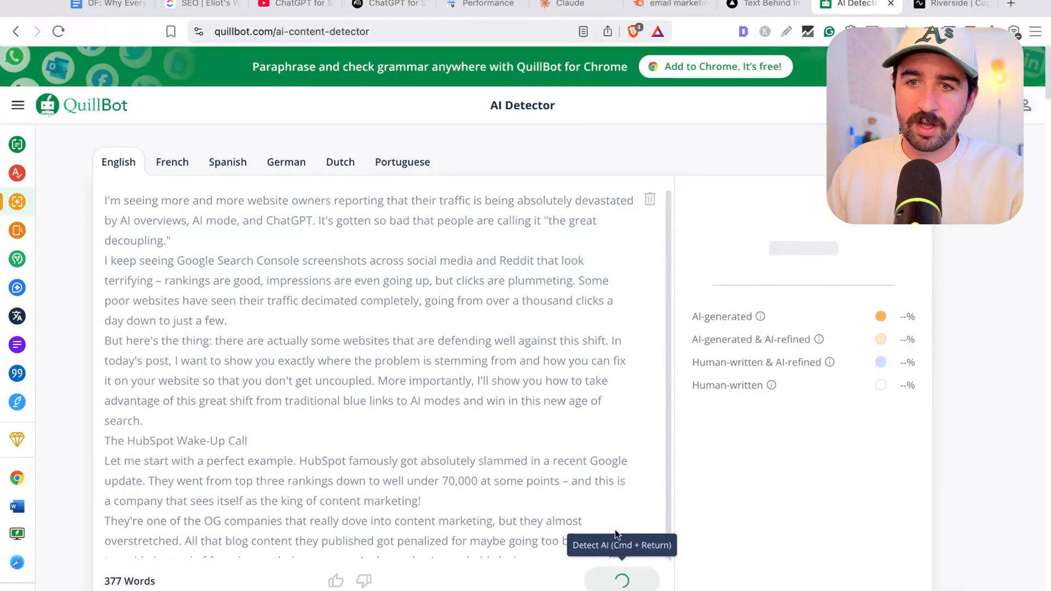
left_click(619, 580)
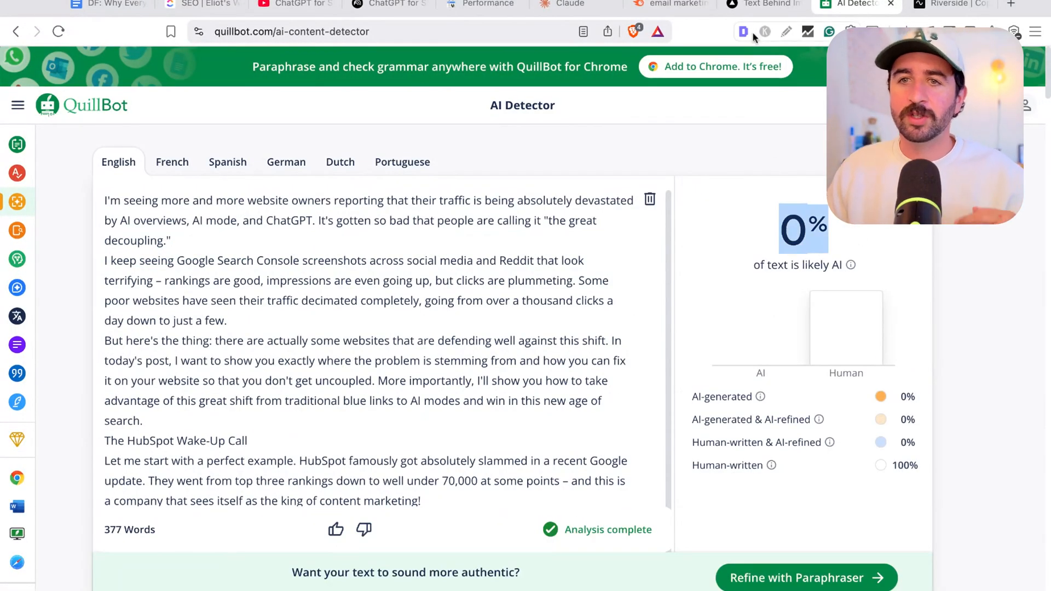
left_click(569, 5)
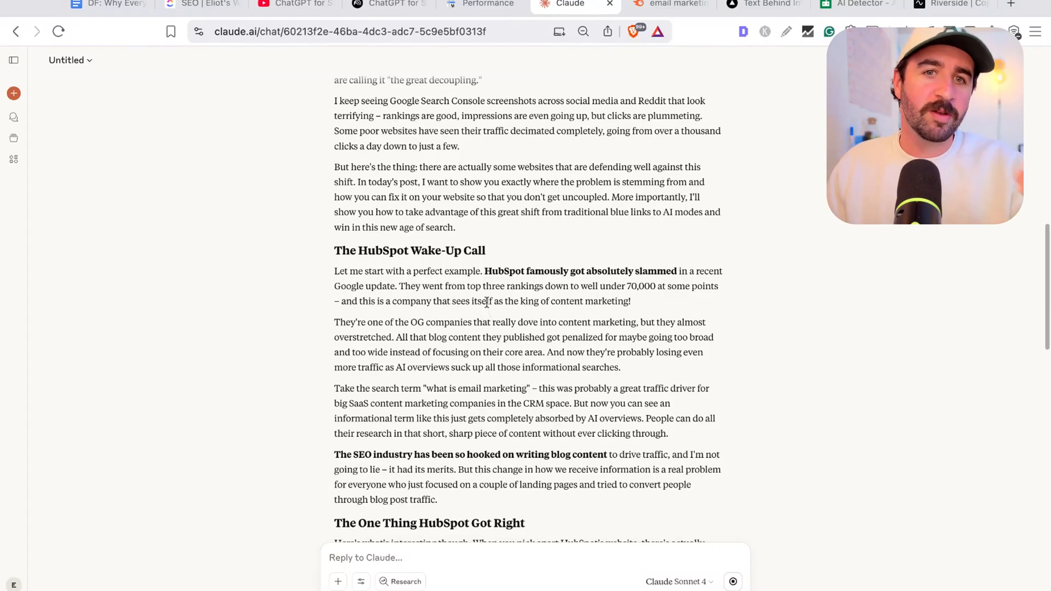
left_click(13, 94)
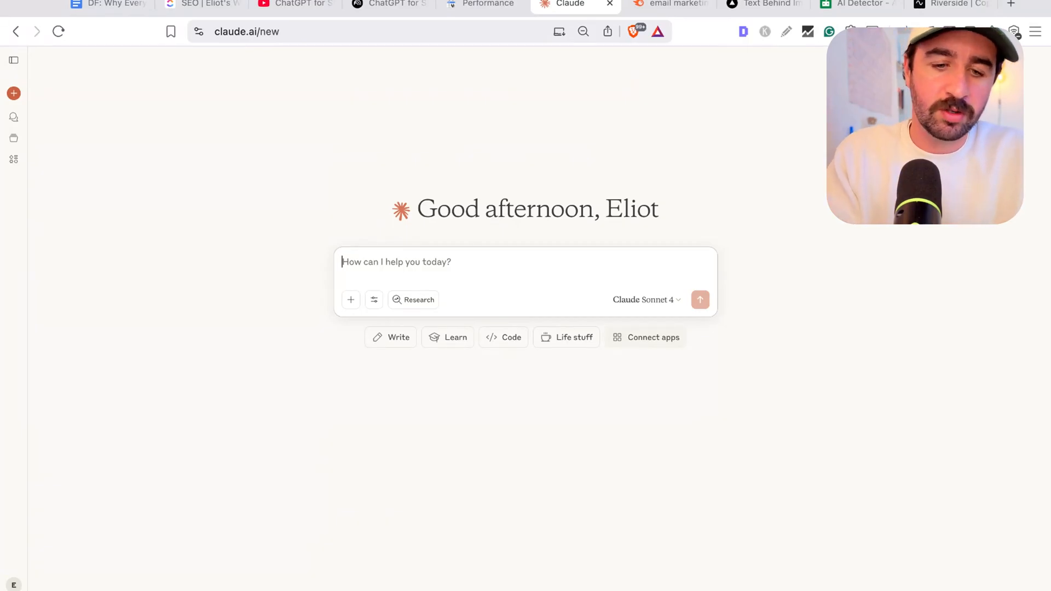
- Ask Claude to pose questions for building a local business JSON-LD schema
type("I need to create JSON-LD schema markup for a local")
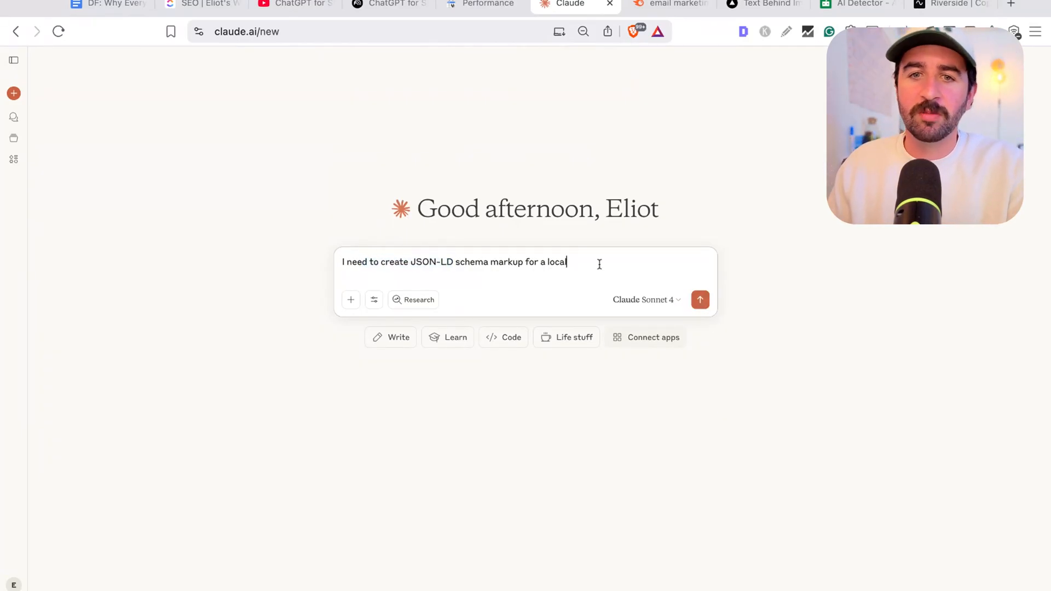
type("business")
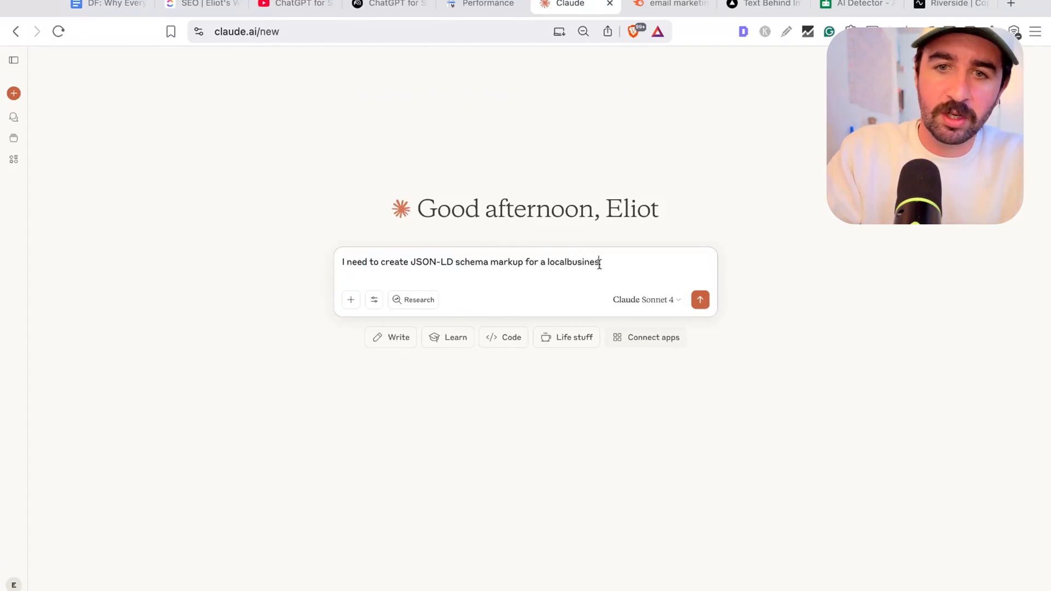
type(". Please as")
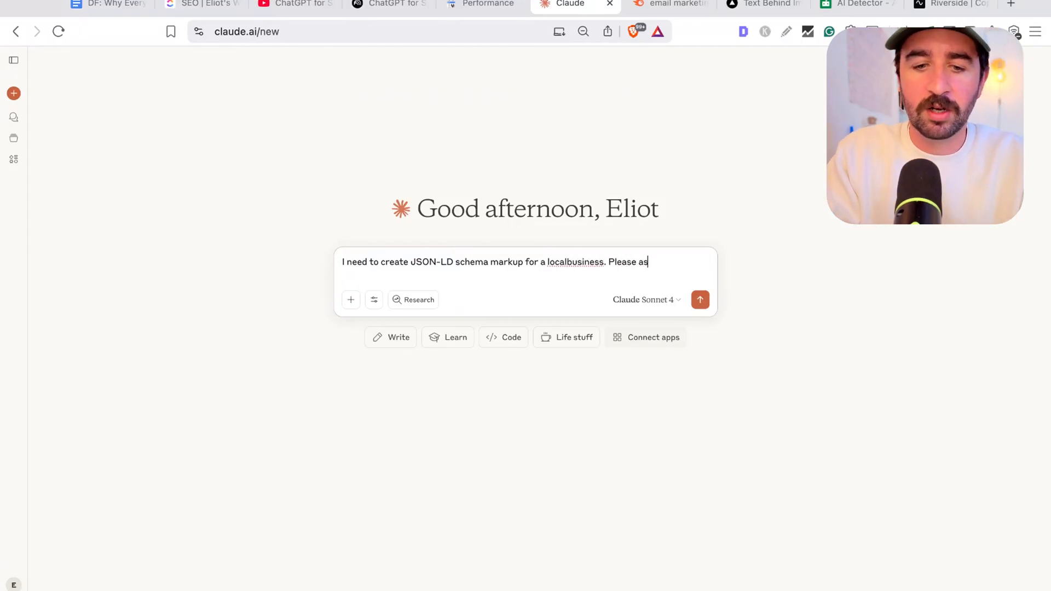
type("k me questions to a")
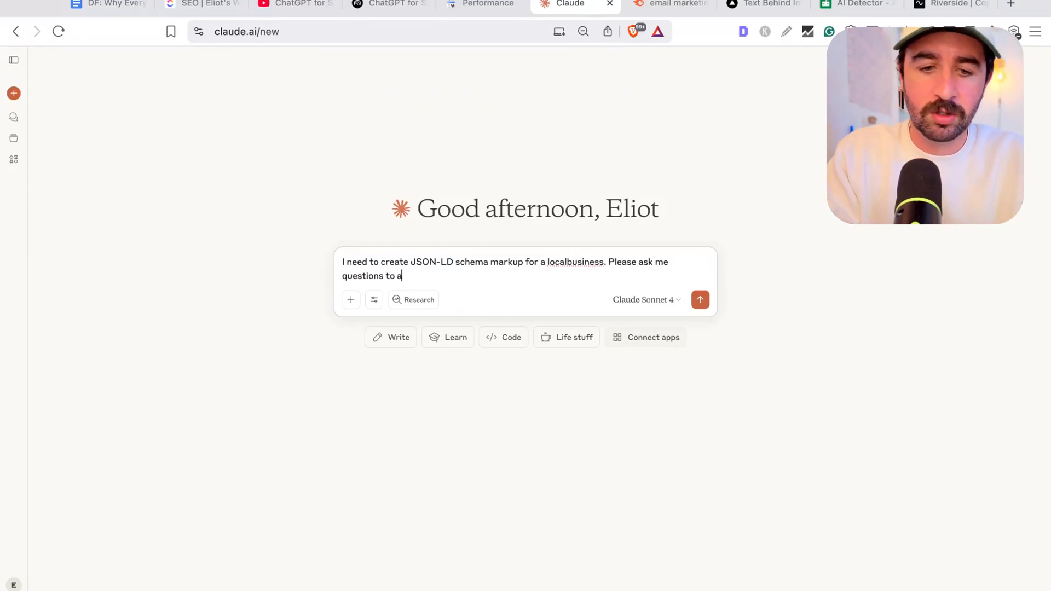
type("nswer in order to")
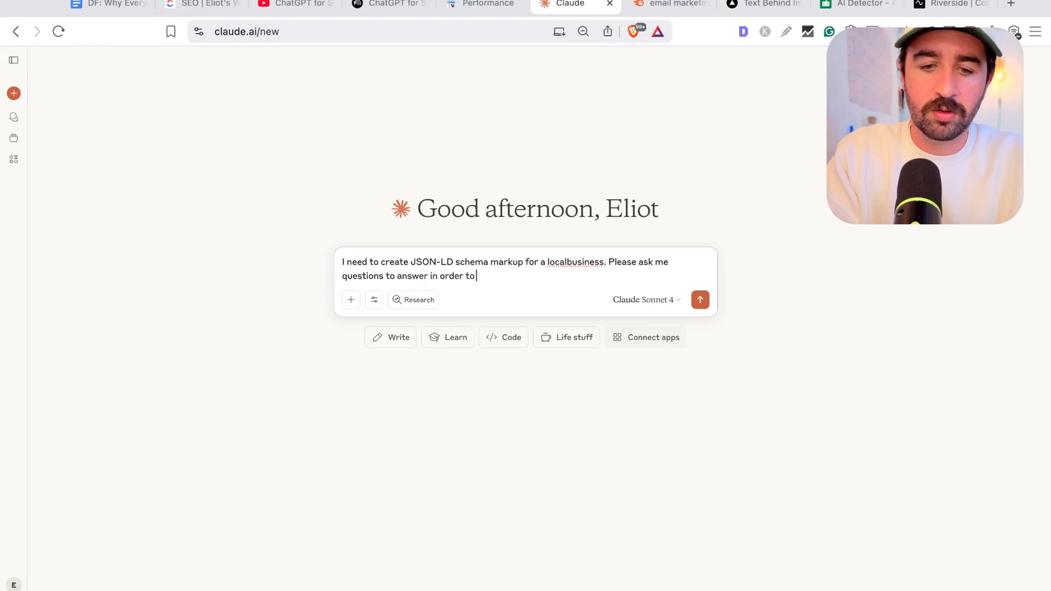
type("give you the infrmo")
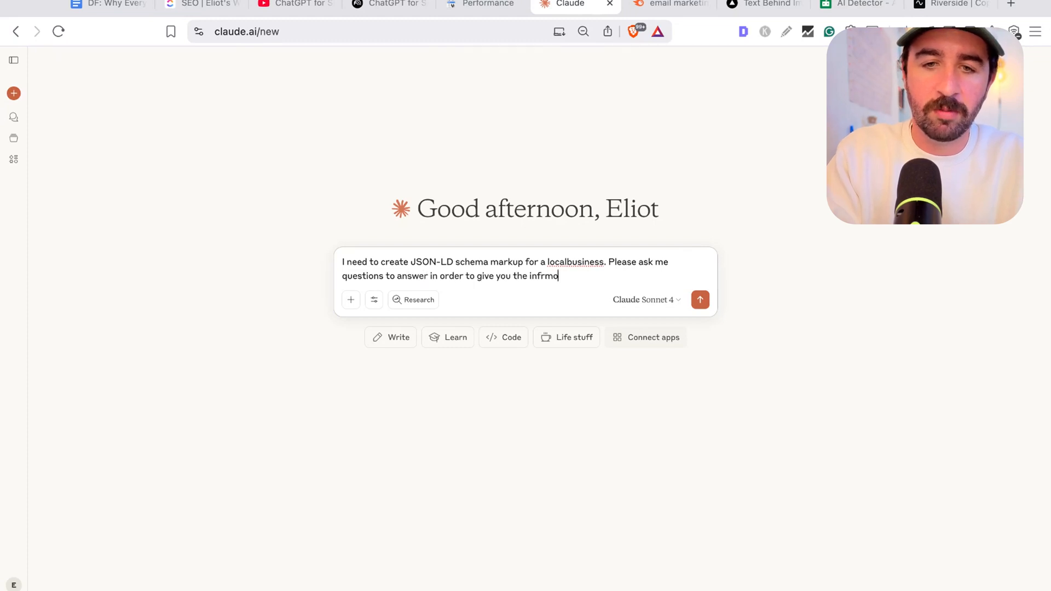
type("ation to w")
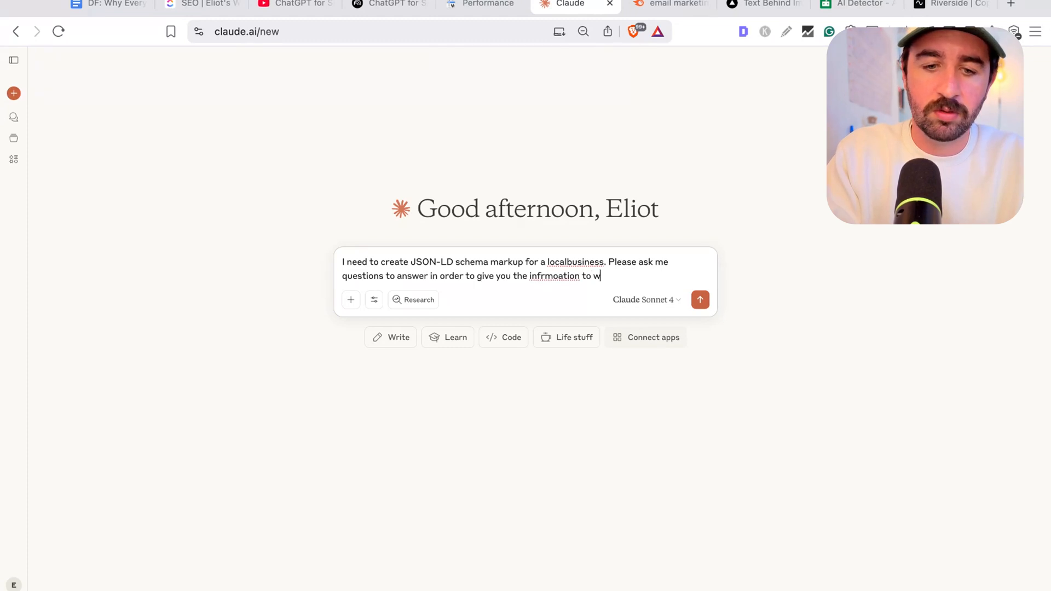
left_click(699, 300)
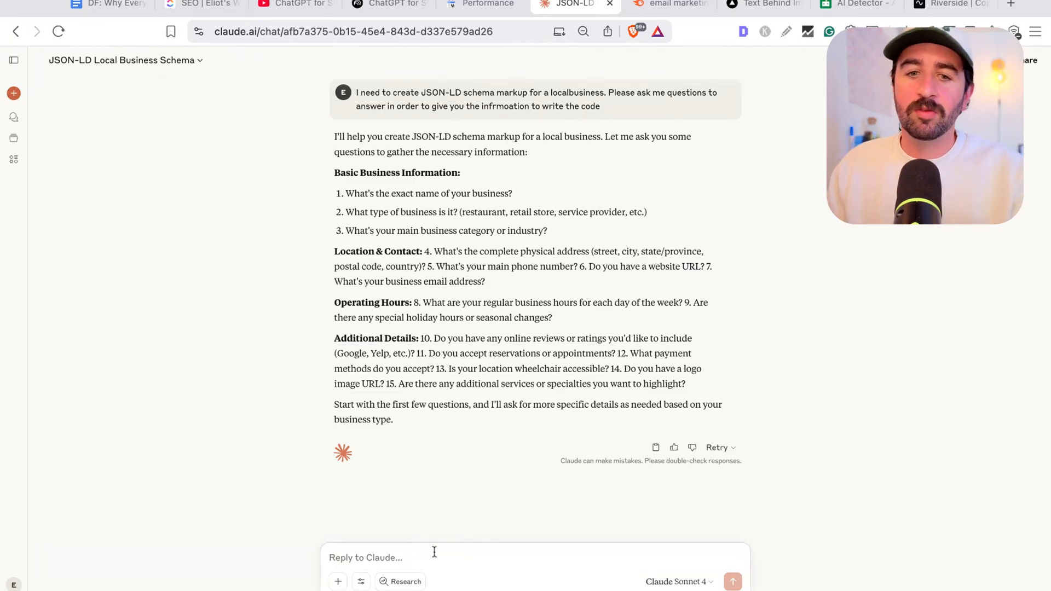
- Request an example schema with sample data and review the Bella Vista Italian Restaurant artifact
left_click(732, 581)
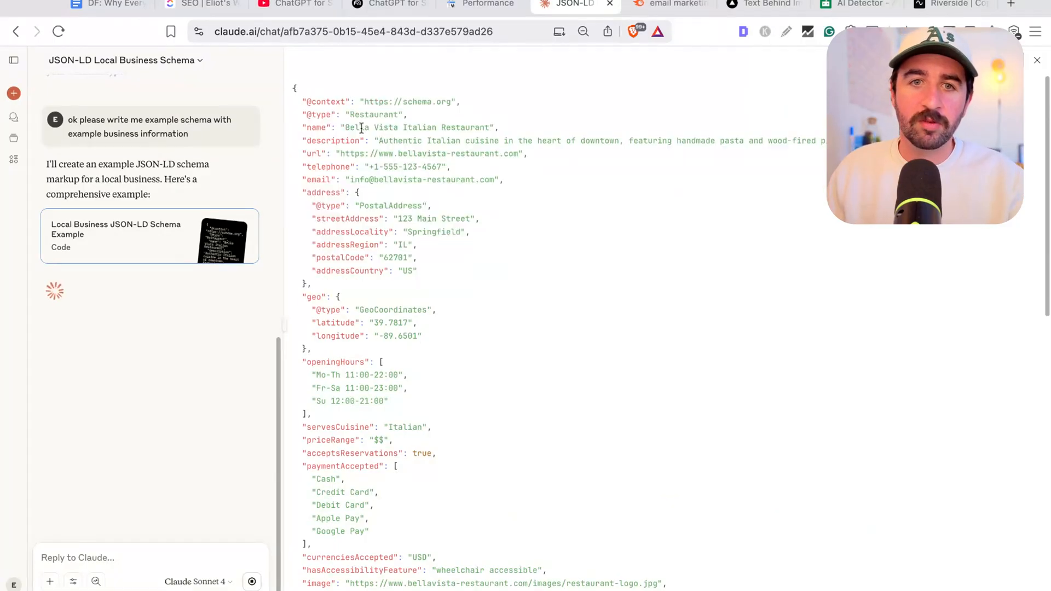
scroll("down", 3)
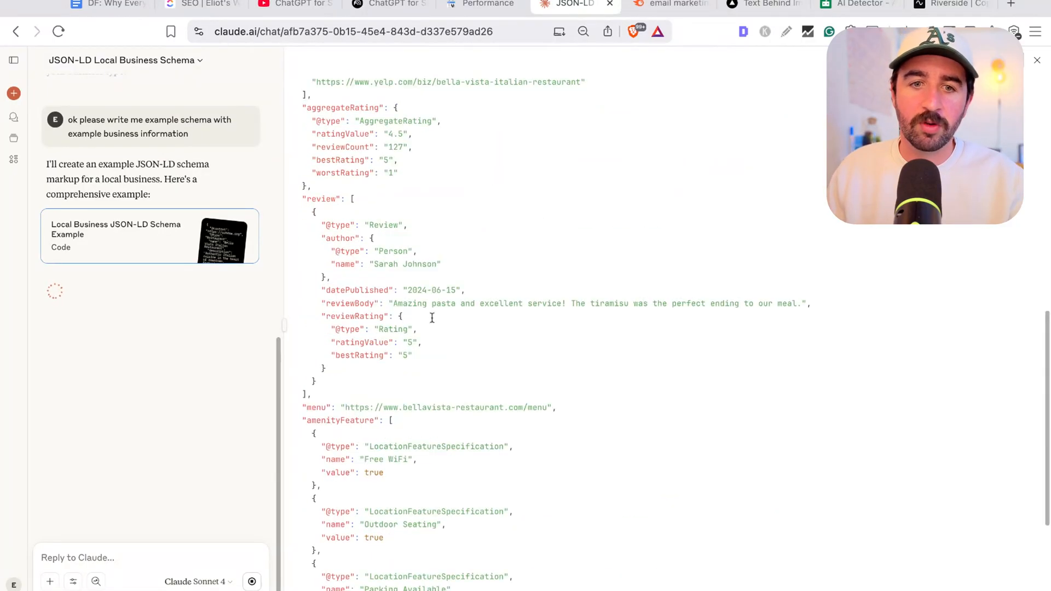
scroll("down", 3)
type("schem")
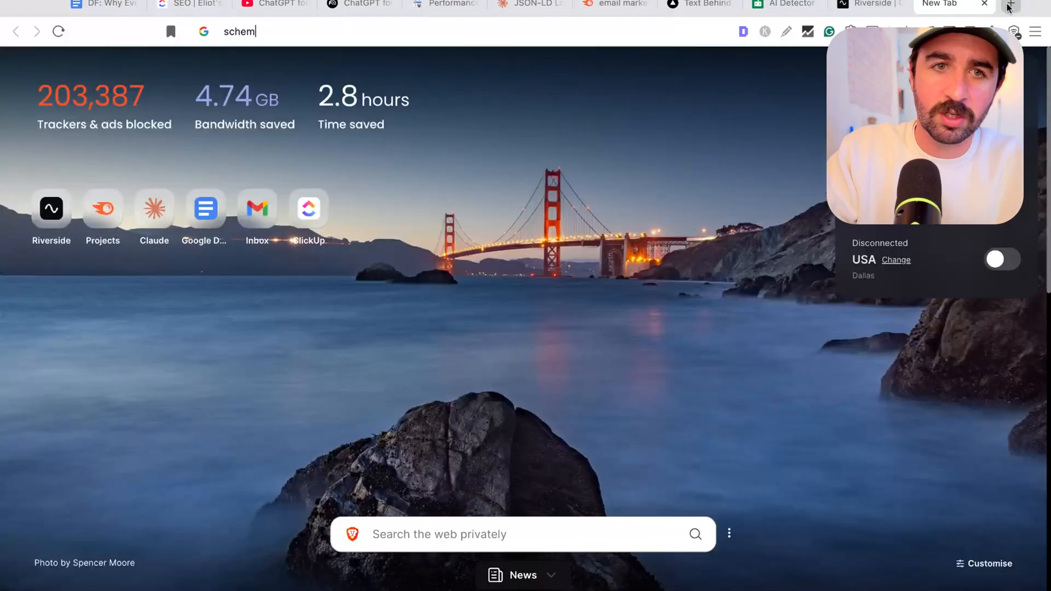
- Test the restaurant schema at validator.schema.org, finding the unrecognised hasAccessibilityFeature error
key("Return")
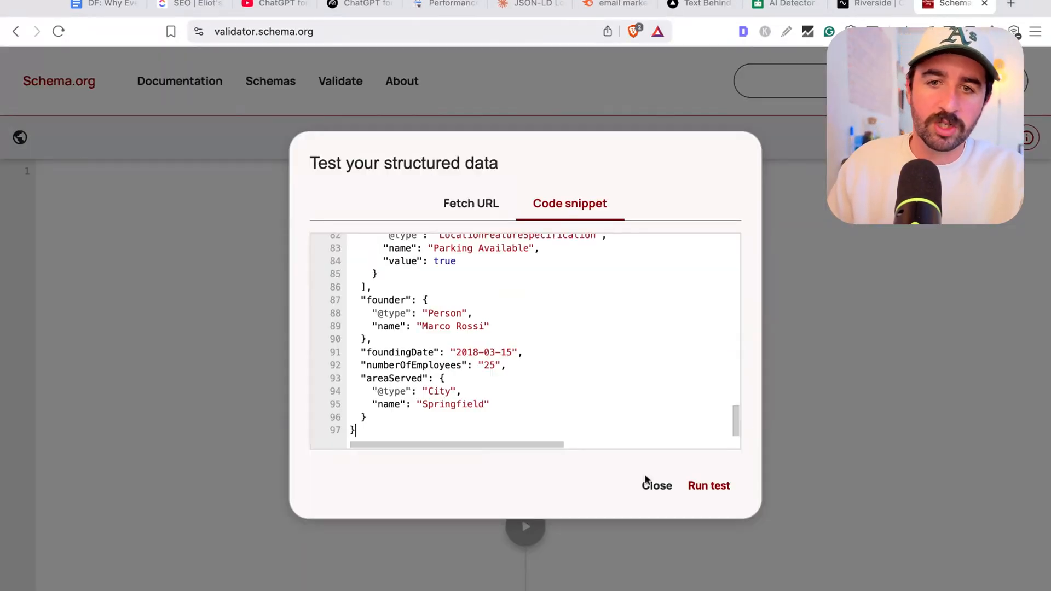
left_click(708, 485)
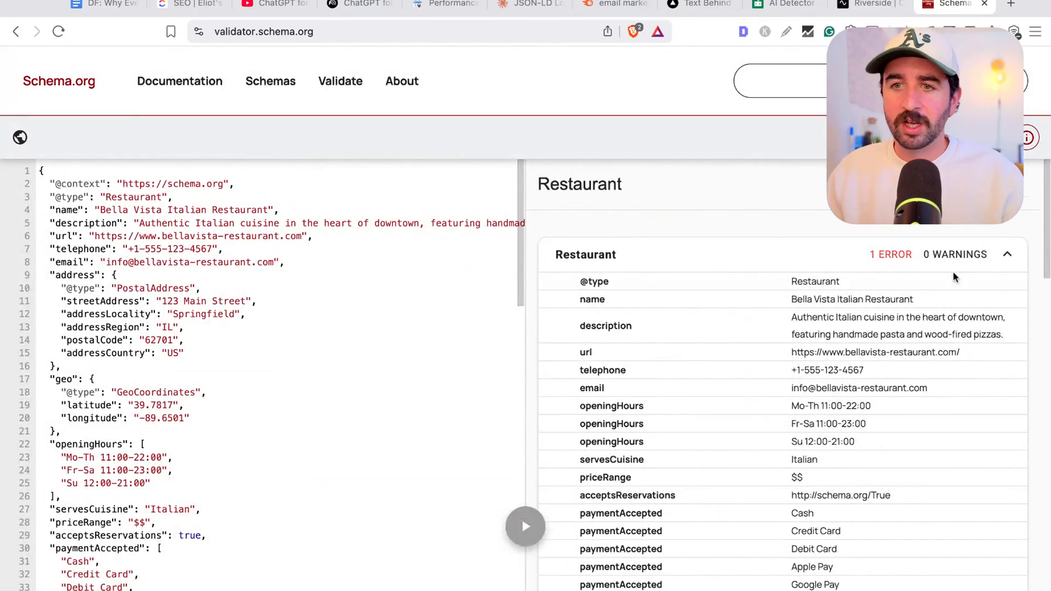
mouse_move(1040, 214)
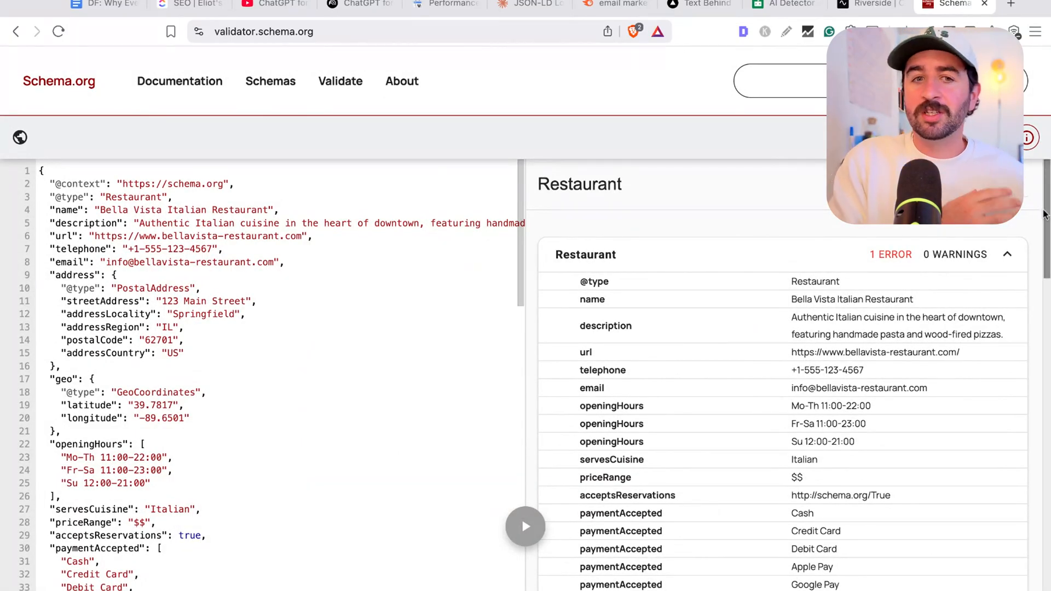
scroll("down", 3)
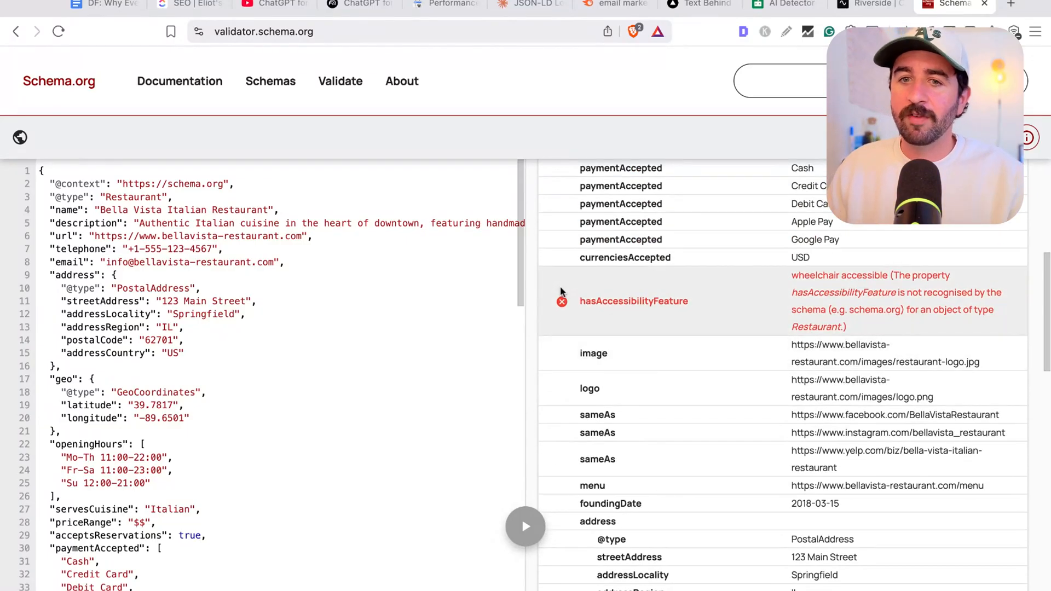
scroll("down", 3)
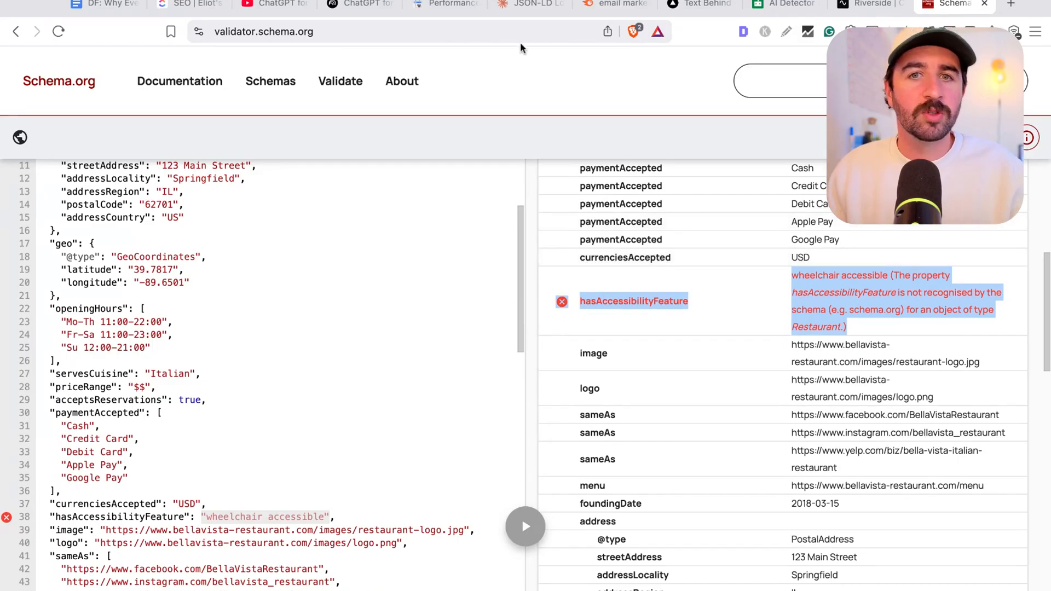
left_click(526, 4)
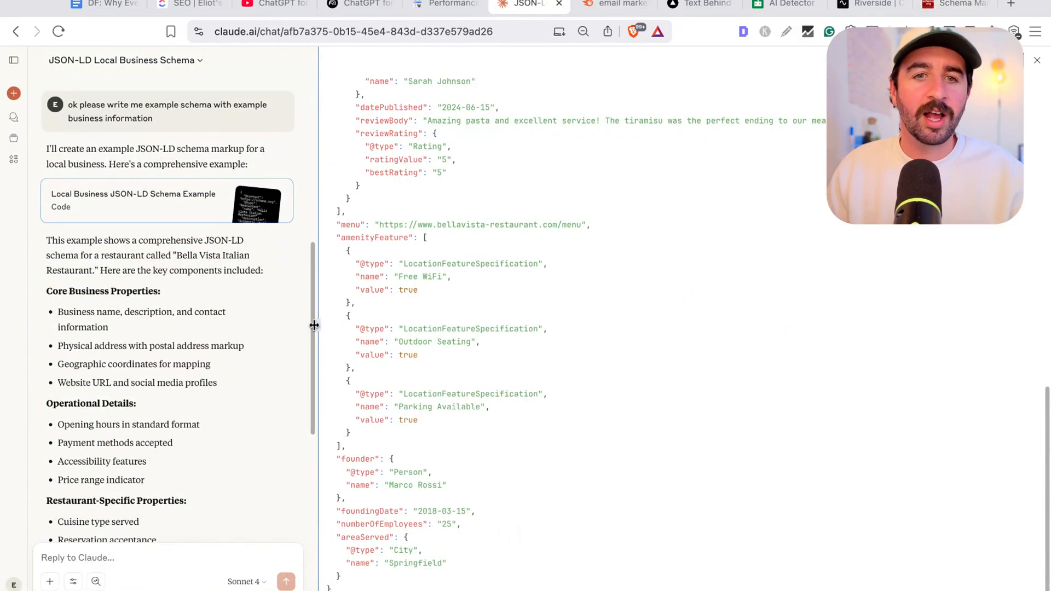
- Report the validation error to Claude and get Version 2 using isAccessibleForFree
scroll("down", 3)
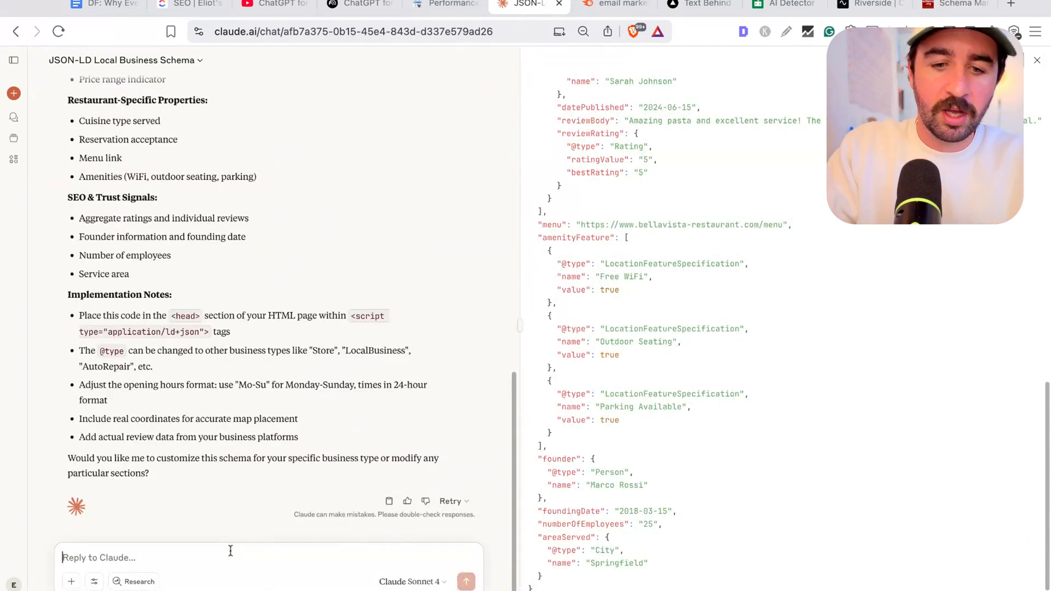
type("Hey it came up")
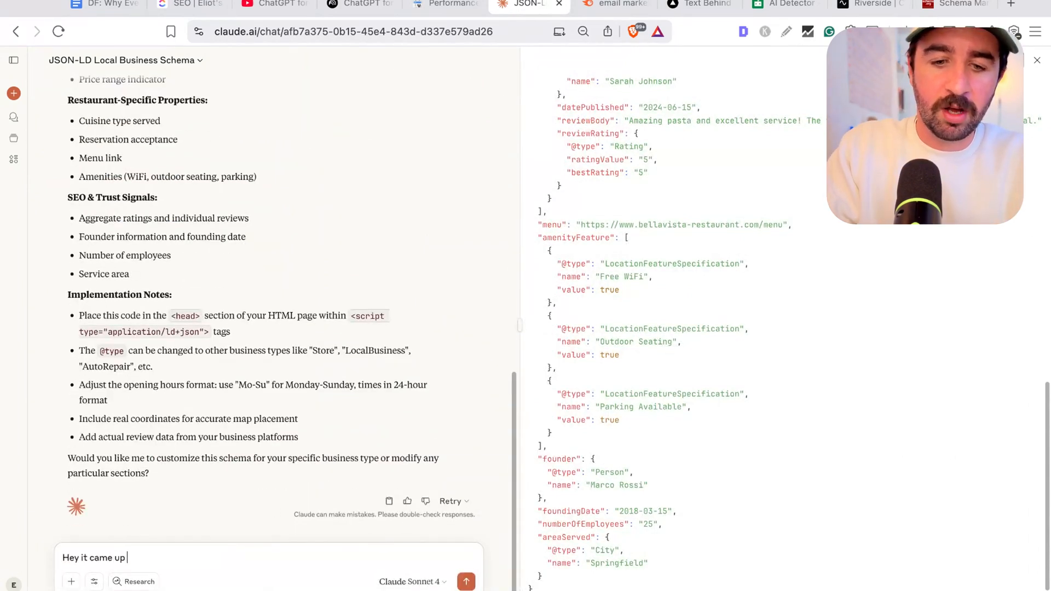
type("with this validation error - cancel")
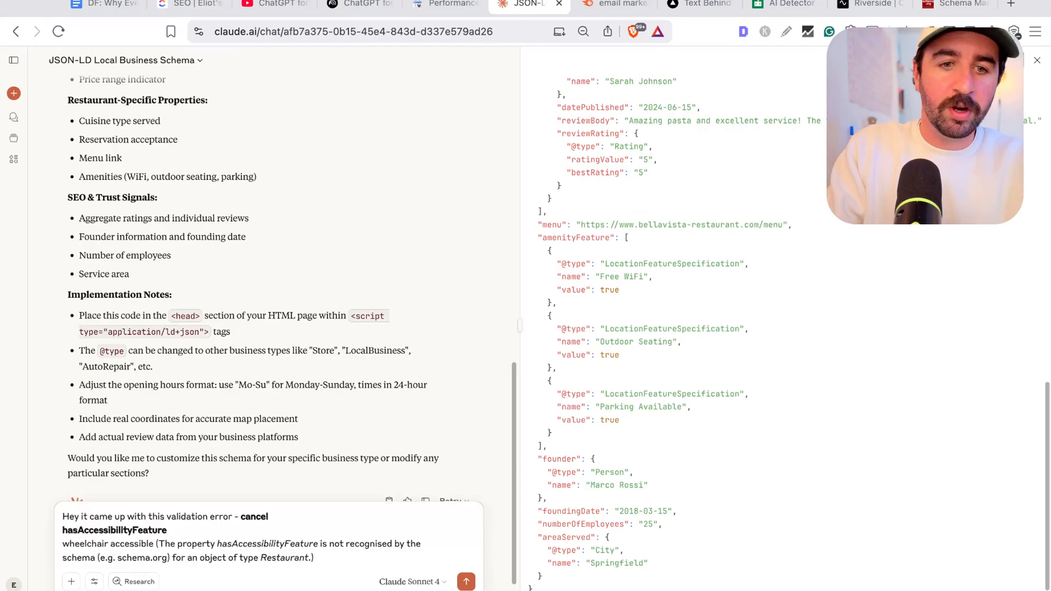
left_click(466, 581)
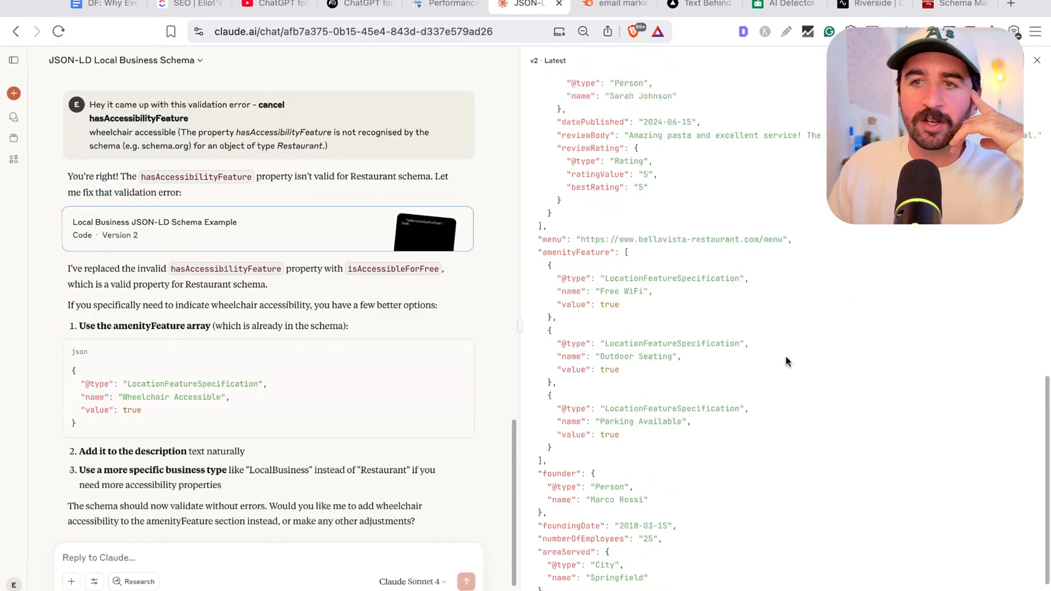
left_click(951, 4)
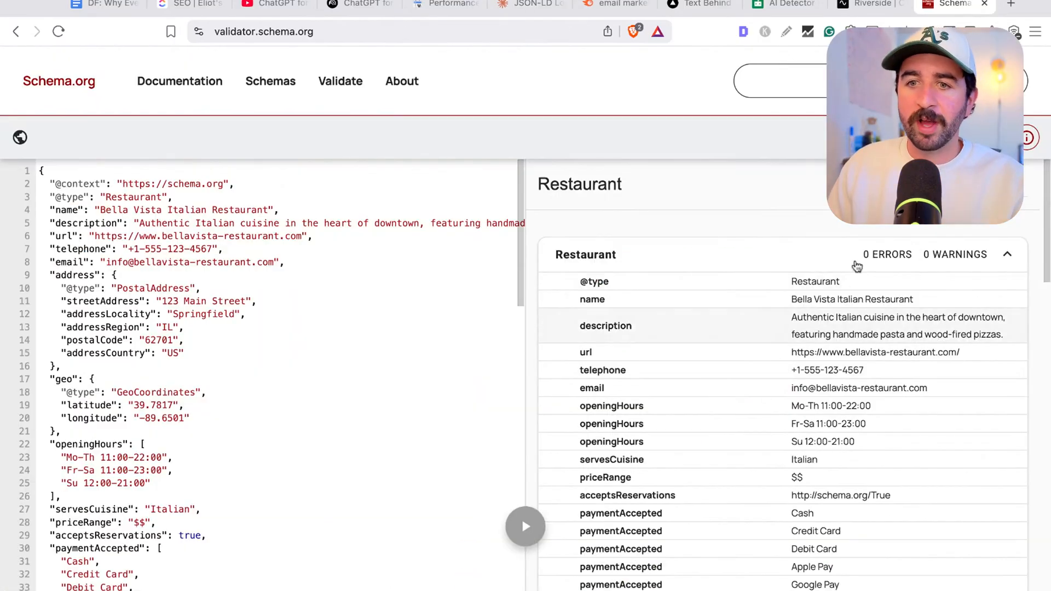
- Review the Restaurant validator result showing 0 errors and 0 warnings, then start a fresh Claude conversation
scroll("down", 3)
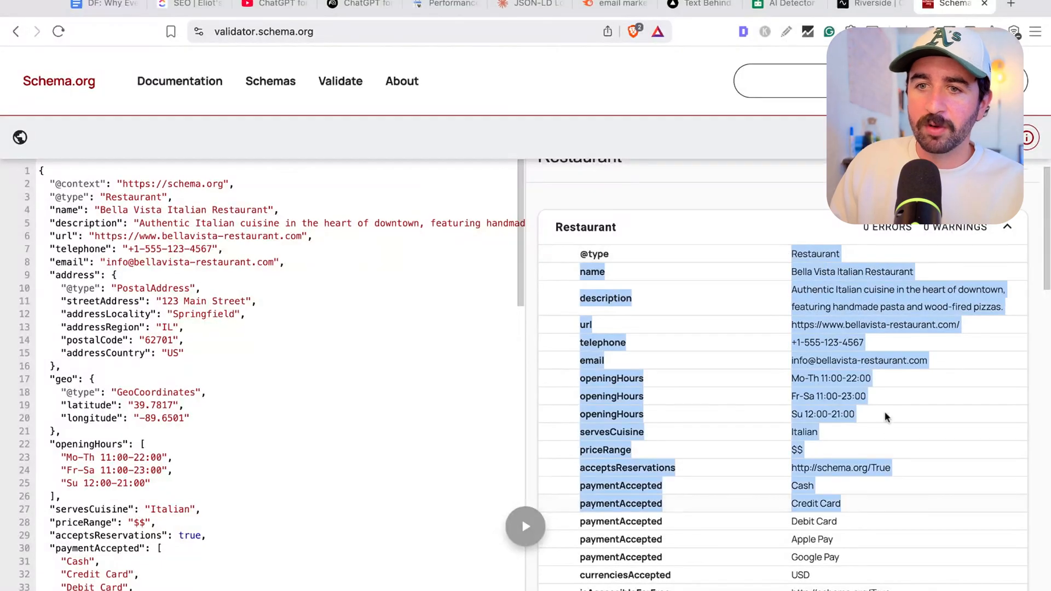
scroll("down", 3)
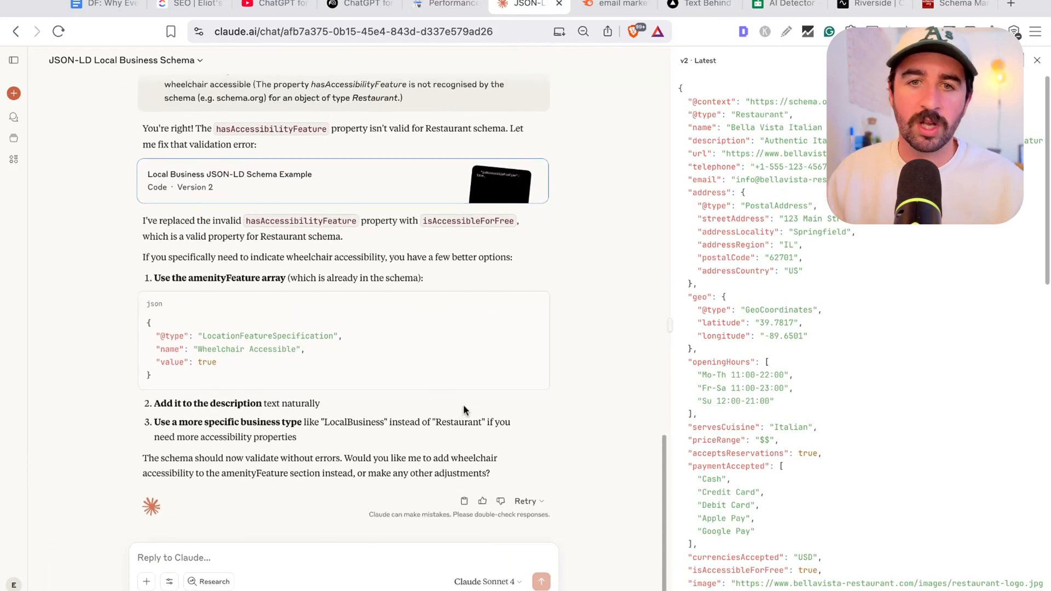
left_click(13, 93)
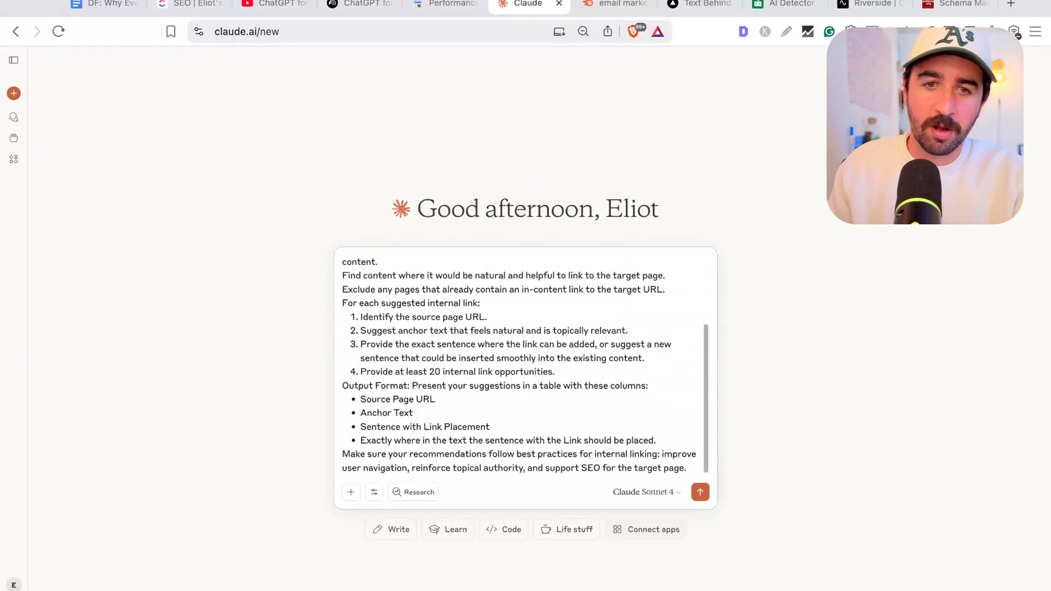
scroll("up", 3)
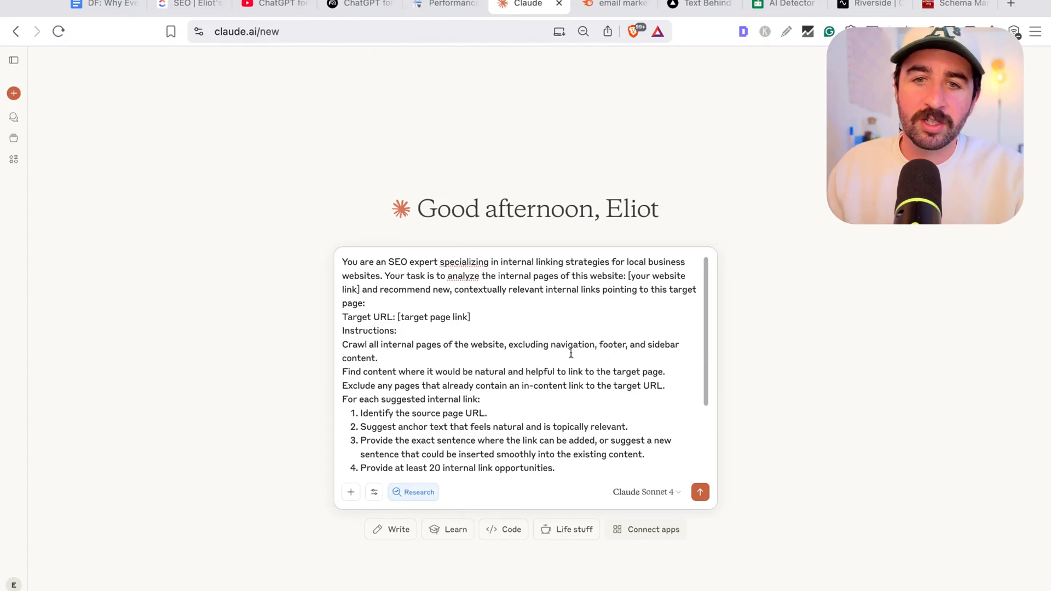
double_click(656, 276)
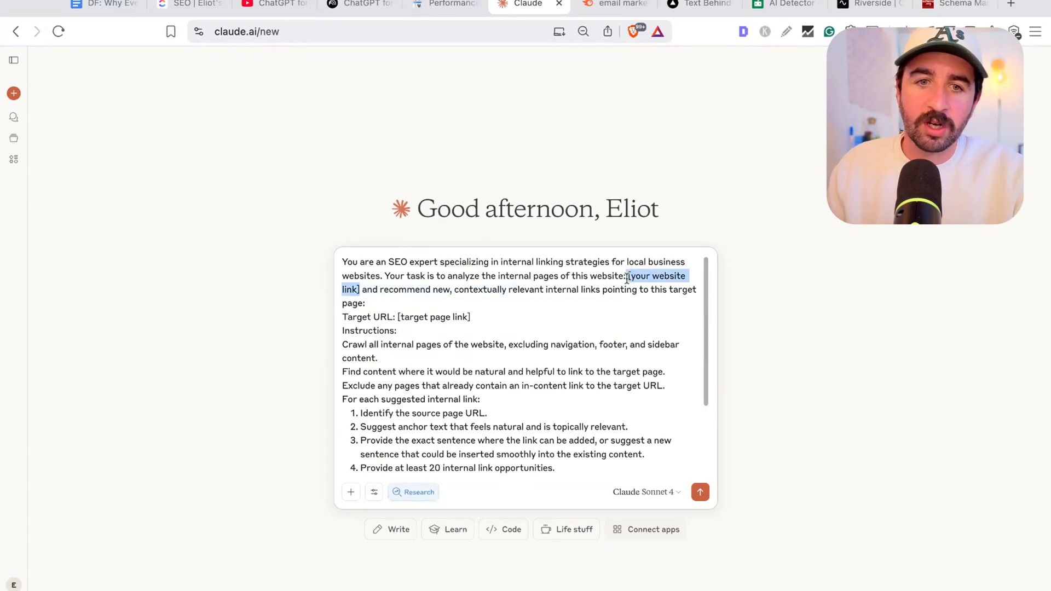
mouse_move(722, 173)
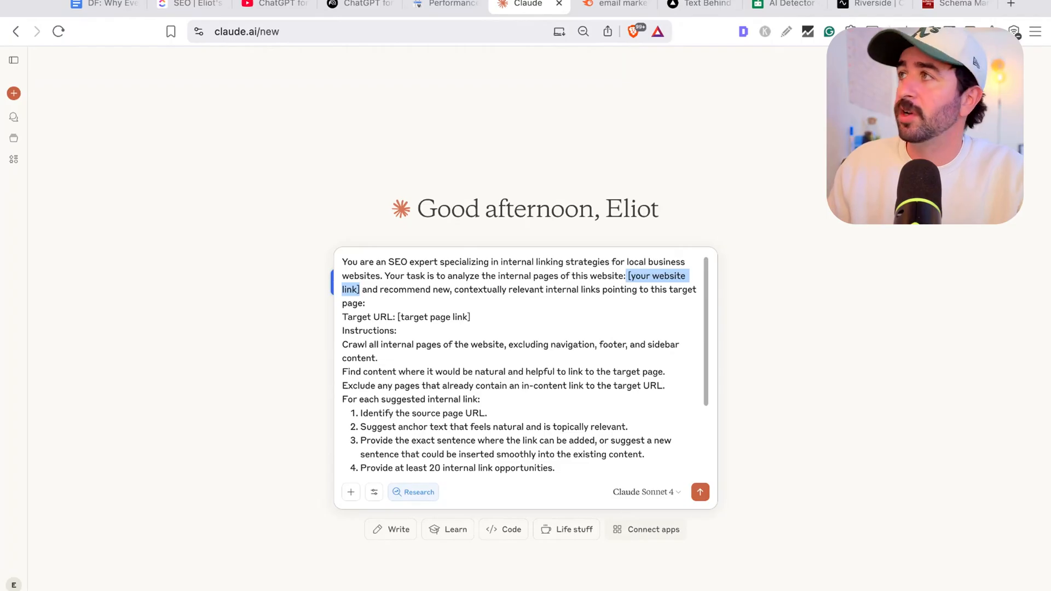
left_click(628, 276)
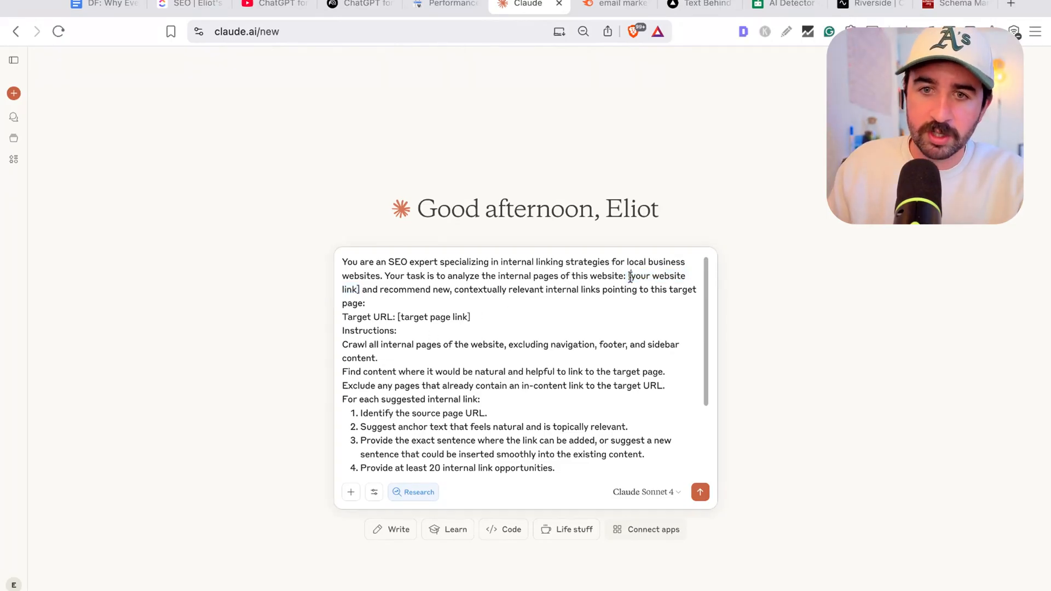
type("http://cornishvybes.com/newquay")
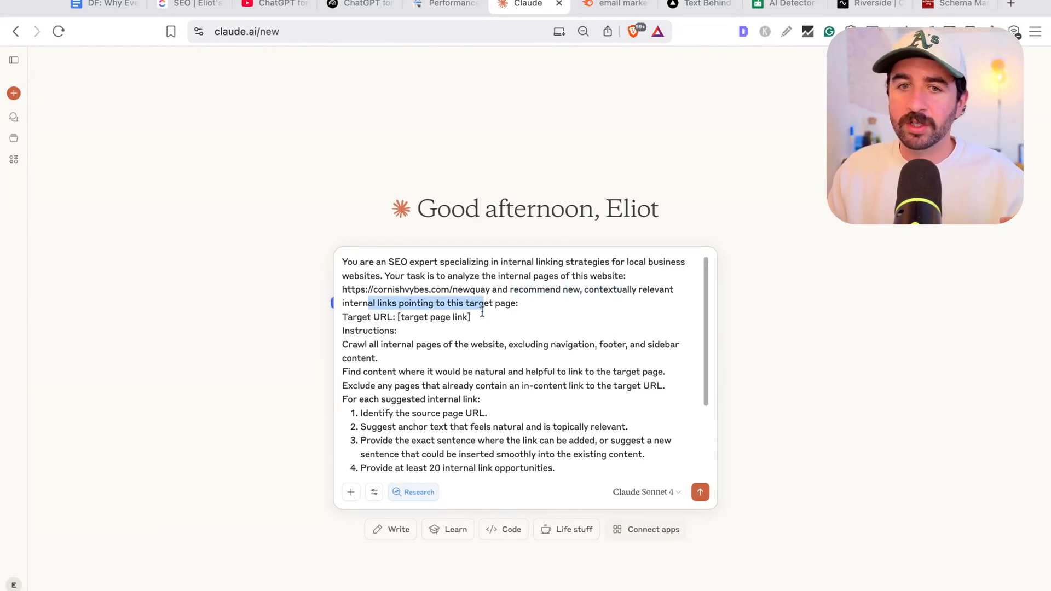
double_click(432, 317)
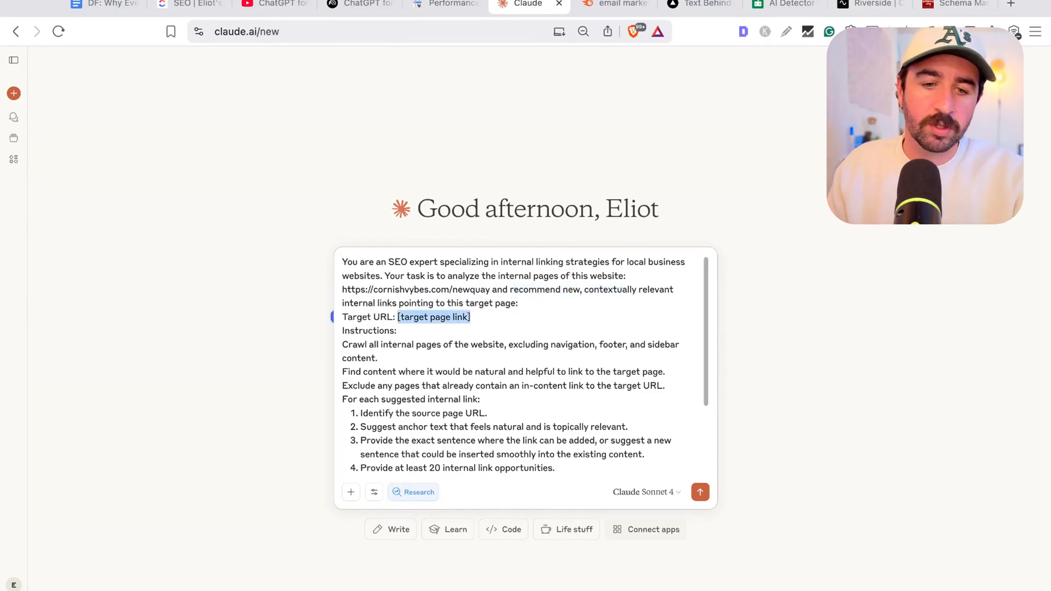
type("https://cornishvybes.com/newquay")
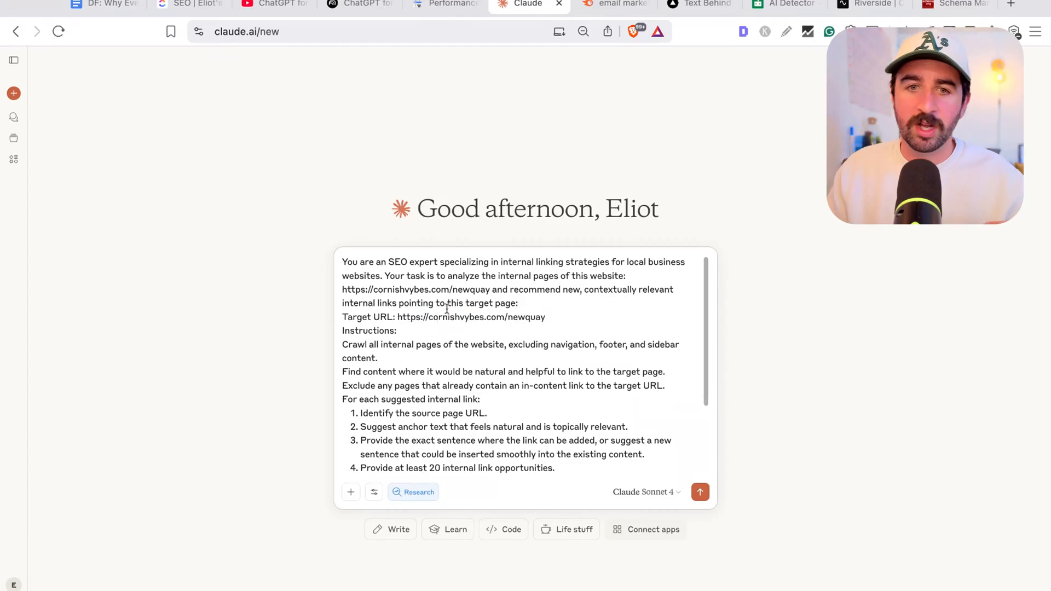
scroll("down", 3)
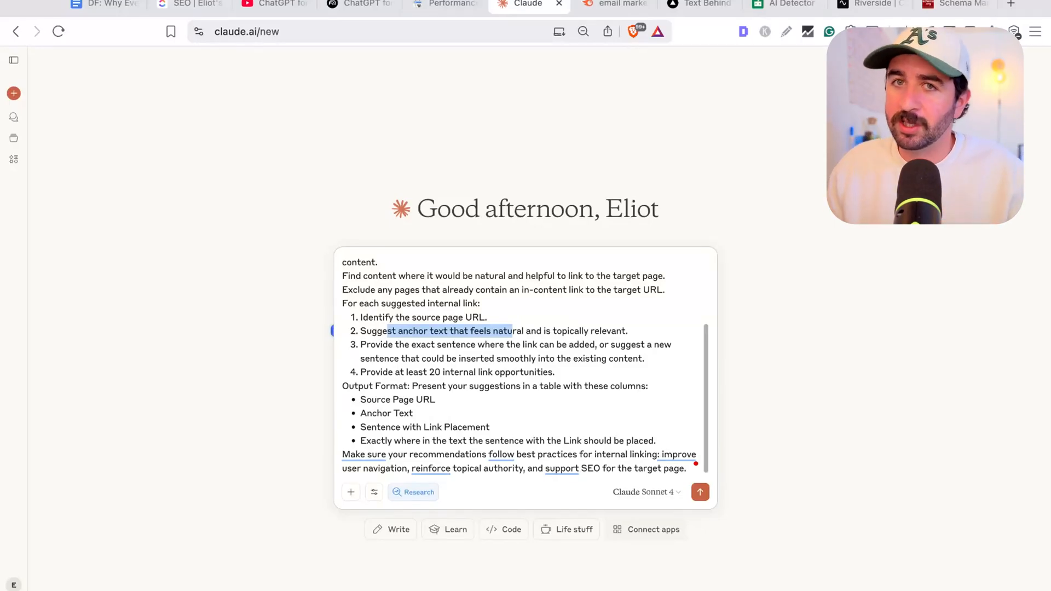
left_click(700, 492)
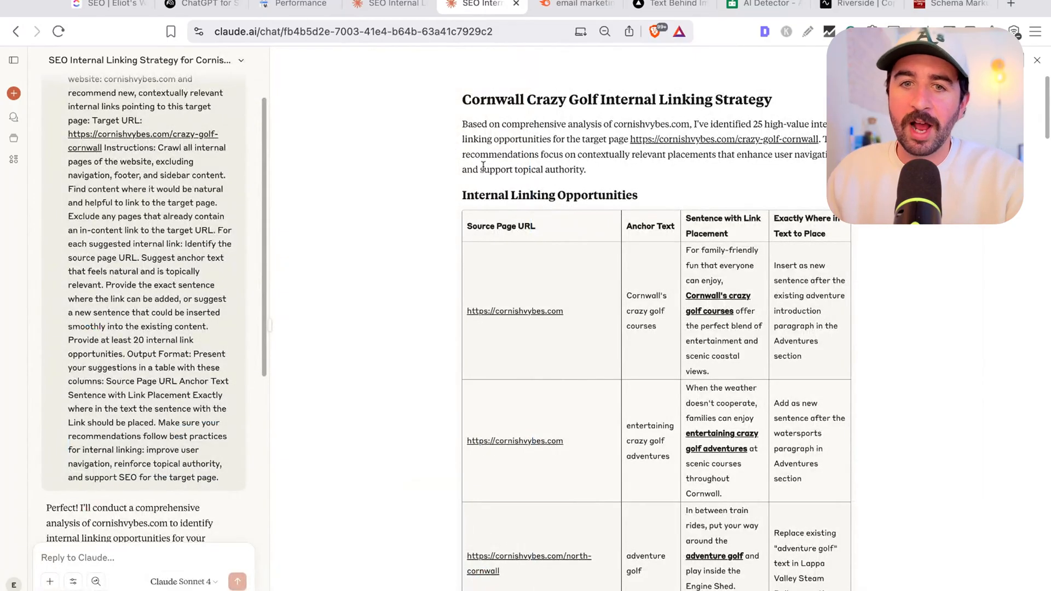
- Request a detailed explanation of the Internal Linking Opportunities section and review the Cornwall crazy golf links table
left_click(237, 581)
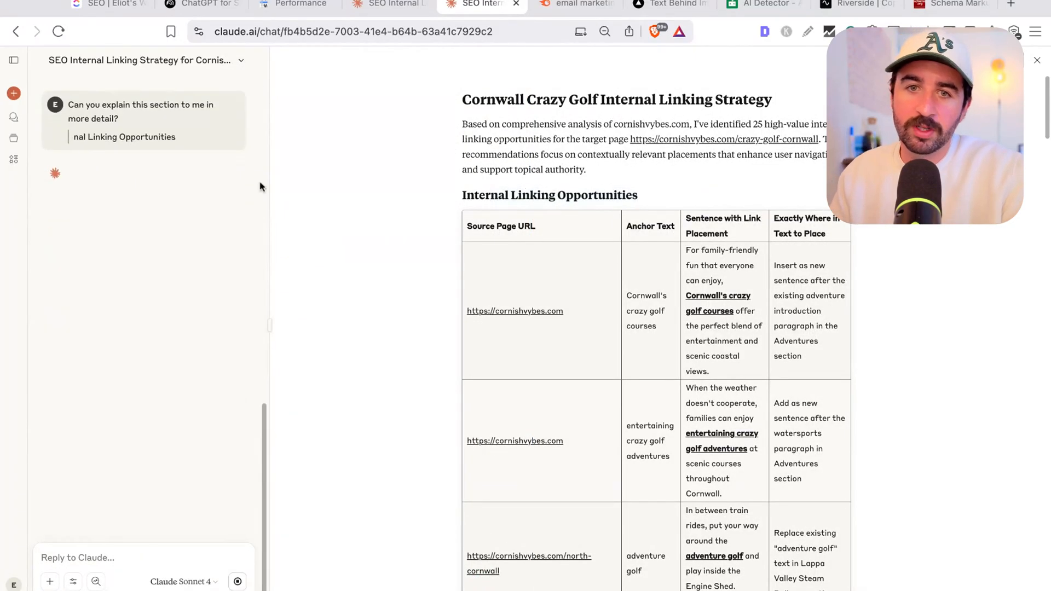
scroll("down", 3)
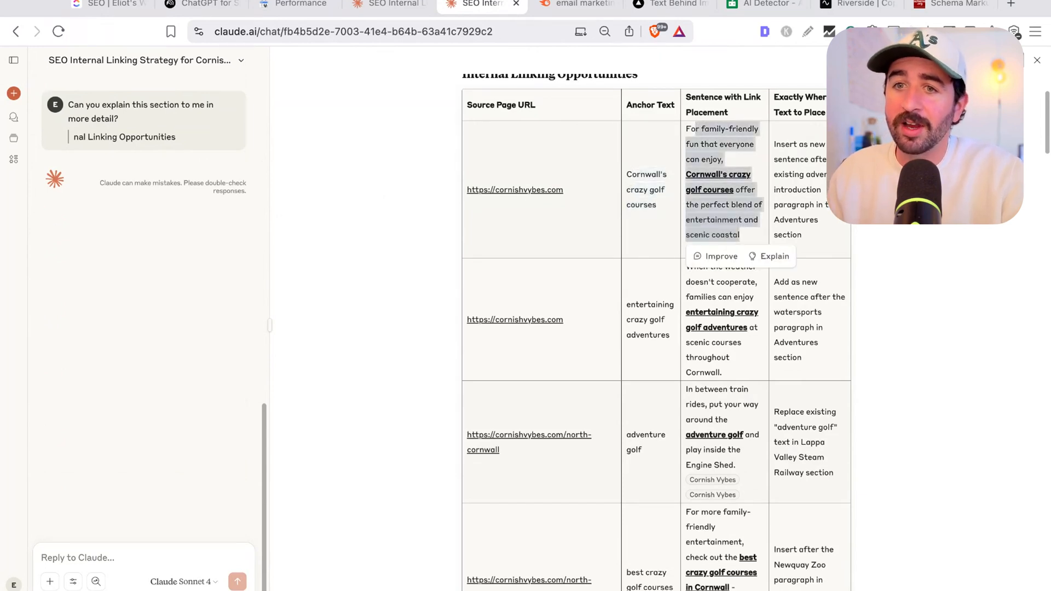
mouse_move(779, 141)
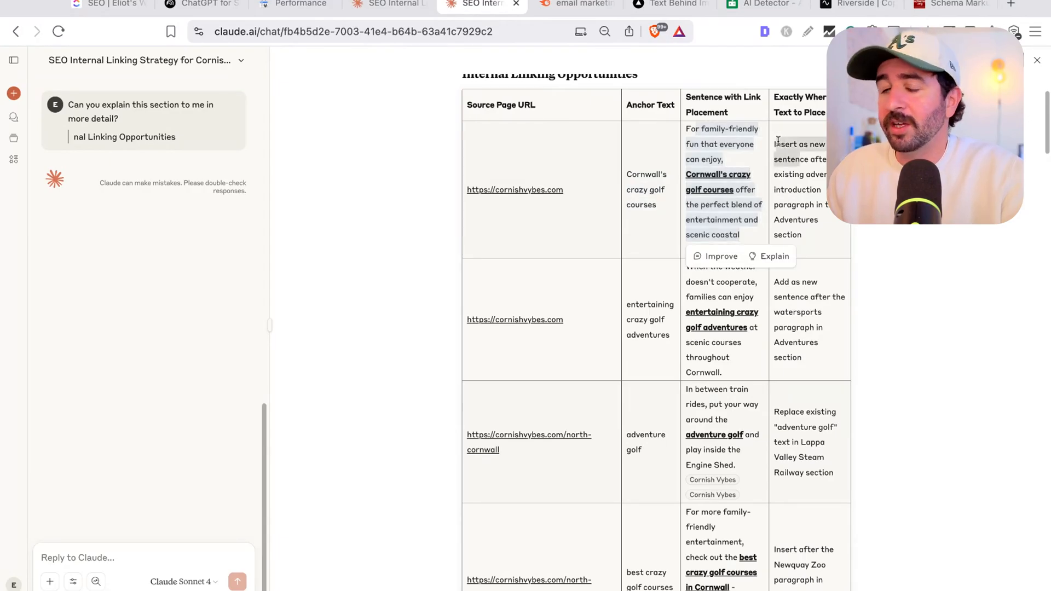
scroll("down", 3)
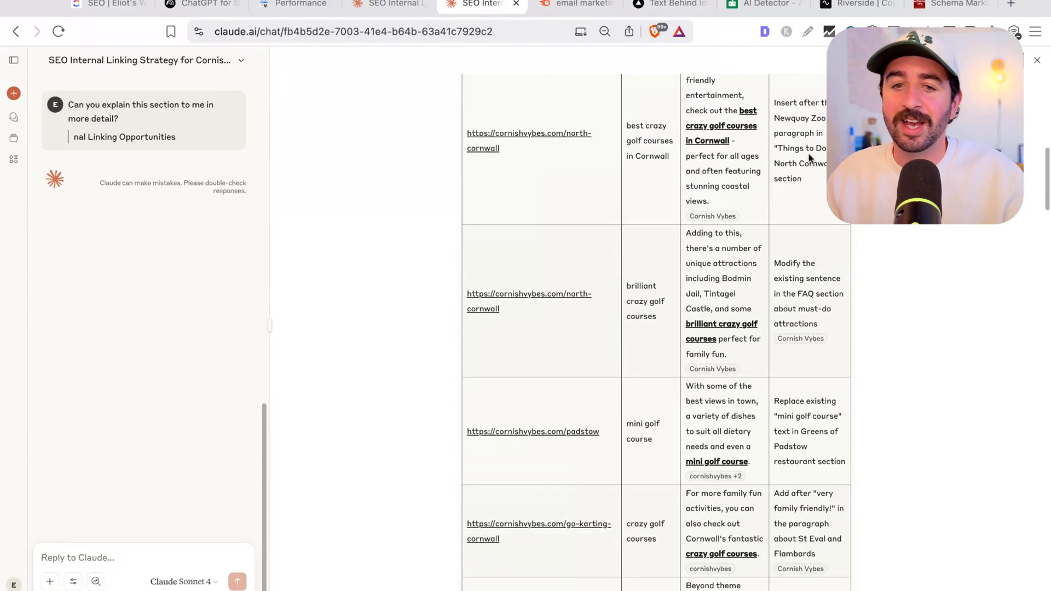
scroll("down", 3)
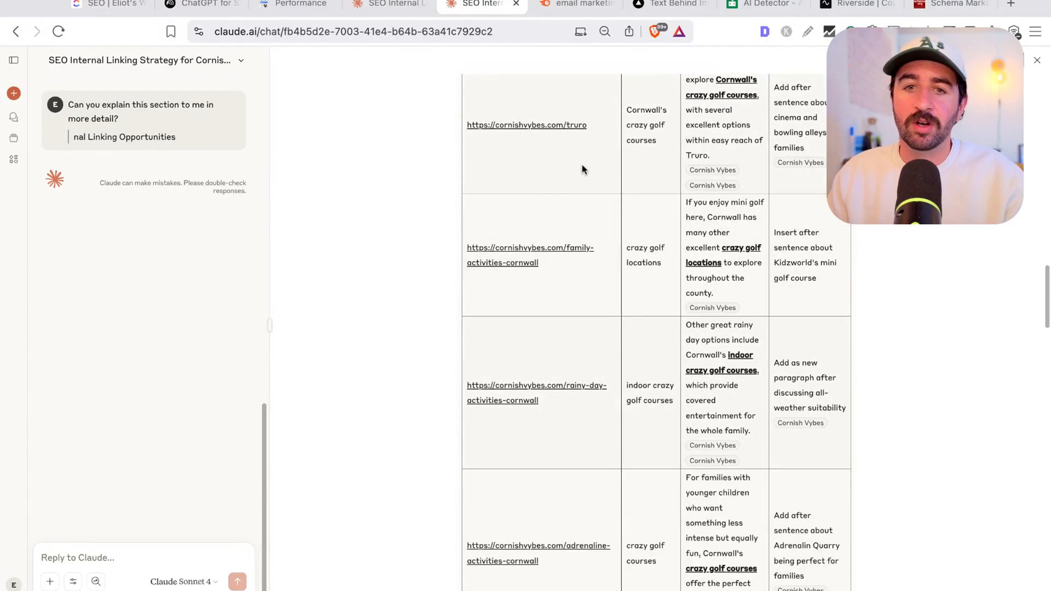
mouse_move(716, 270)
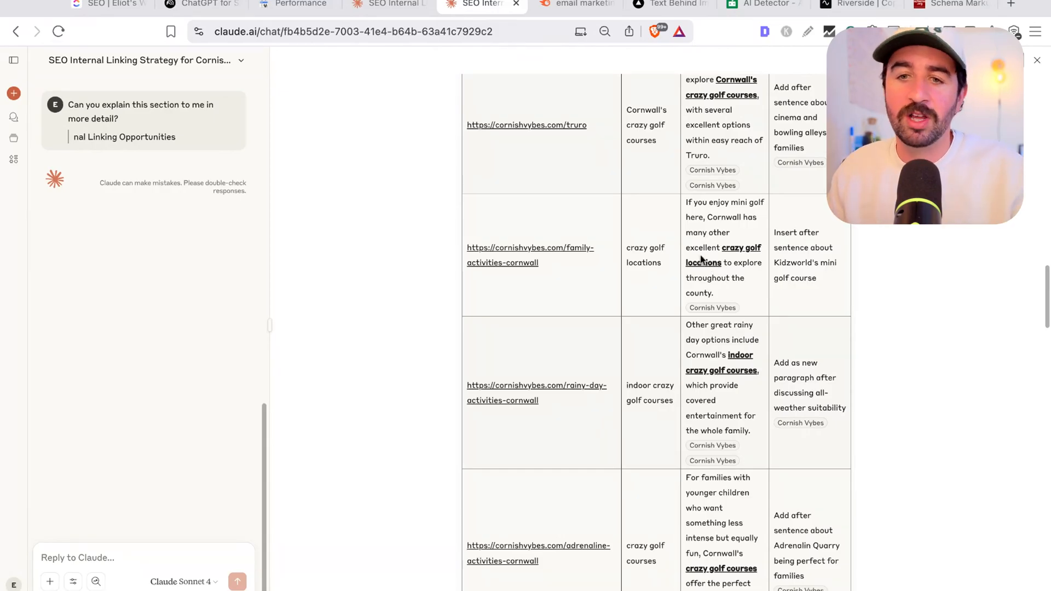
mouse_move(703, 288)
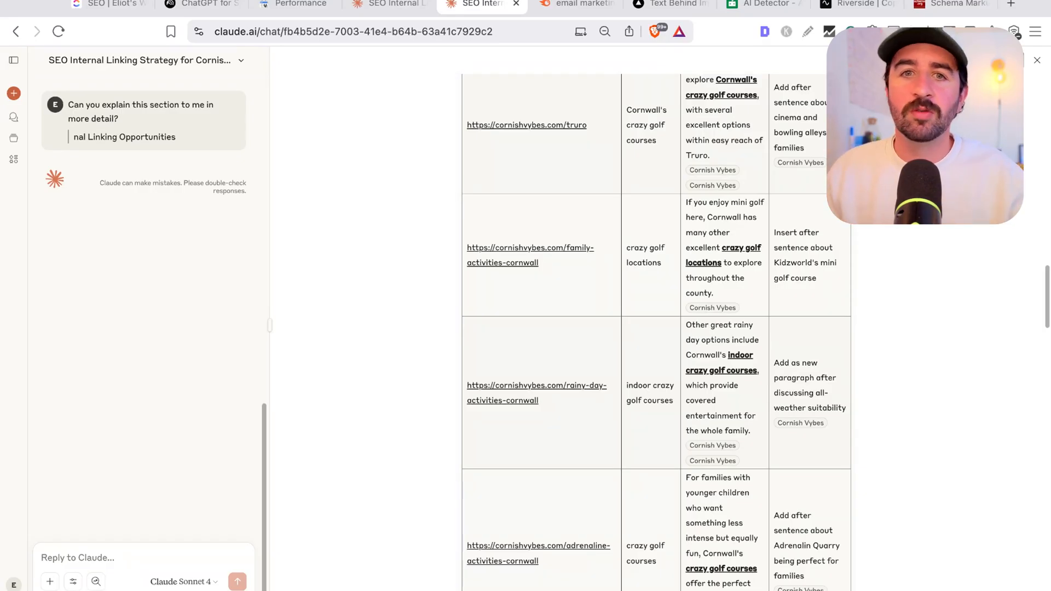
mouse_move(559, 293)
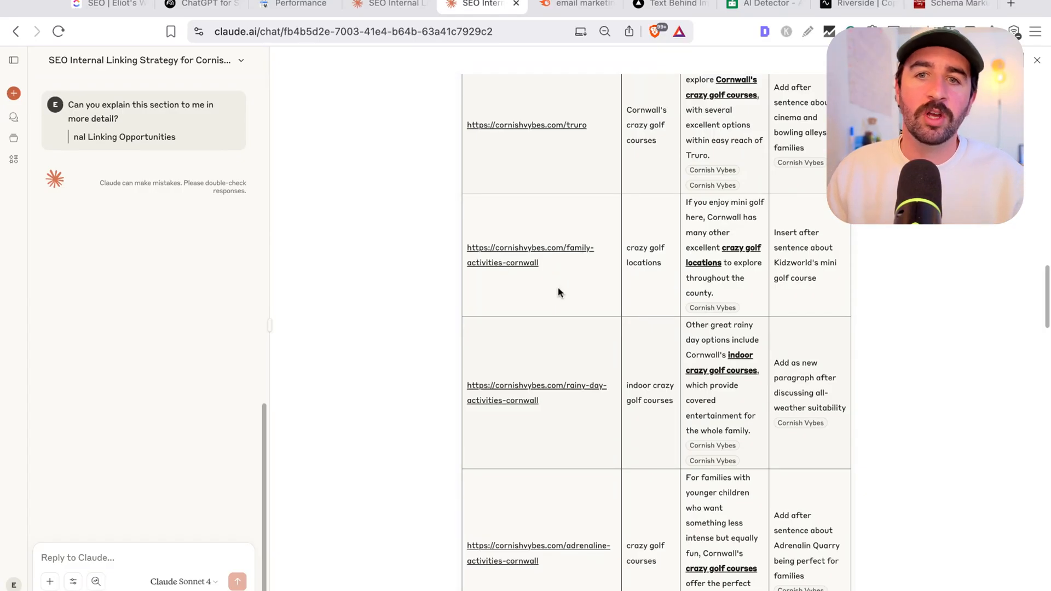